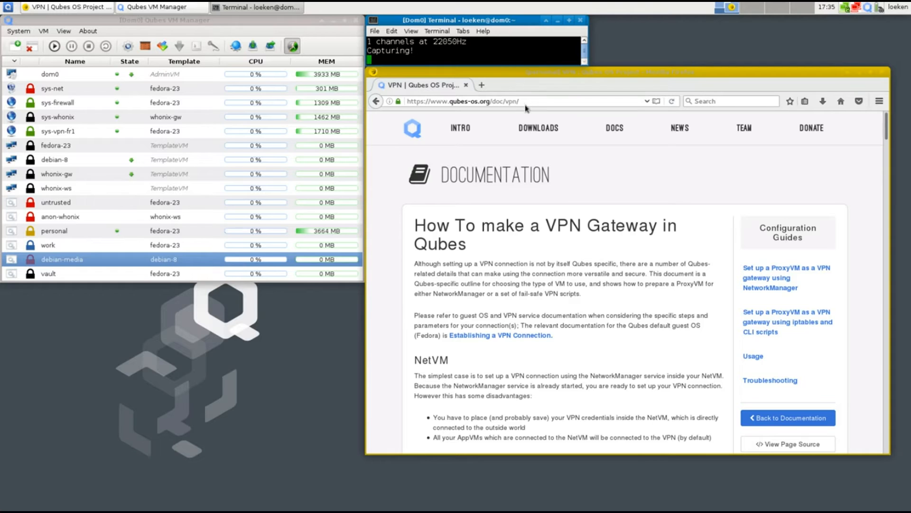
mouse_move(599, 173)
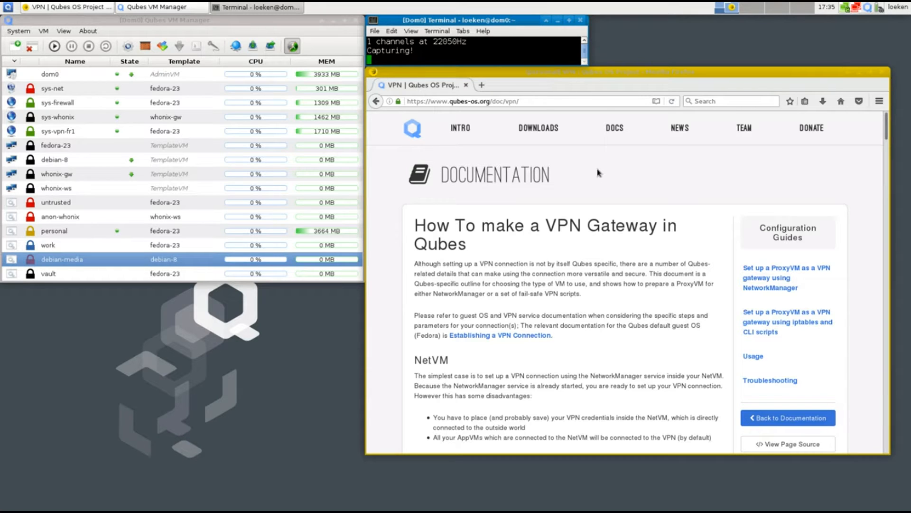
mouse_move(656, 259)
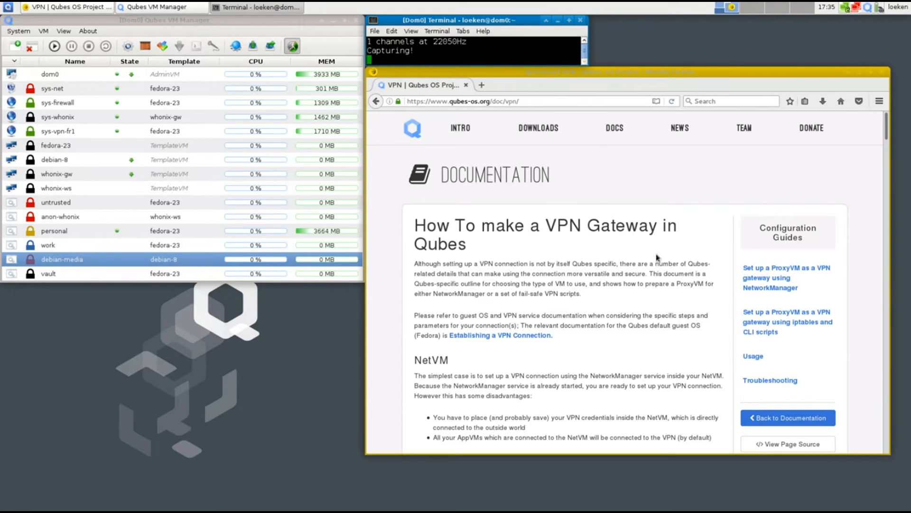
mouse_move(499, 199)
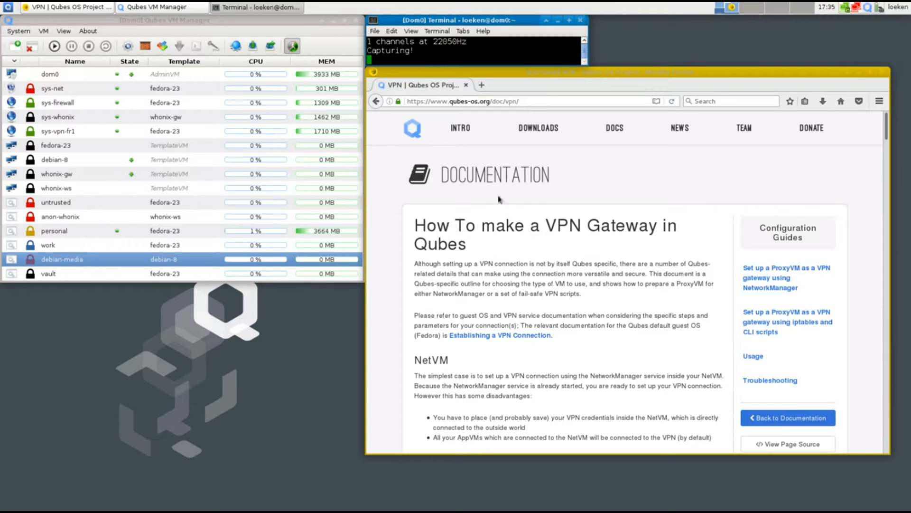
- Scroll the Qubes VPN guide past the NetworkManager method to the 'iptables and CLI scripts' section
double_click(494, 174)
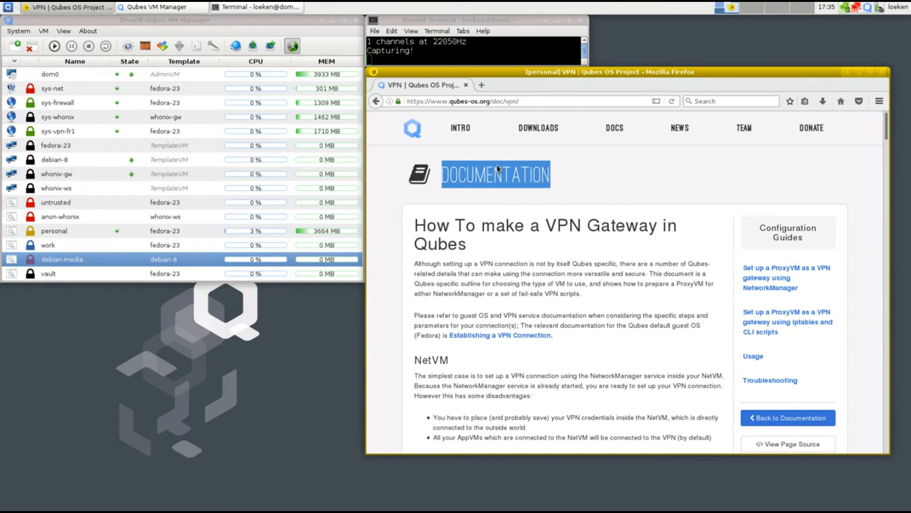
scroll(down, 3)
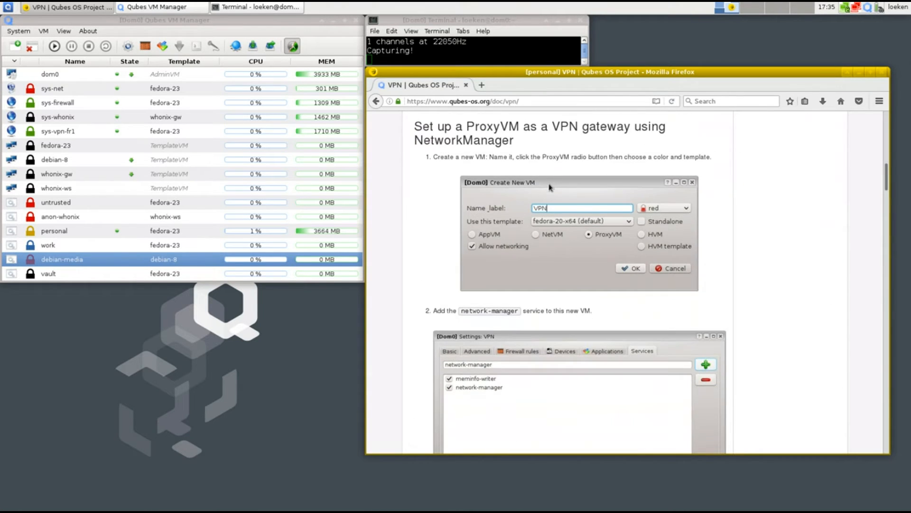
scroll(up, 3)
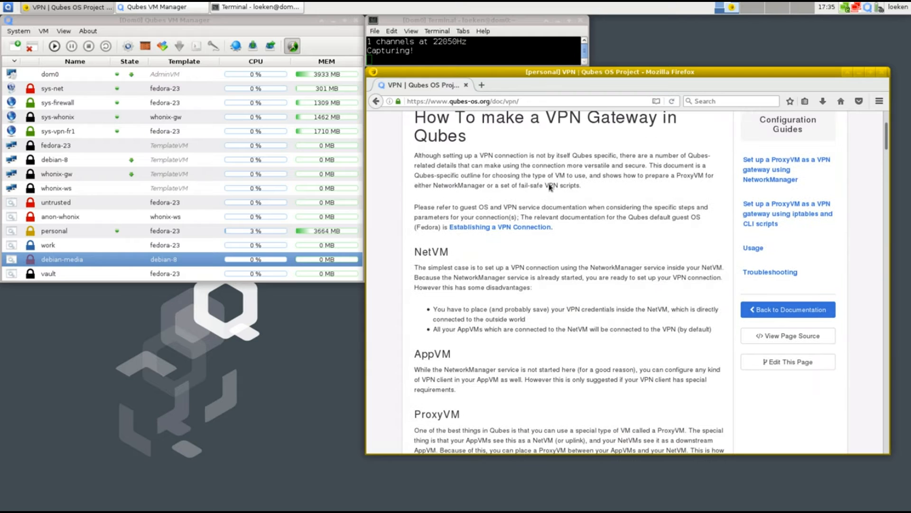
scroll(down, 3)
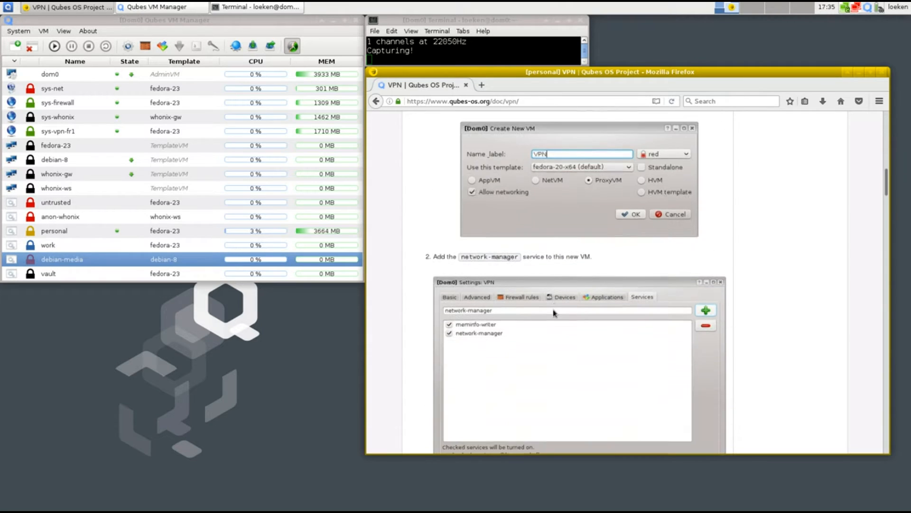
scroll(down, 3)
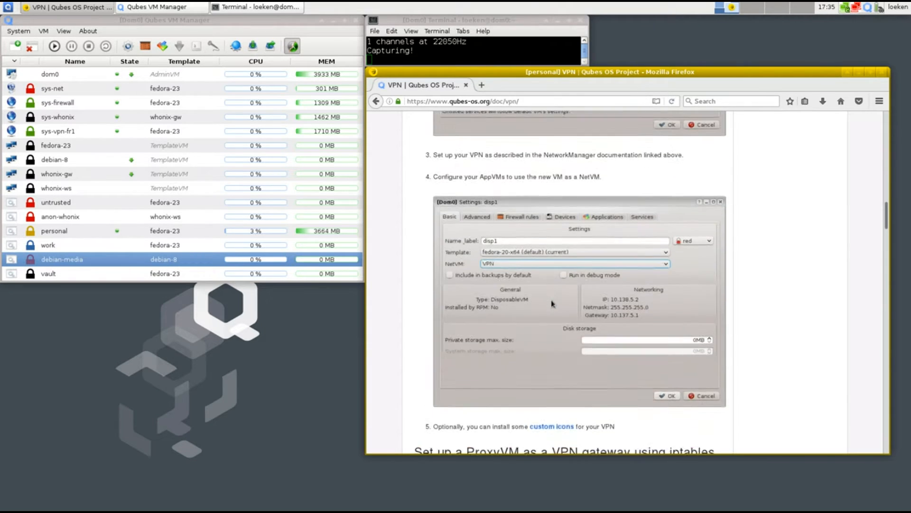
scroll(down, 3)
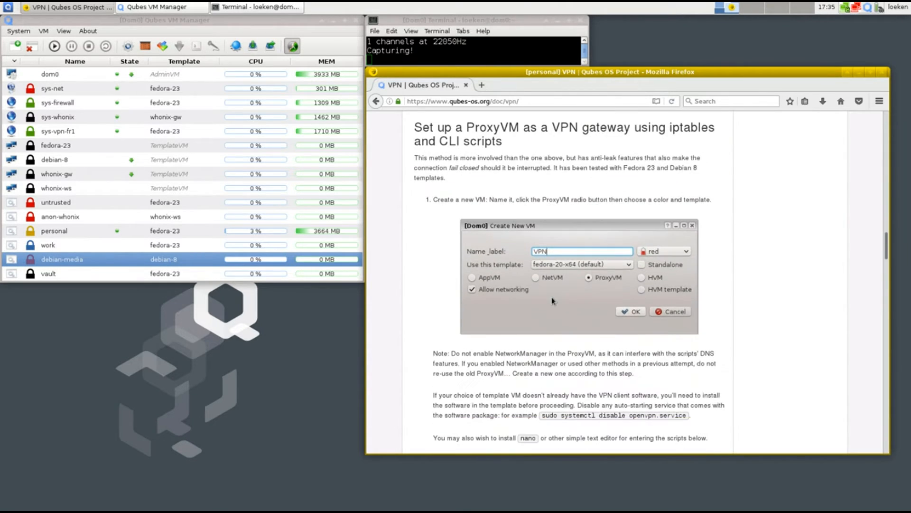
mouse_move(417, 160)
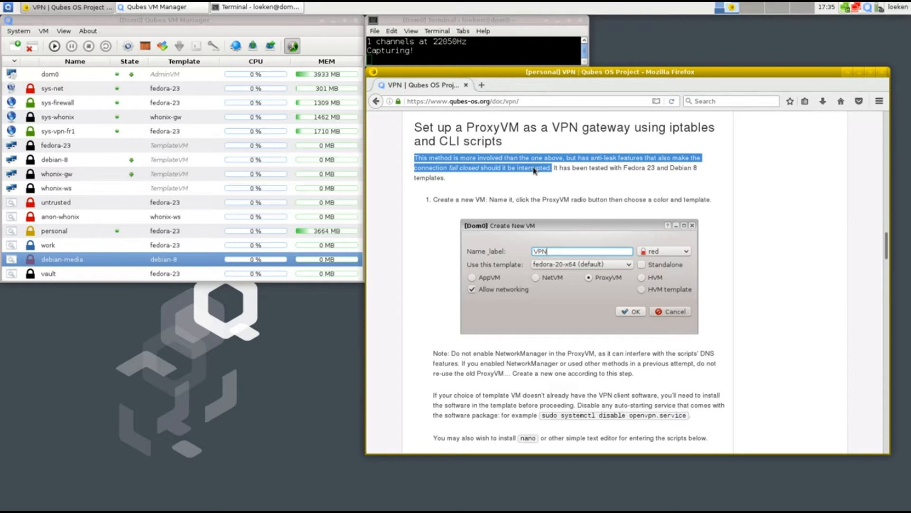
mouse_move(481, 180)
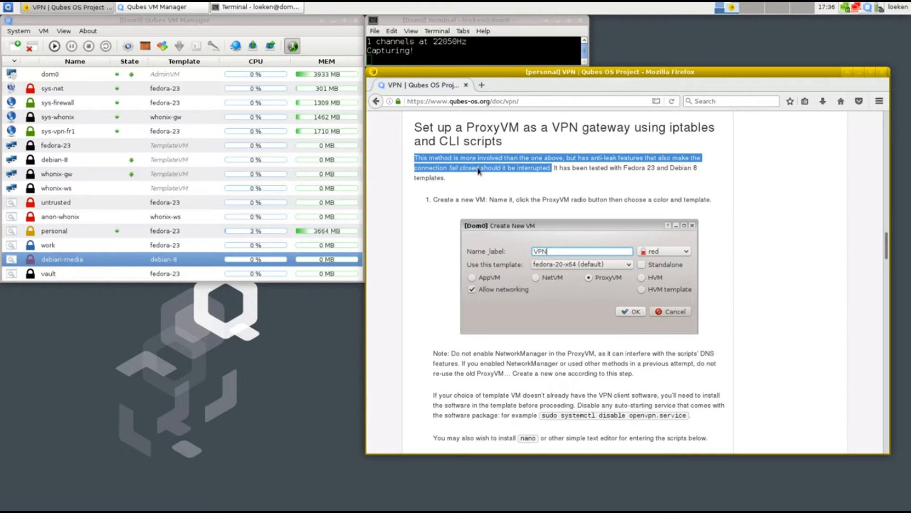
mouse_move(492, 178)
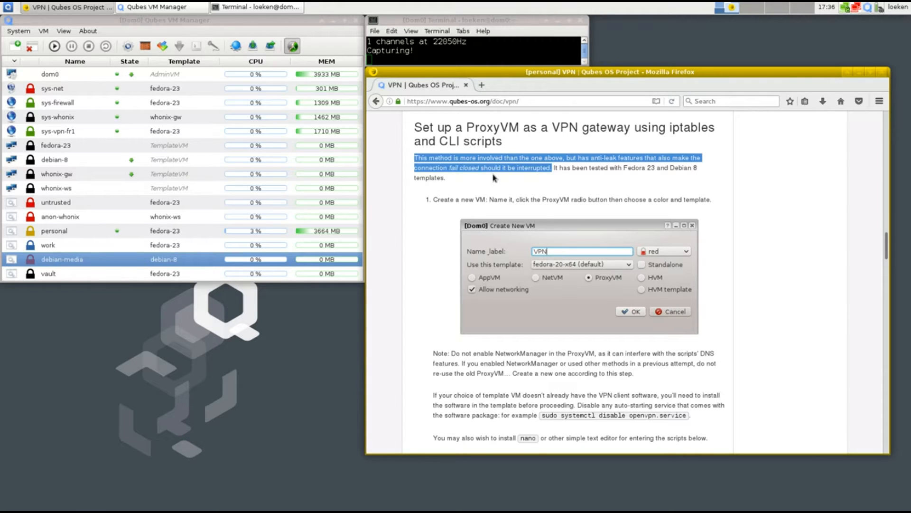
mouse_move(461, 182)
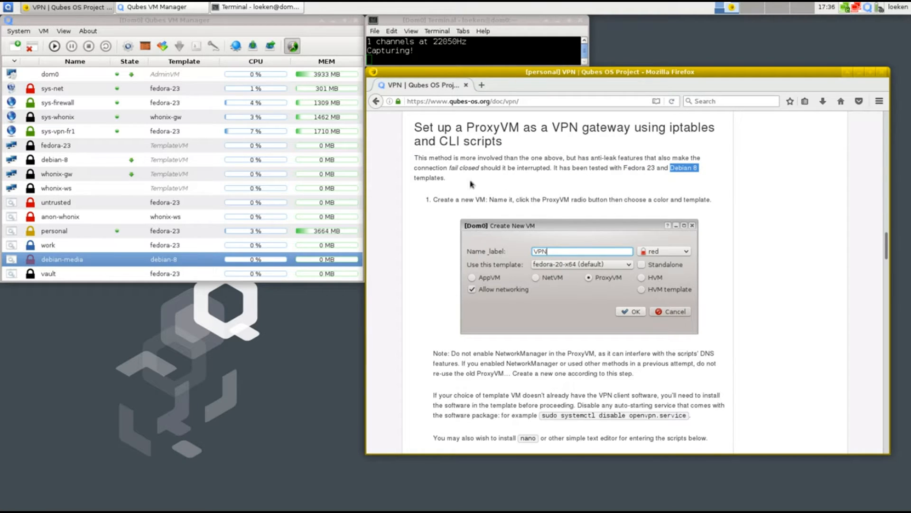
mouse_move(575, 263)
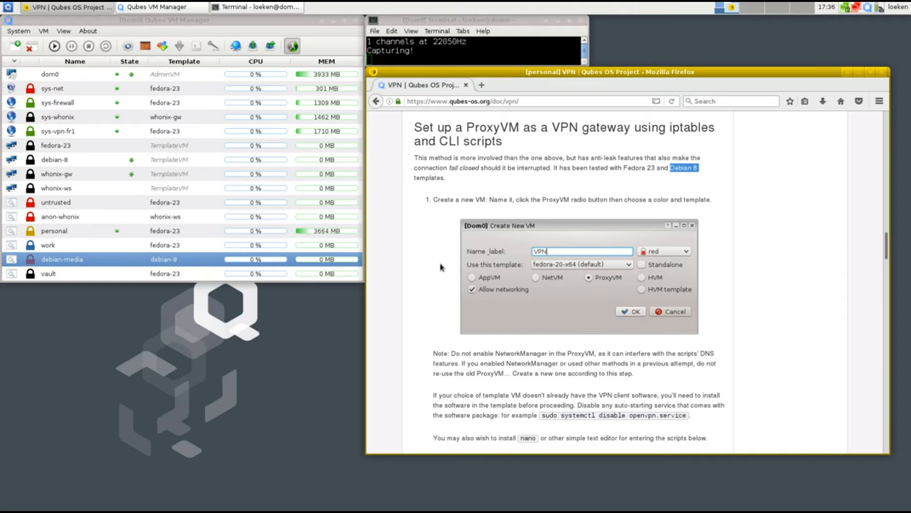
scroll(down, 3)
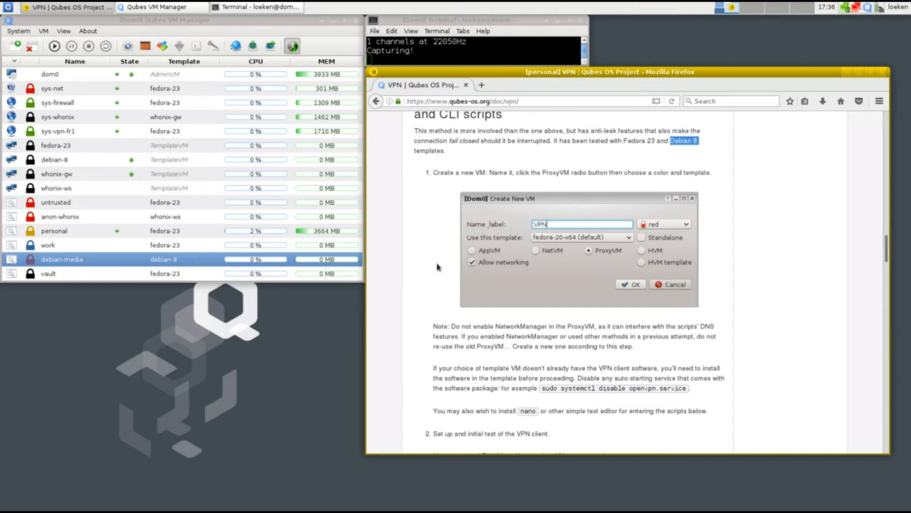
mouse_move(463, 337)
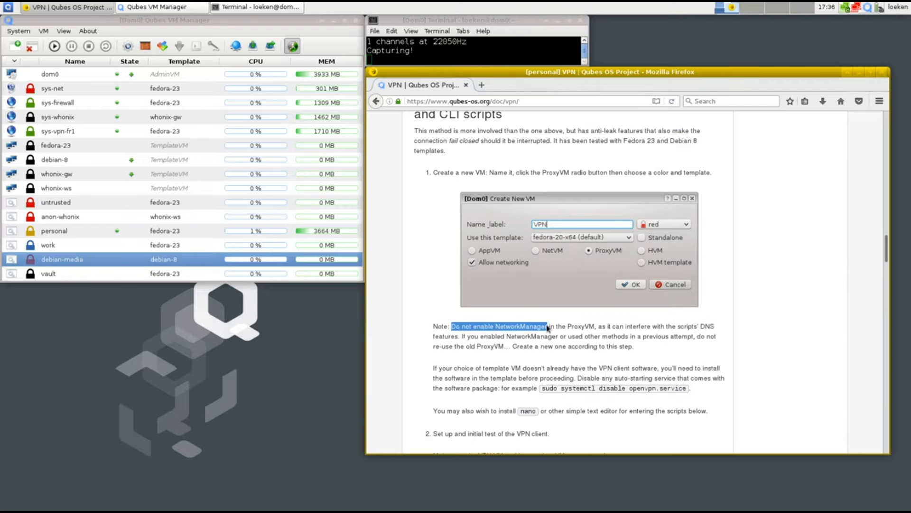
mouse_move(28, 62)
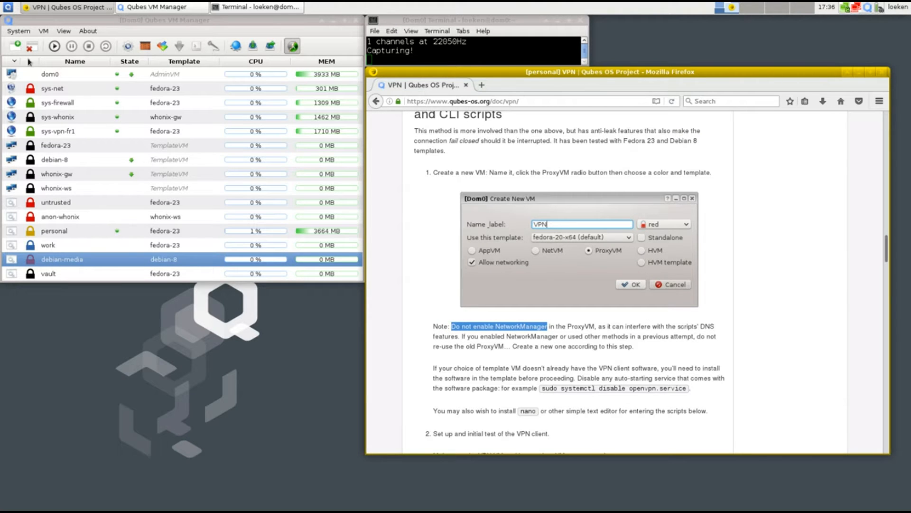
mouse_move(23, 31)
text(sys-vpn-dl-fr)
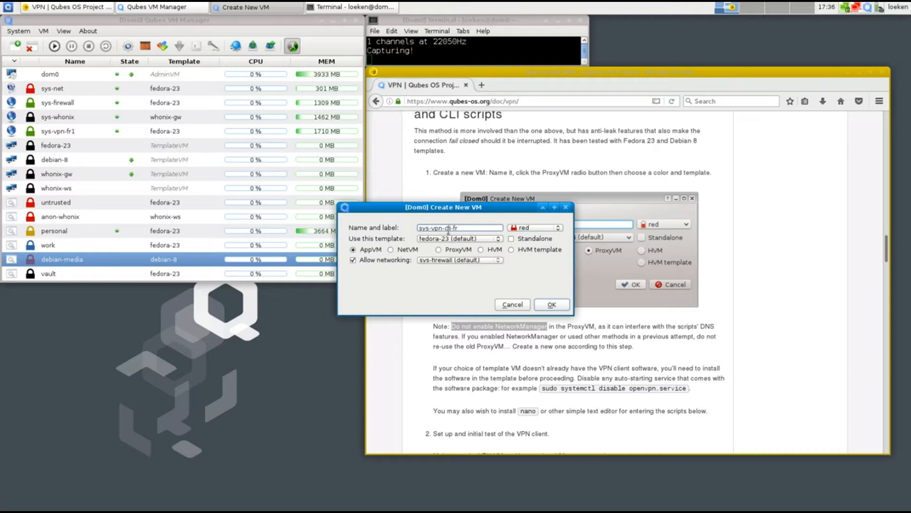
- Create VM sys-vpn-cli-fr1 with a green label as a fedora-23 ProxyVM
text(1)
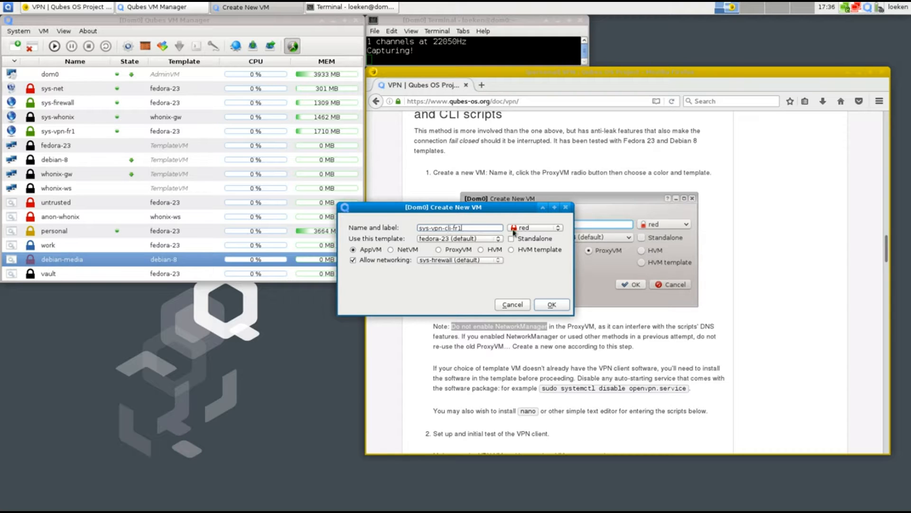
click(533, 228)
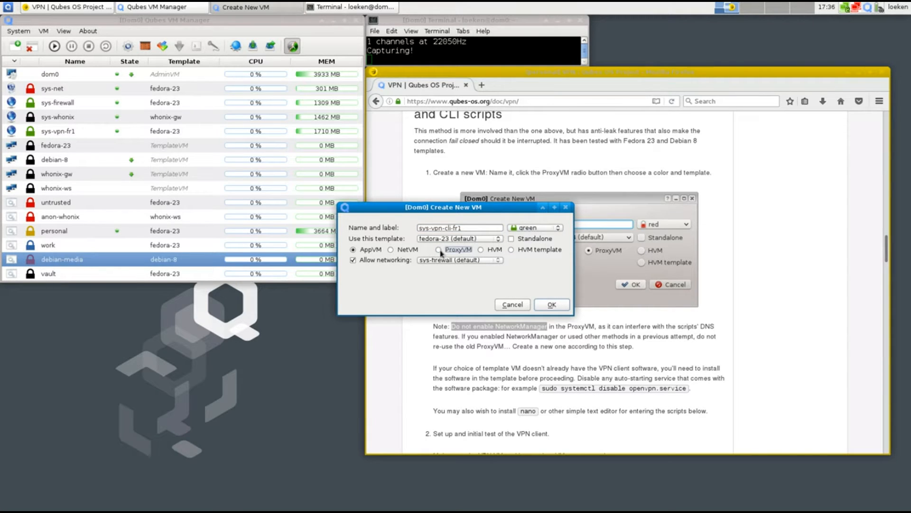
click(438, 249)
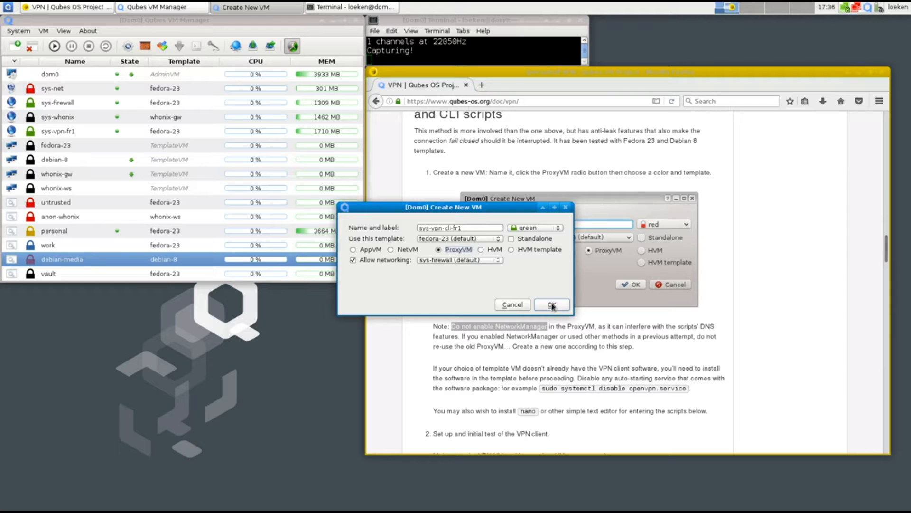
click(551, 304)
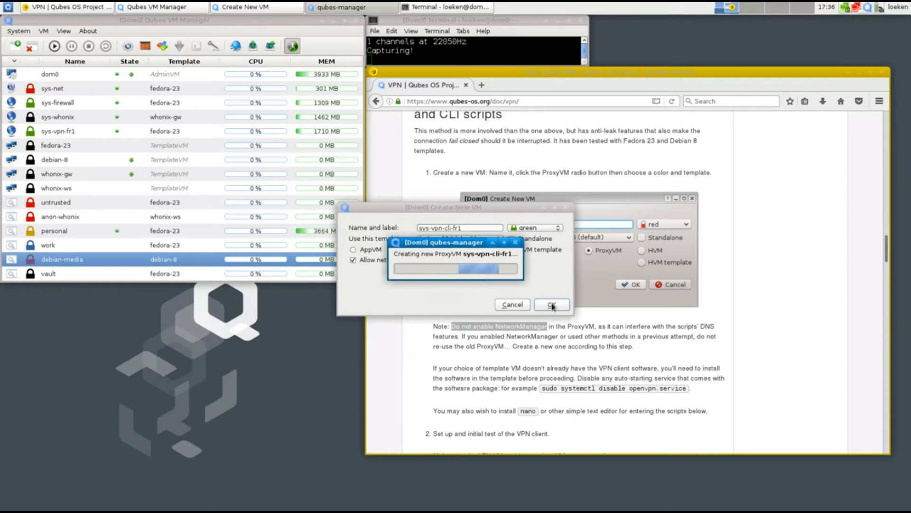
click(551, 304)
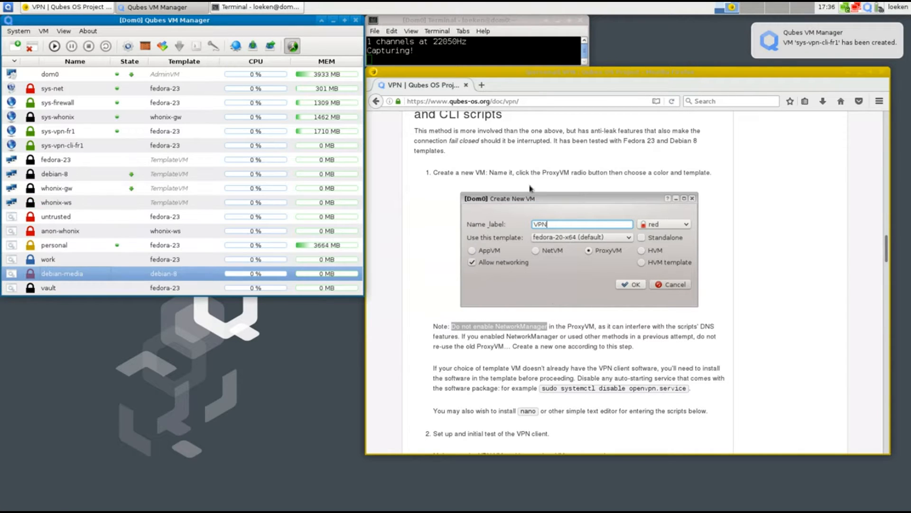
click(468, 51)
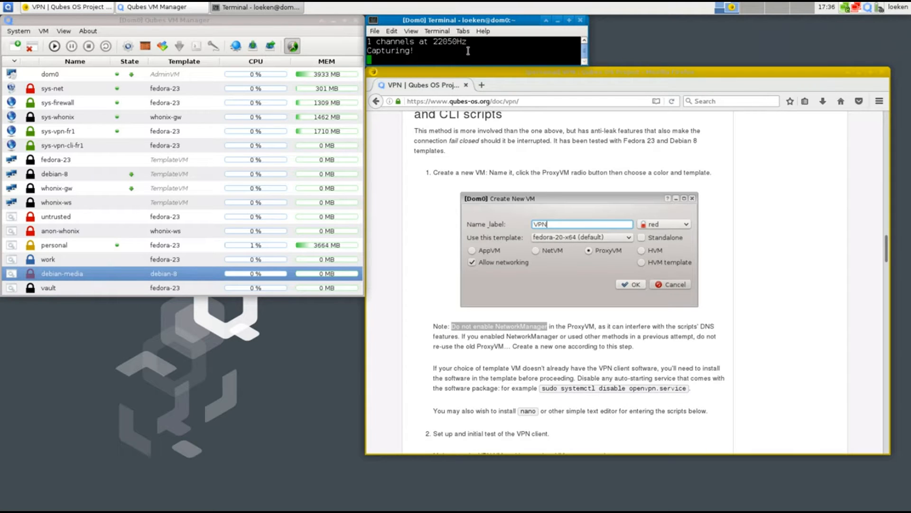
mouse_move(96, 145)
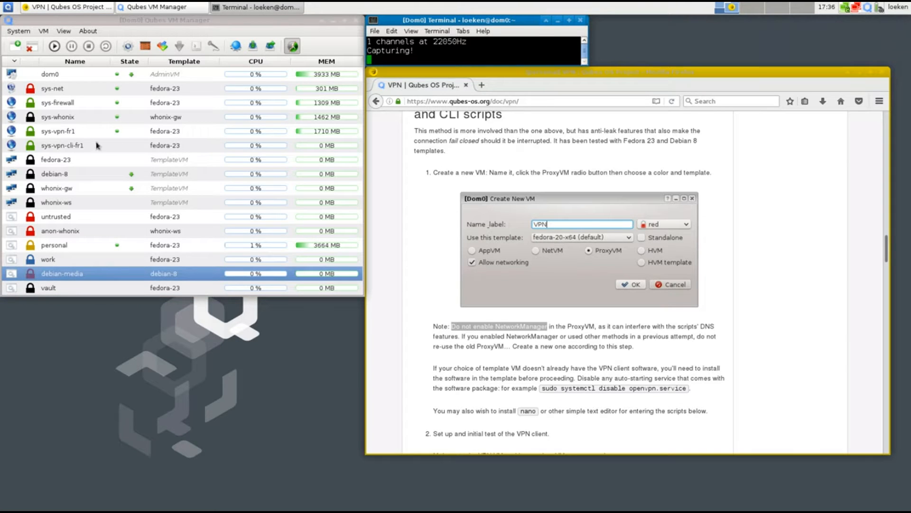
- Select sys-vpn-cli-fr1 in the Qubes VM Manager list and start it
click(62, 145)
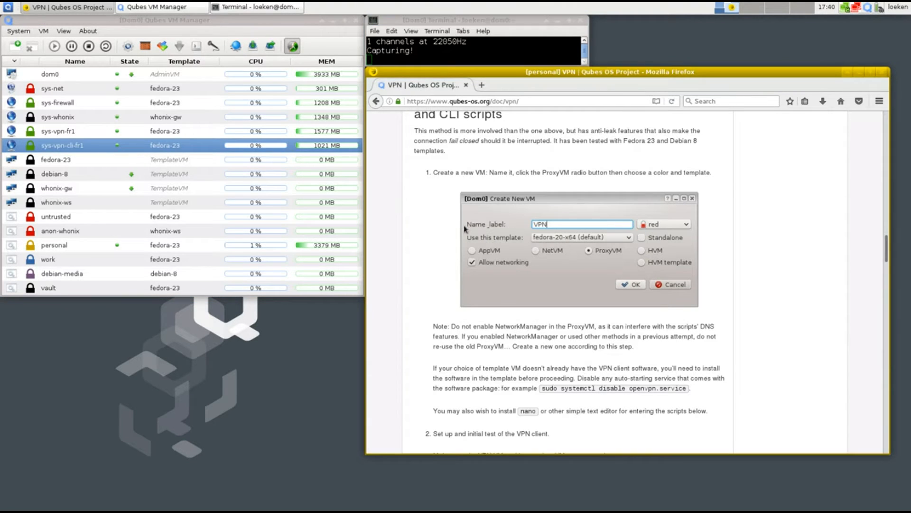
mouse_move(456, 373)
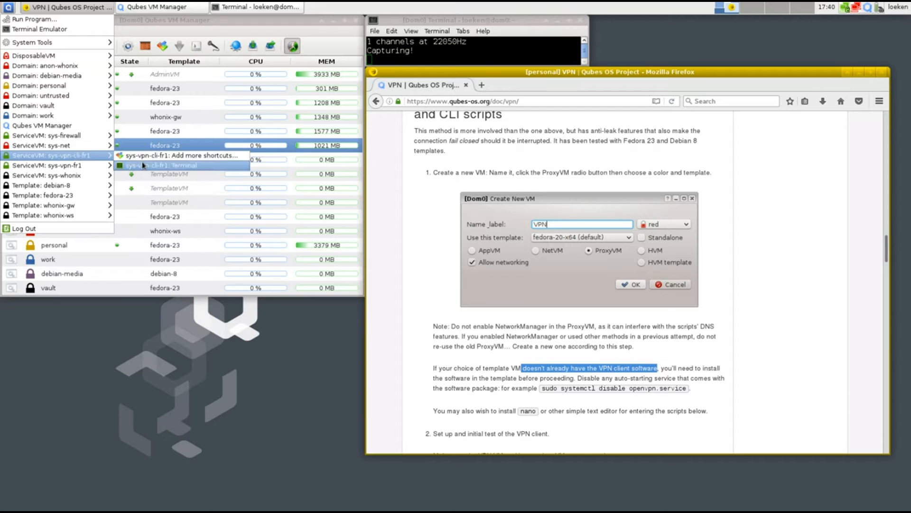
- In a root terminal in sys-vpn-cli-fr1, run systemctl disable openvpn.service
click(164, 165)
text(openv)
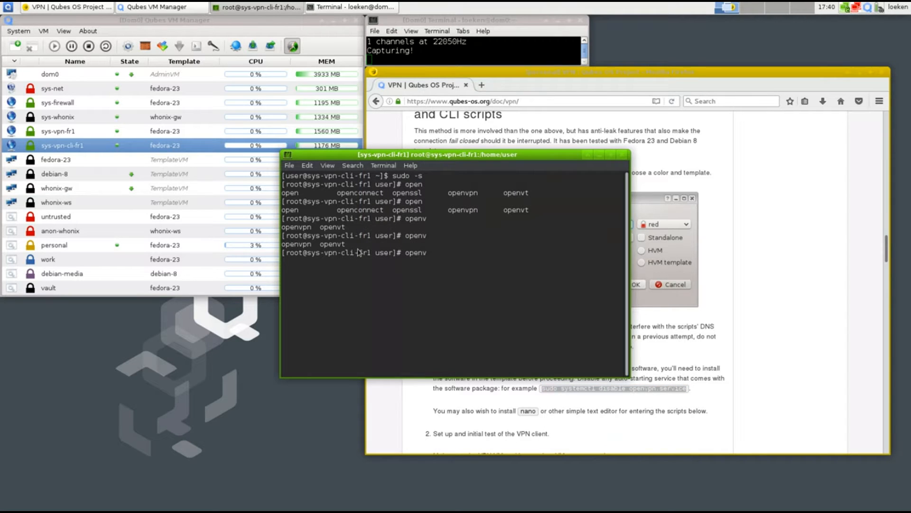
right_click(384, 267)
text(s)
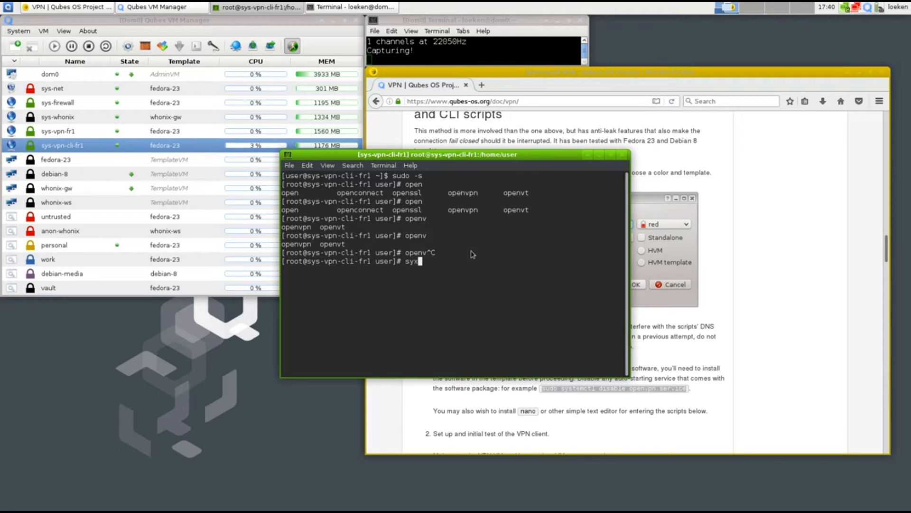
text(ystemctl d)
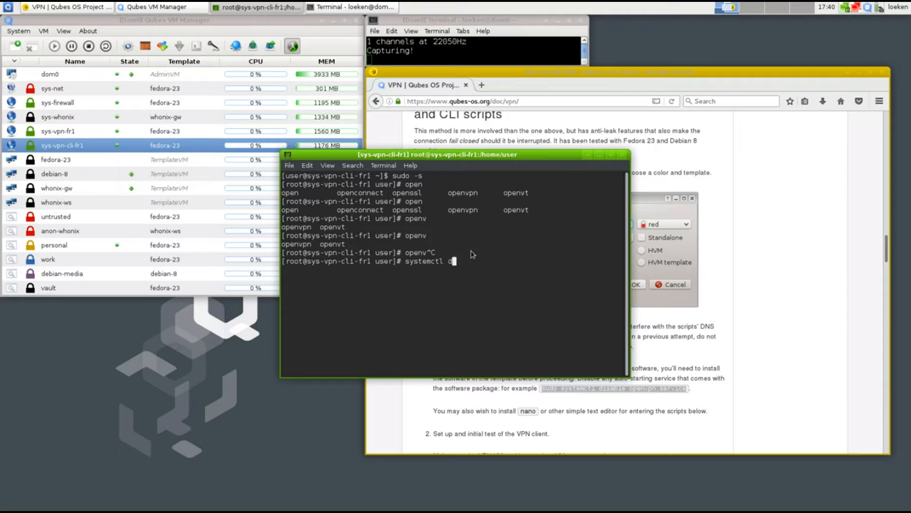
text(disable openvpn.)
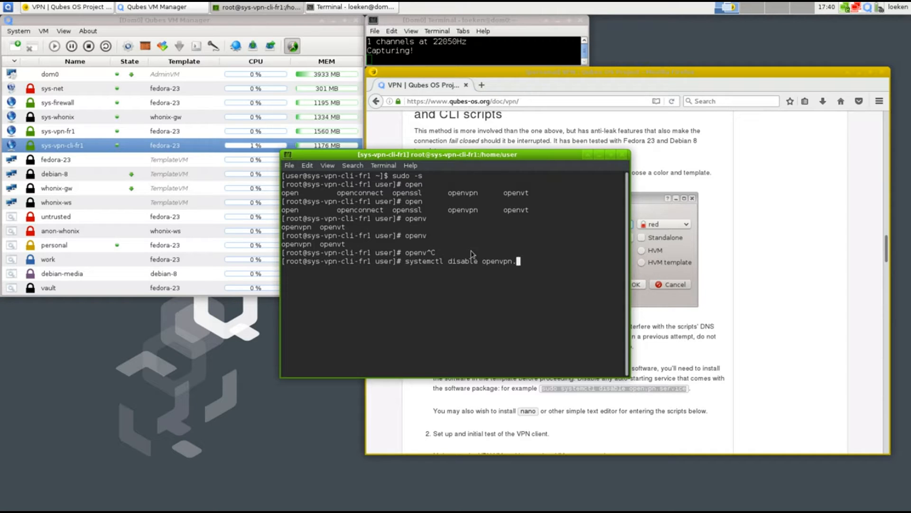
key(Return)
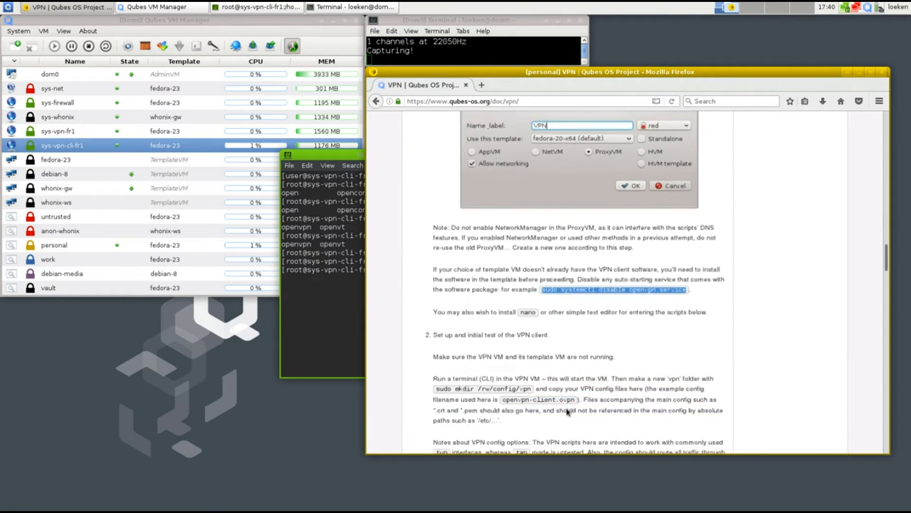
- Scroll the guide and run yum install nano, which finds nano already installed
scroll(down, 3)
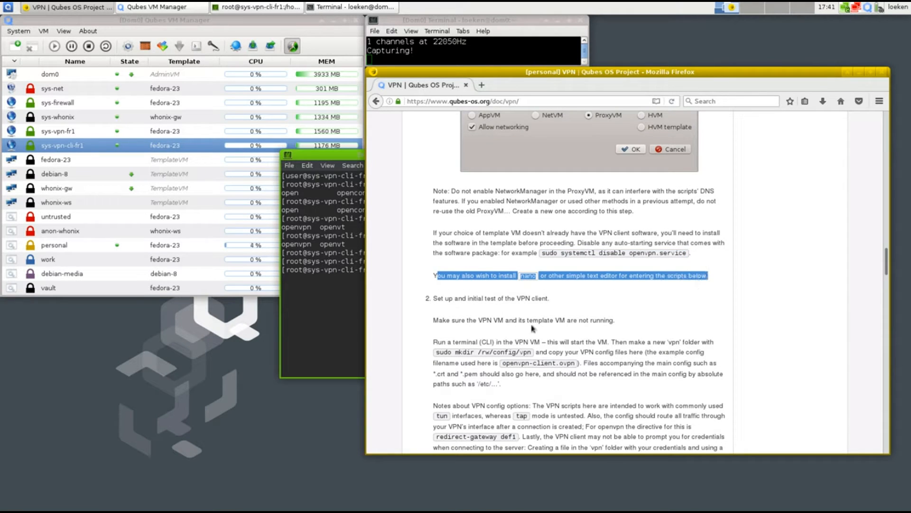
scroll(down, 3)
text(yum installl n)
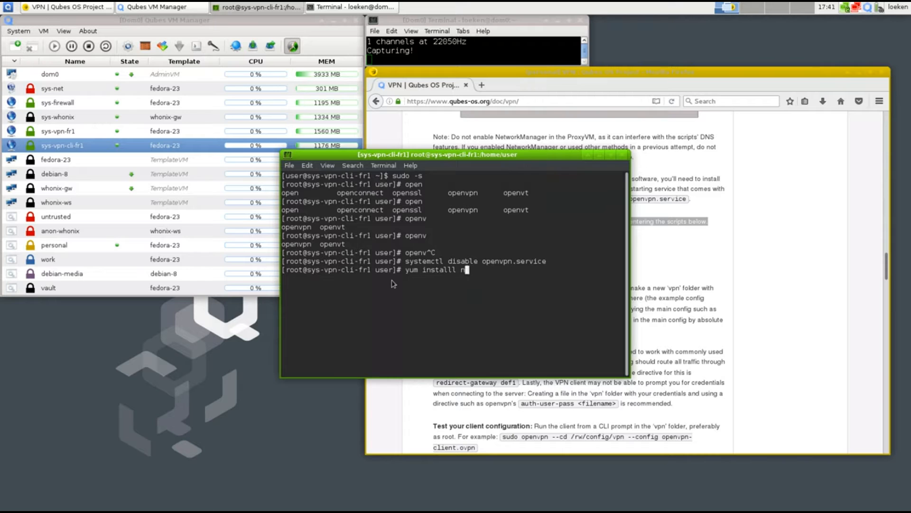
key(Return)
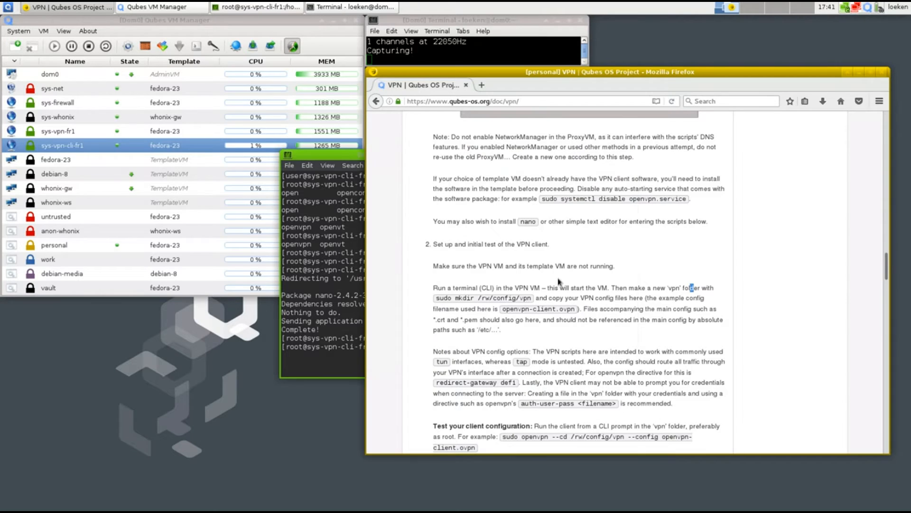
mouse_move(509, 300)
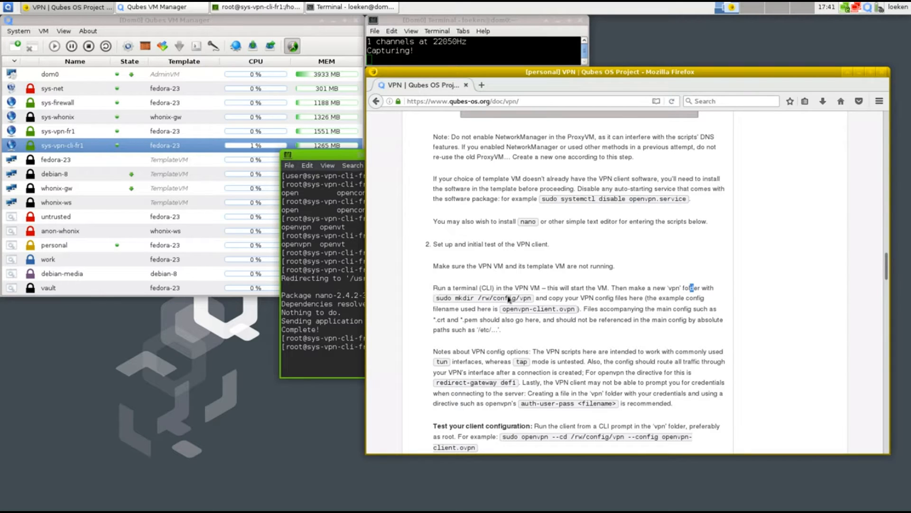
mouse_move(645, 292)
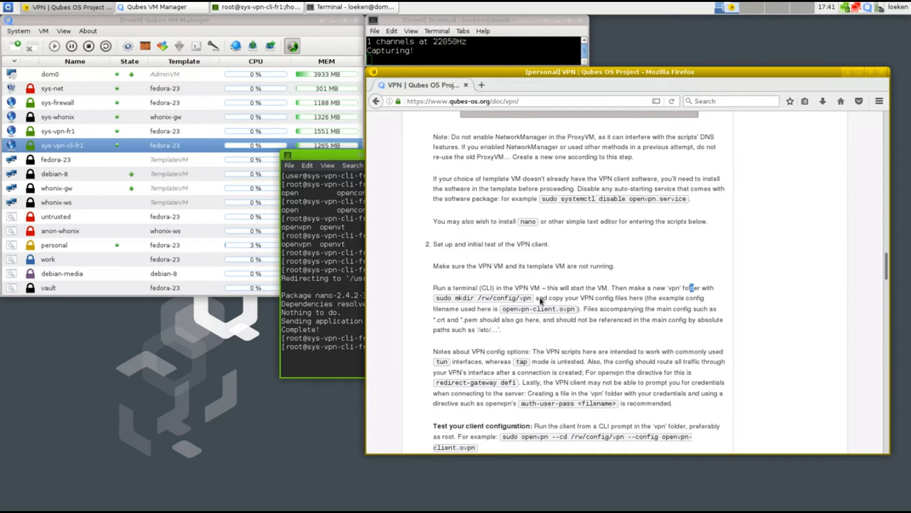
mouse_move(561, 296)
text(cd /)
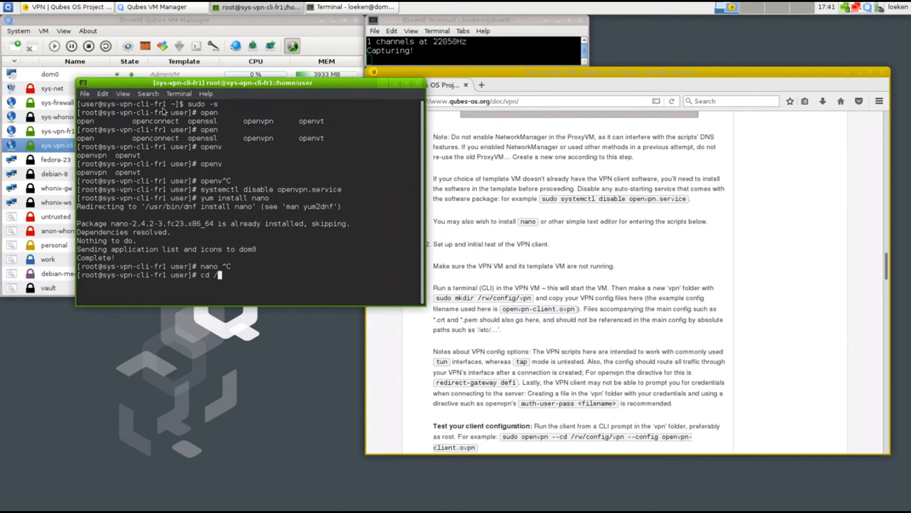
- Create and enter /rw/config/vpn, then wget the eu.fr1 Linux config zip
key(Return)
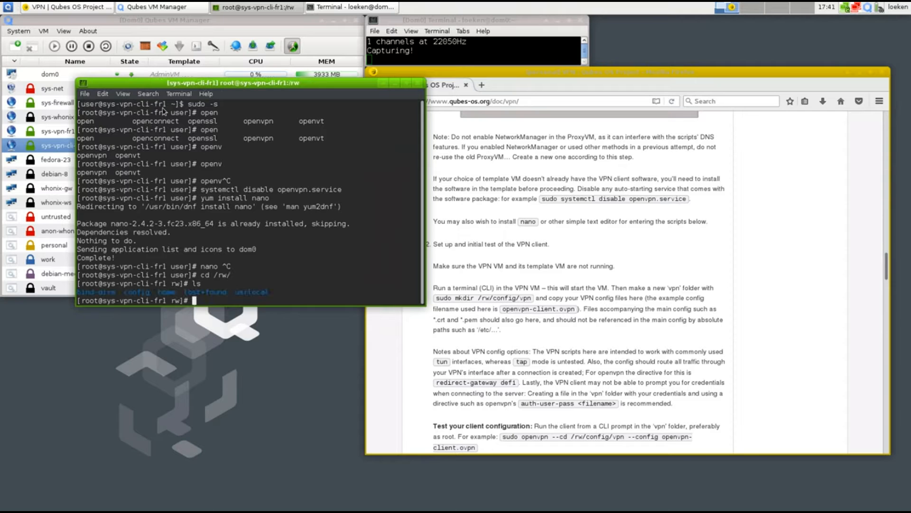
text(cd config/)
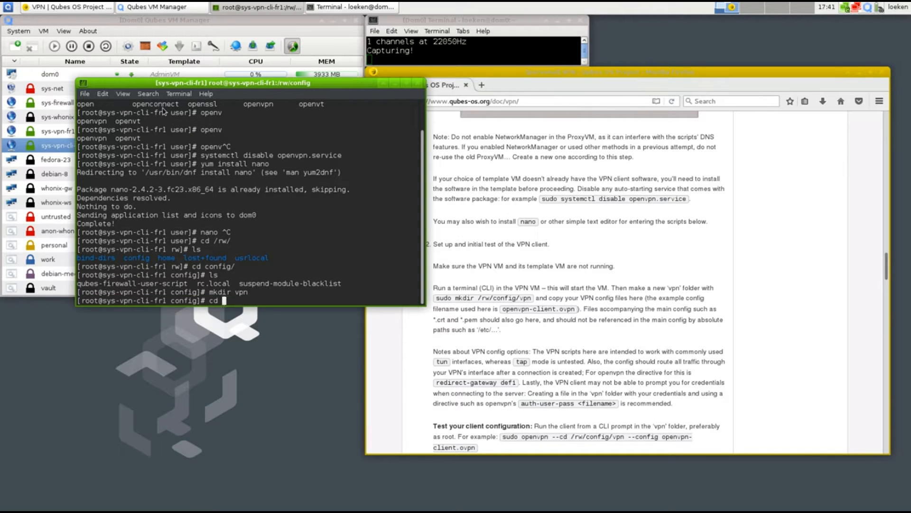
text(vpn/)
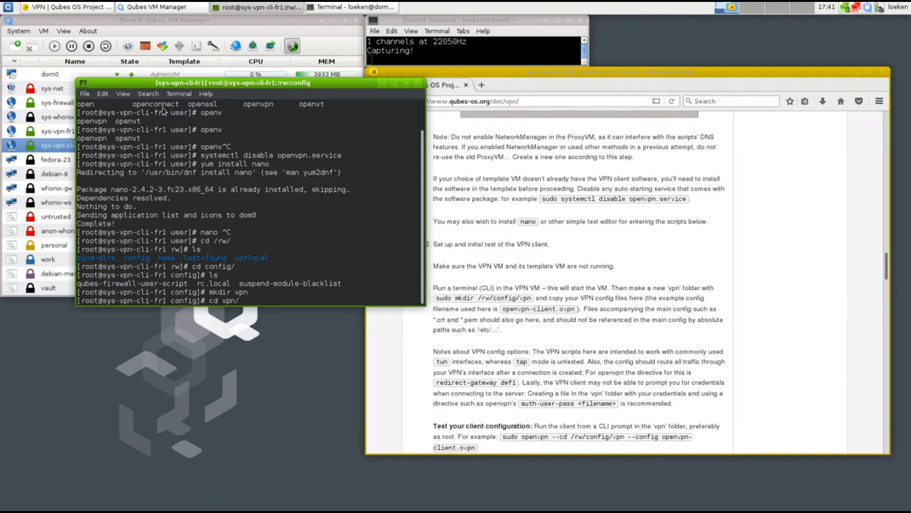
key(Return)
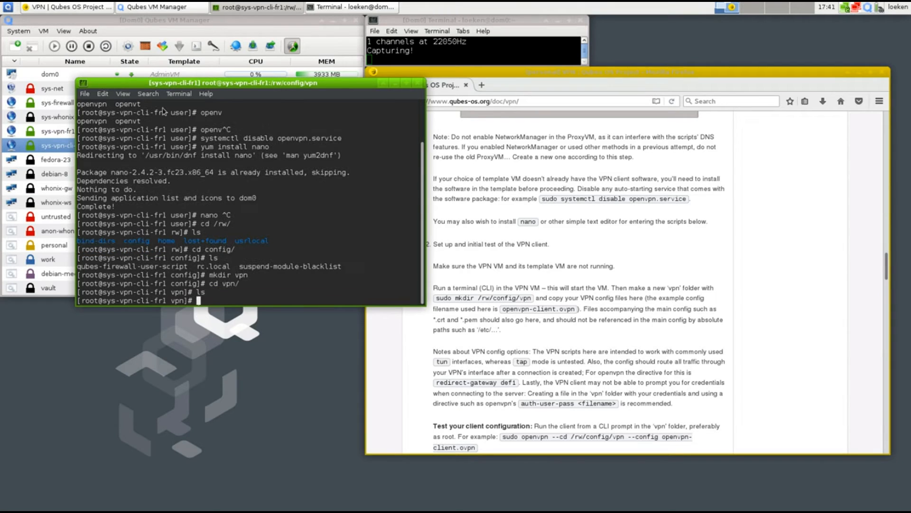
text(wget https://internetz.m)
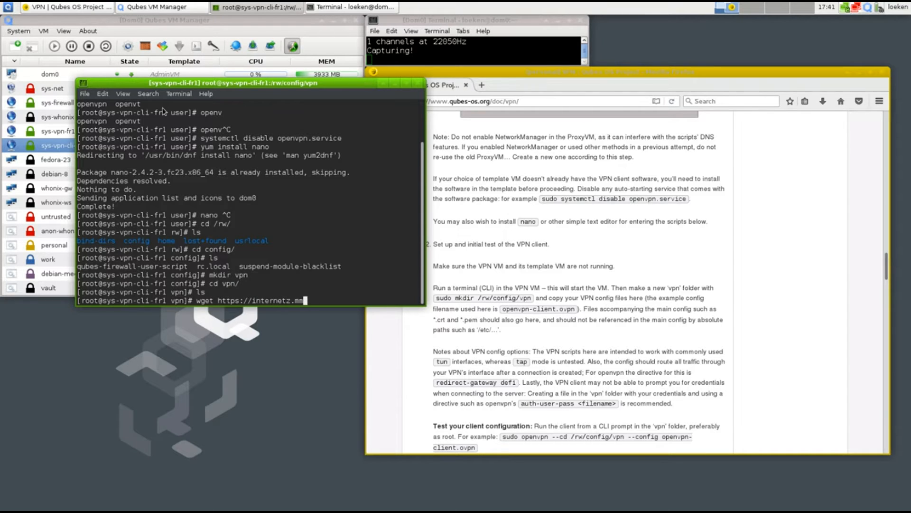
text(e/repo)
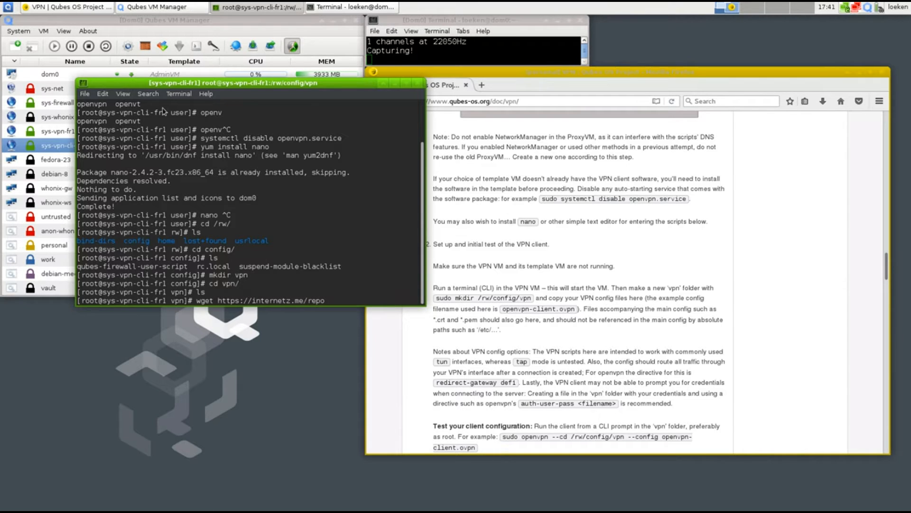
text(/certs/)
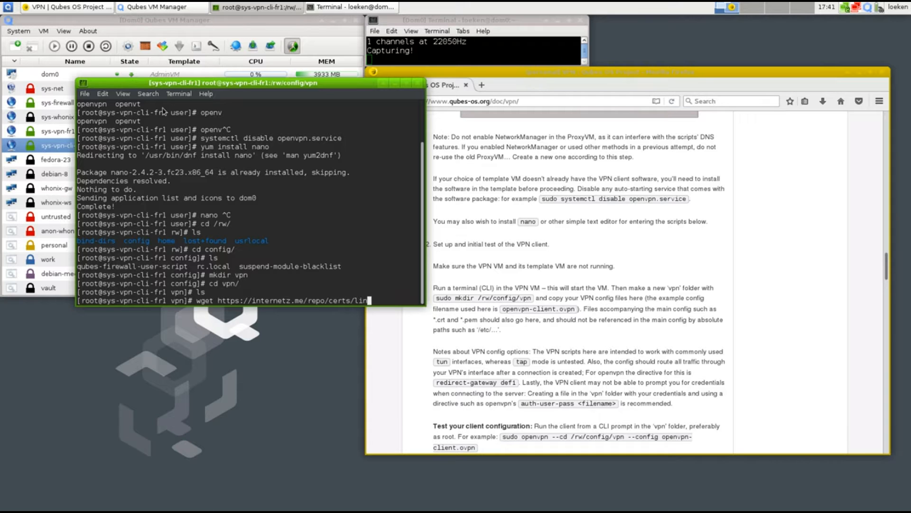
text(linux/eu.fr1.zip)
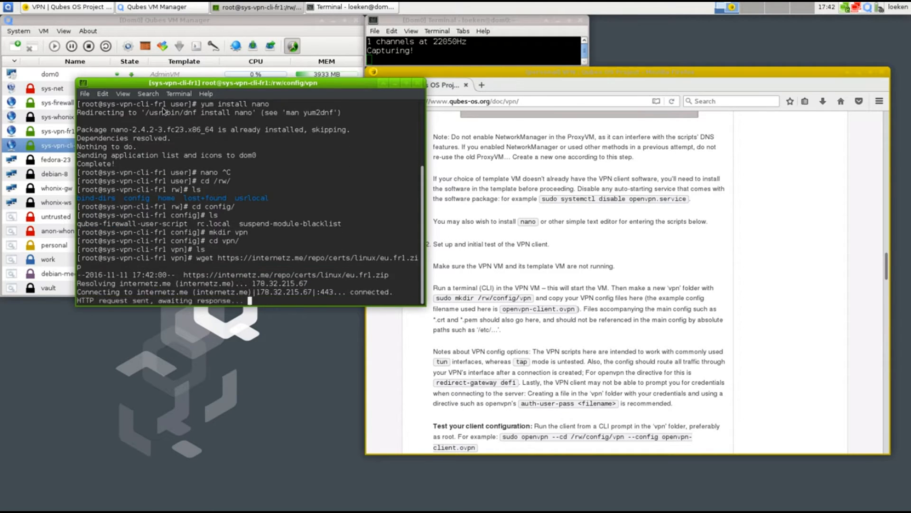
- Unzip the archive and move the extracted files up into the vpn folder
text(unzip)
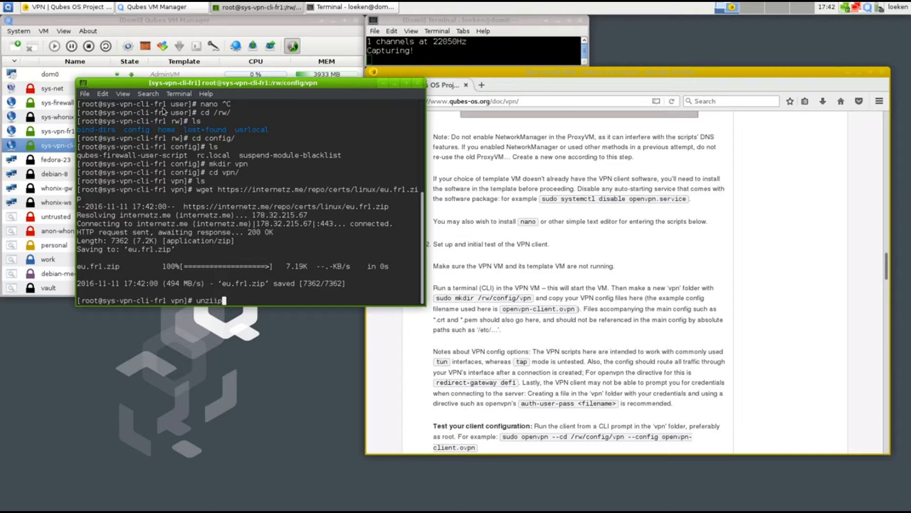
text( eu.fr1.zip)
key(Return)
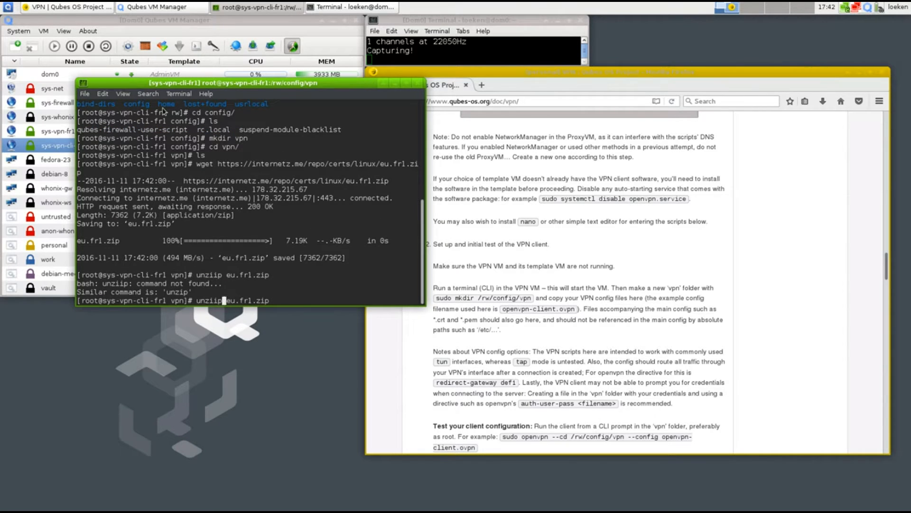
key(Return)
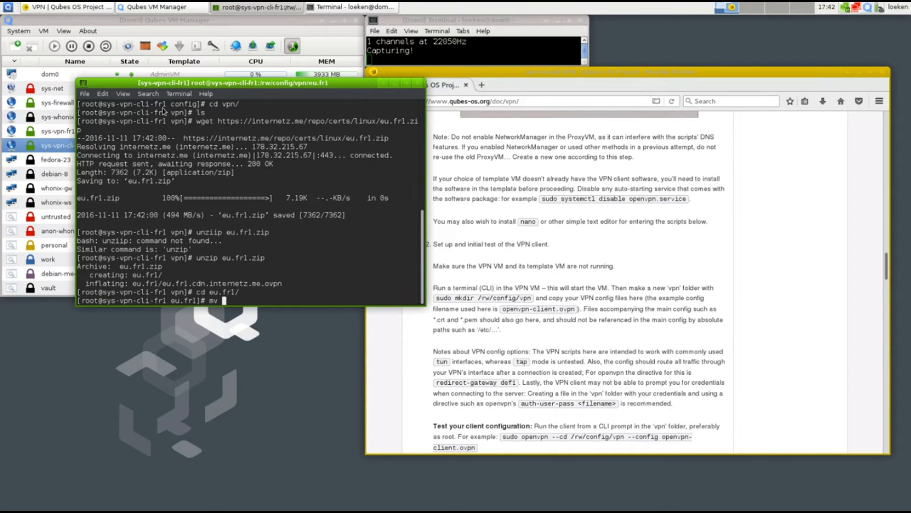
key(Return)
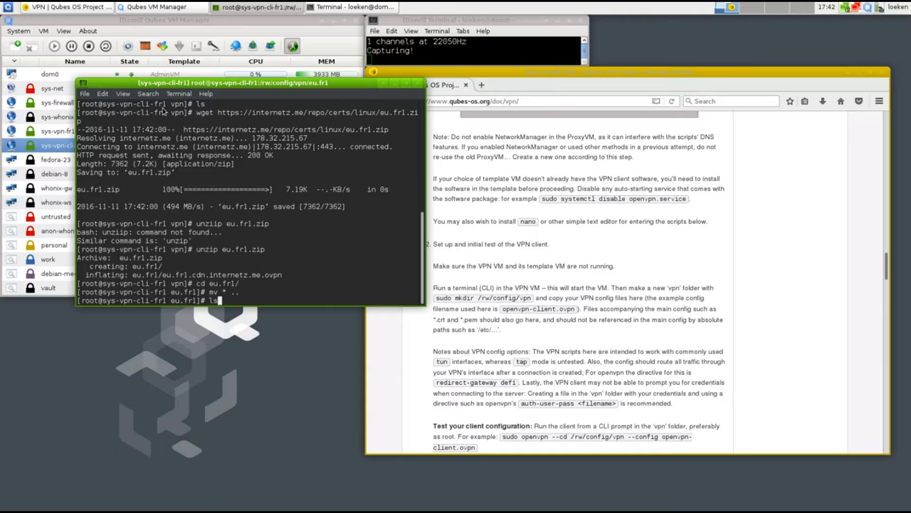
key(Return)
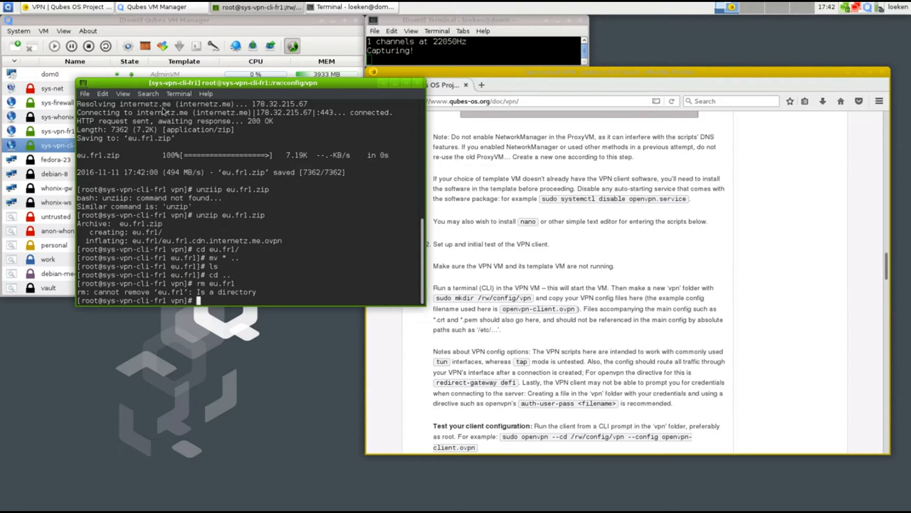
- Delete the extracted eu.fr1 folder and the downloaded zip archive
text(rm eu.fr1 -rf)
text(ls -oah)
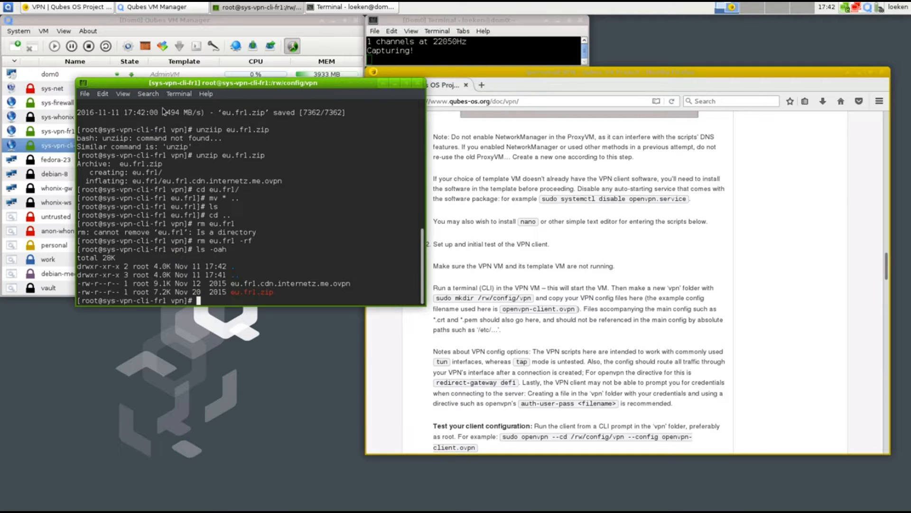
mouse_move(270, 263)
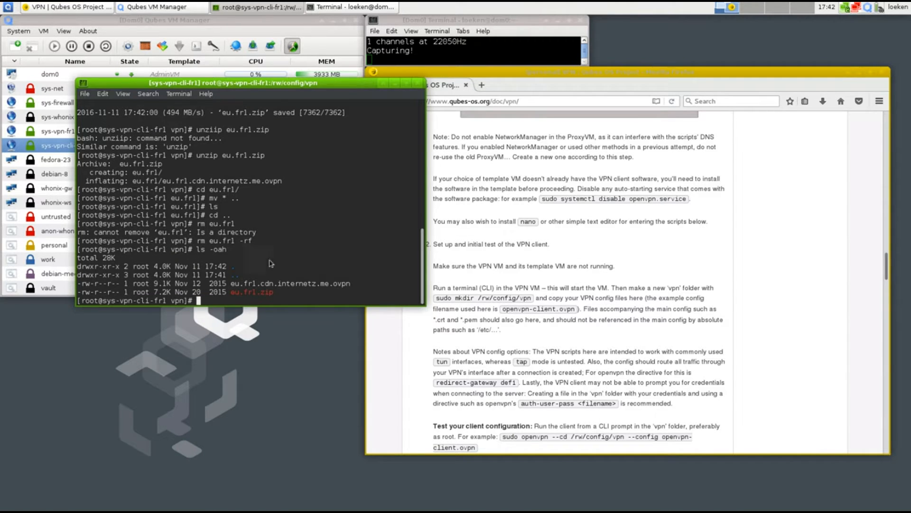
double_click(251, 292)
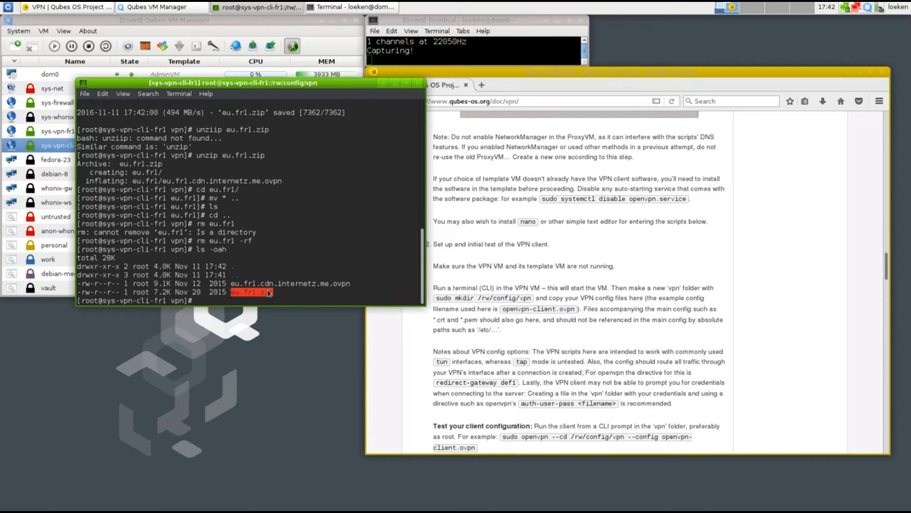
text(rm eu.frl.)
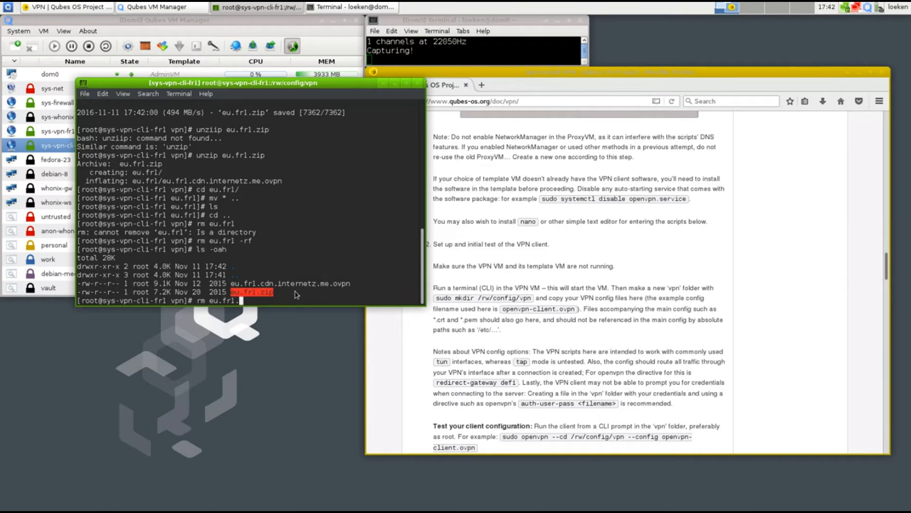
key(Return)
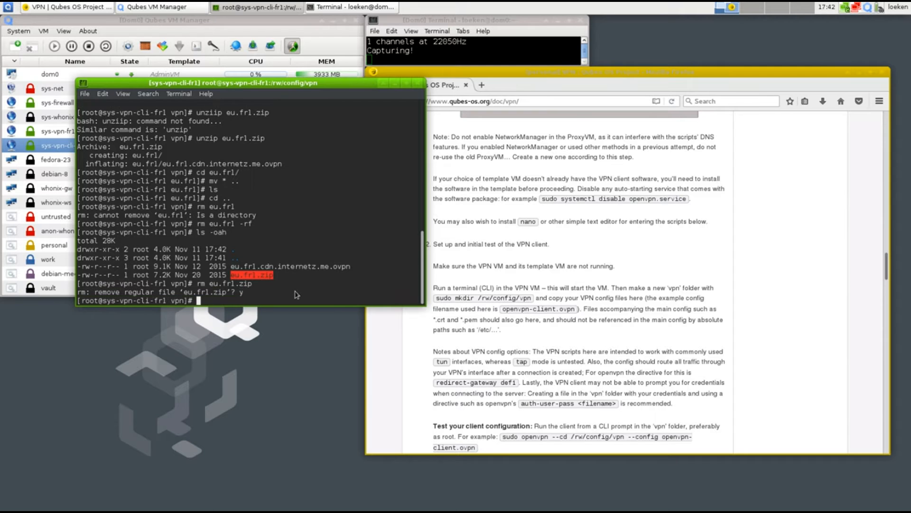
mouse_move(581, 323)
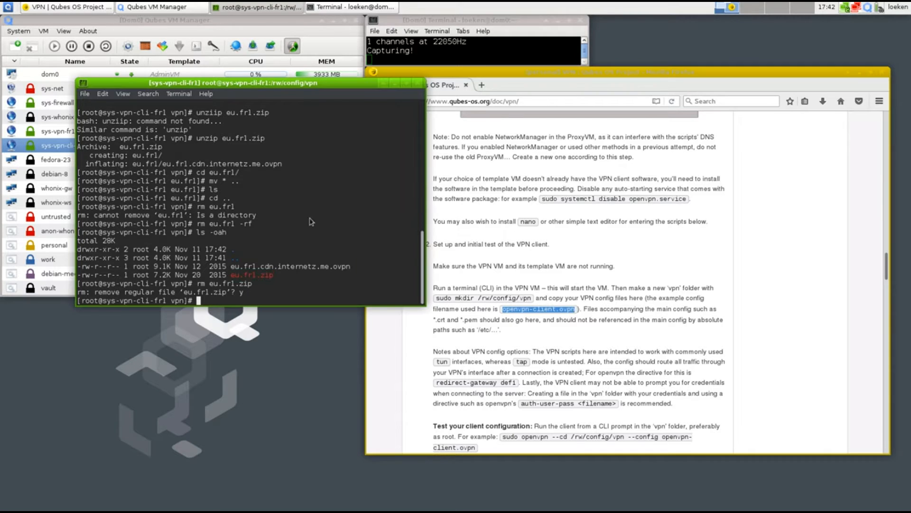
- Rename eu.fr1.cdn.internetz.me.ovpn to openvpn-client.ovpn and cat its contents
text(mv)
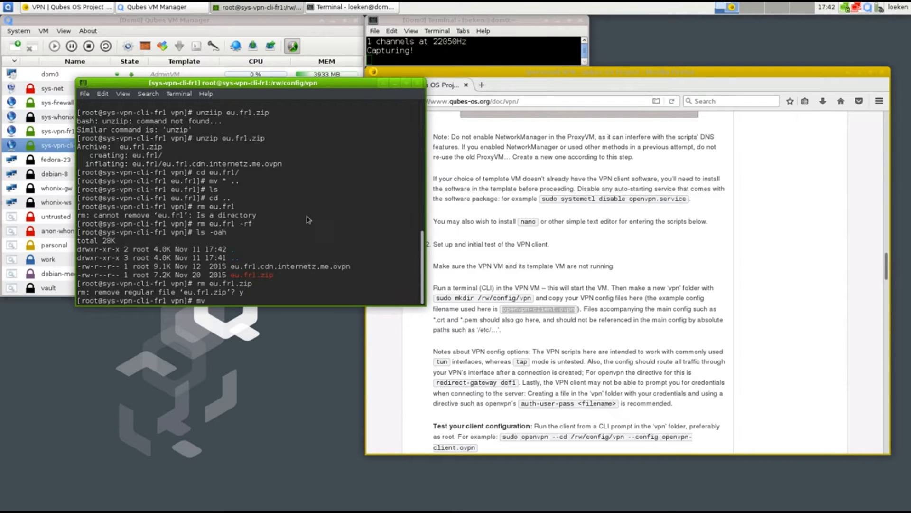
text(ope)
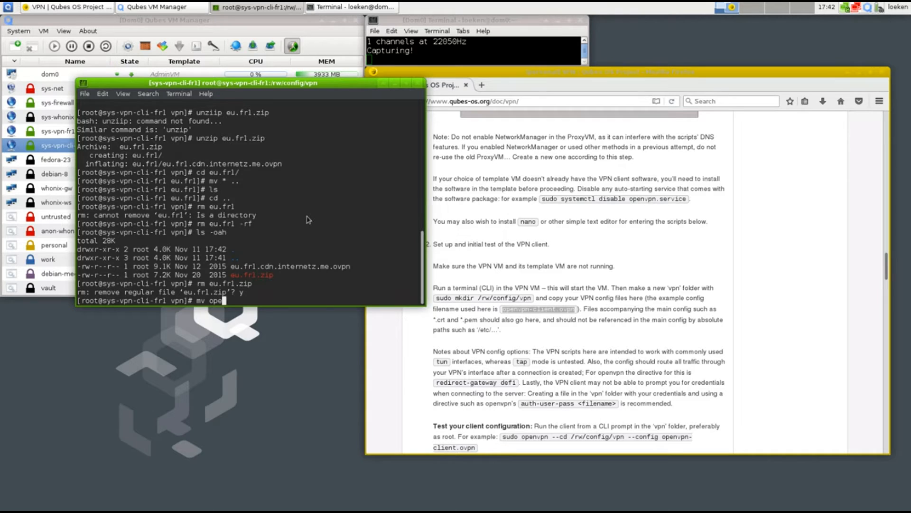
text(eu.fr1.cdn.internetz.me.ovpn)
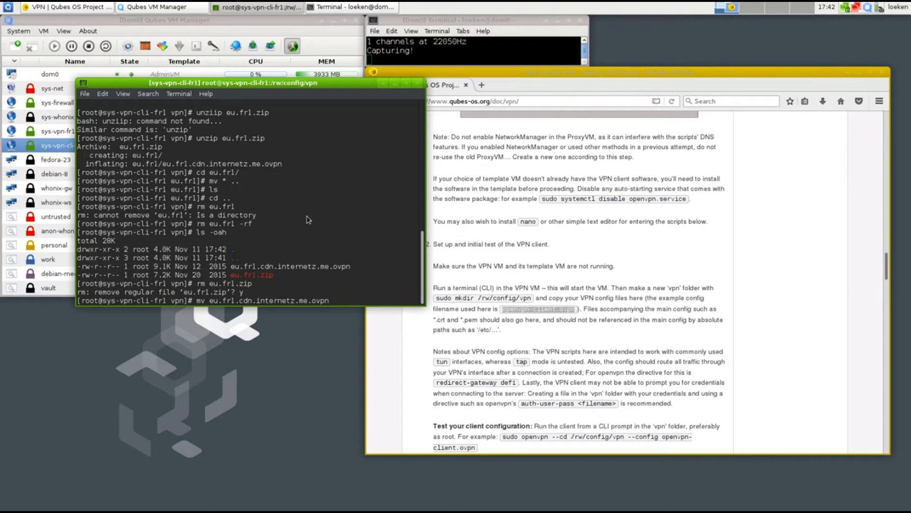
text(openvpn-client.ovpn)
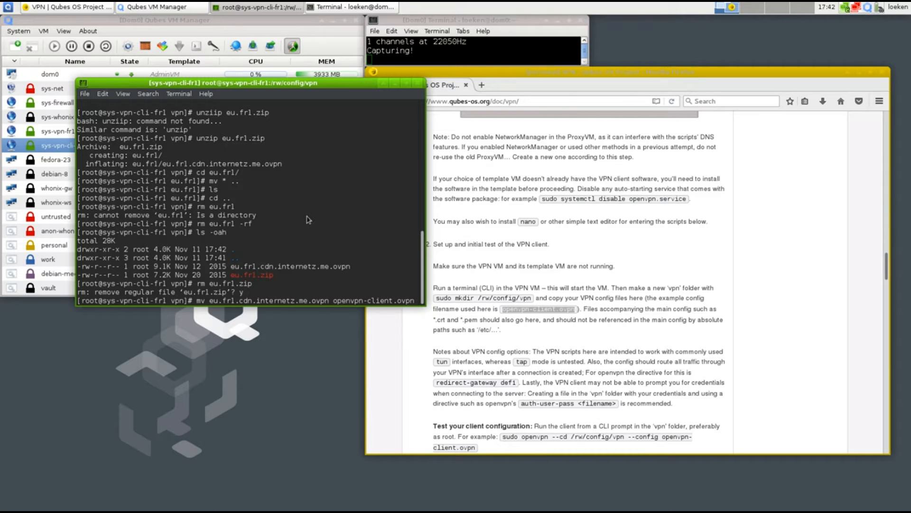
key(Return)
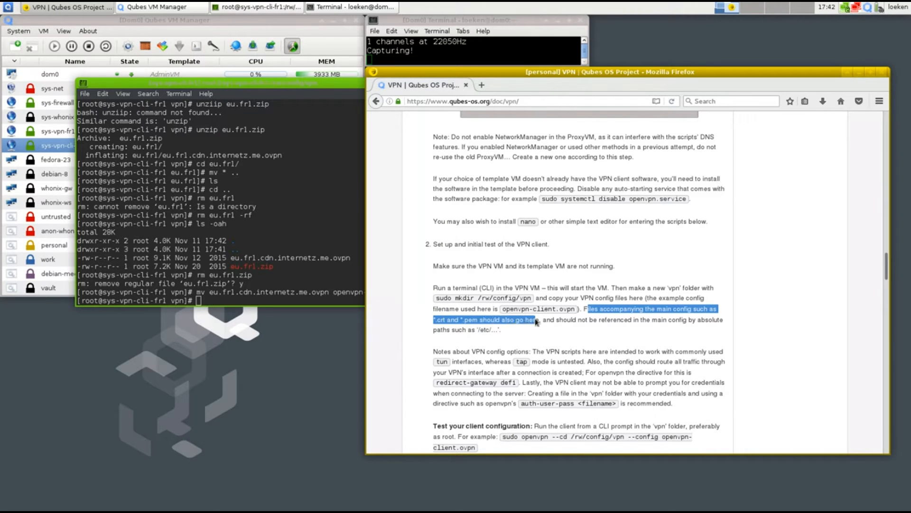
text(cat o)
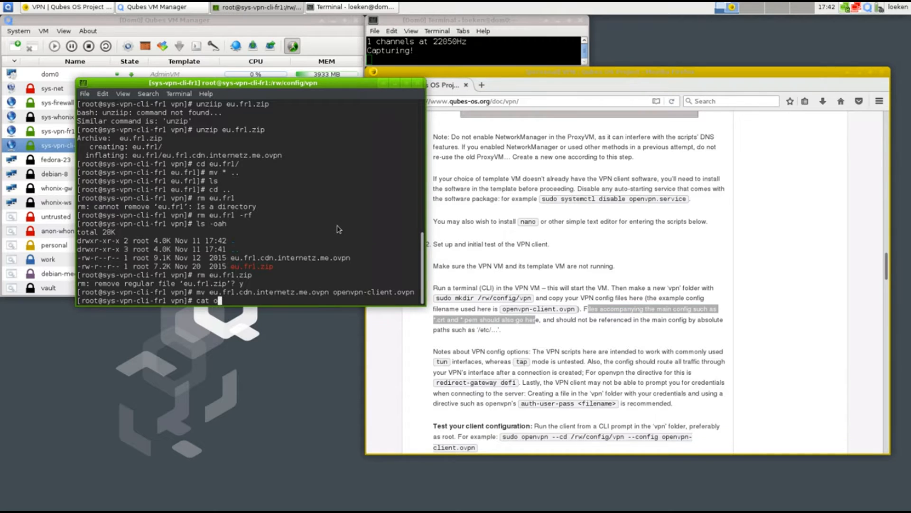
key(Return)
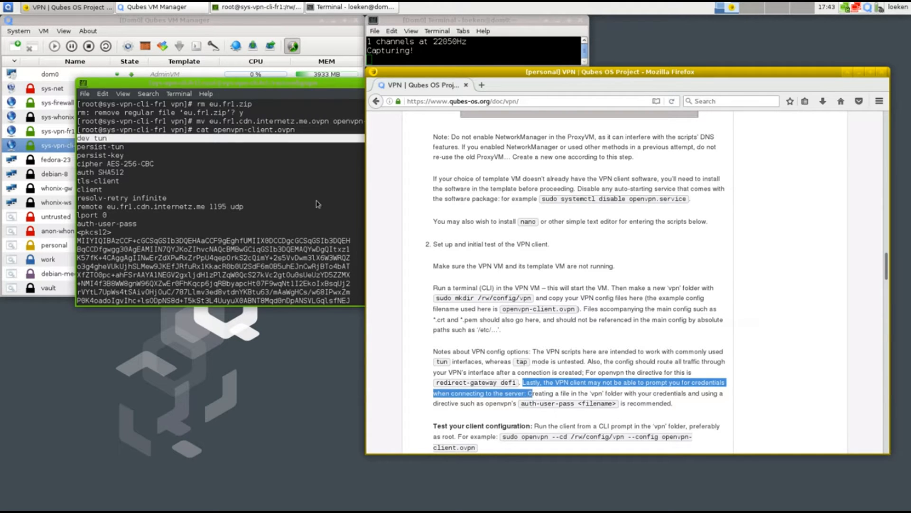
- In nano, add userpass.txt to the auth-user-pass line of openvpn-client.ovpn and save
text(nano)
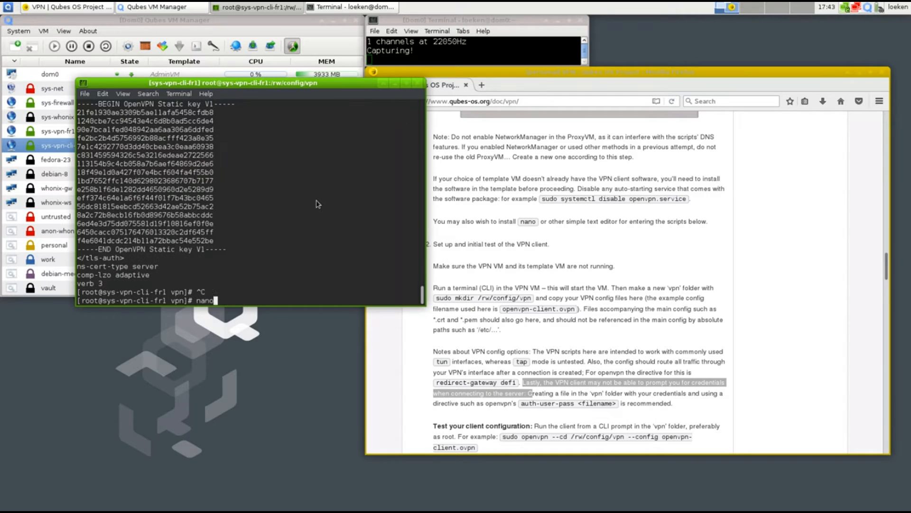
text(openvpn-client.ovpn)
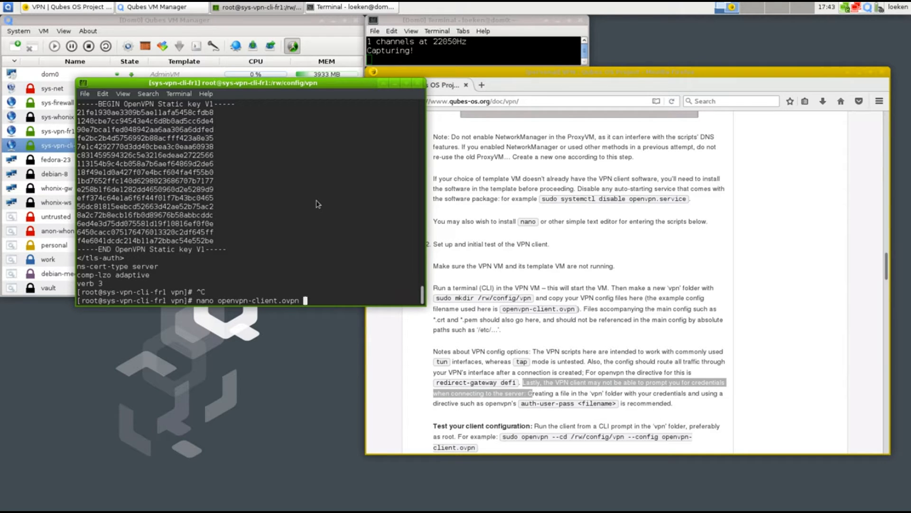
key(Return)
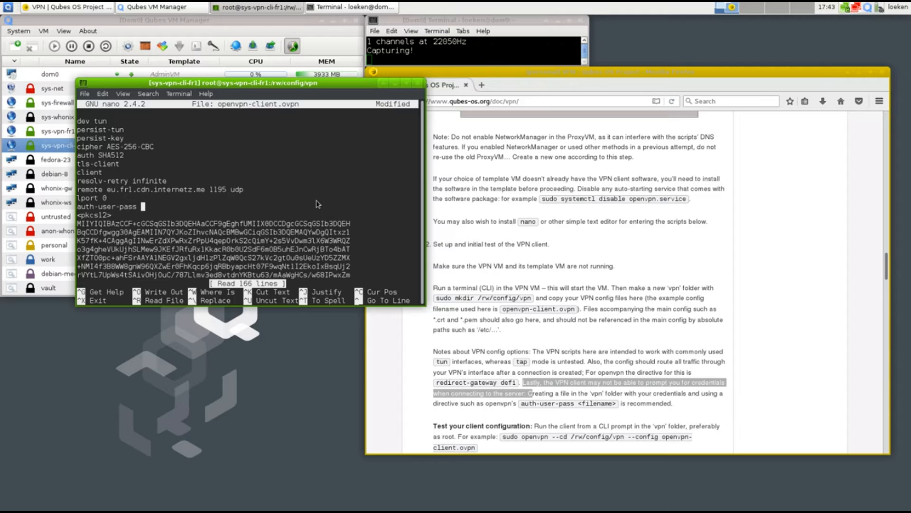
text(userpass.)
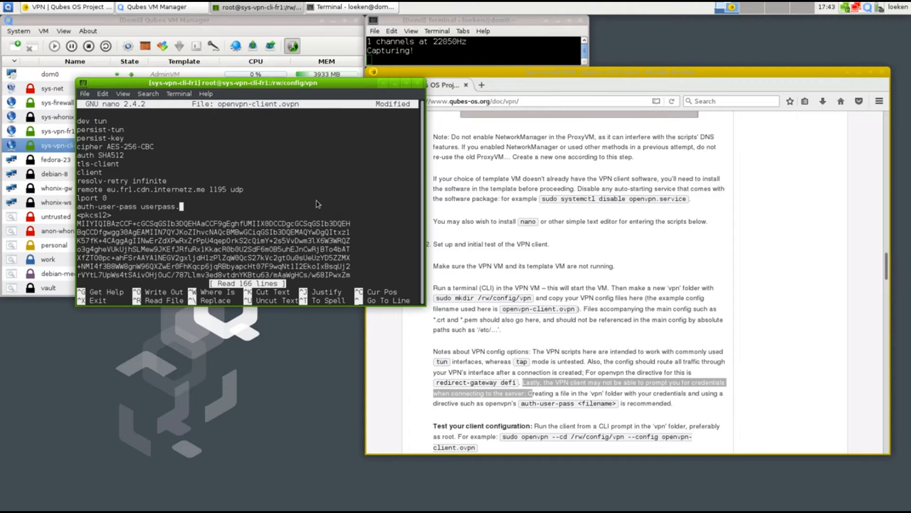
text(txt)
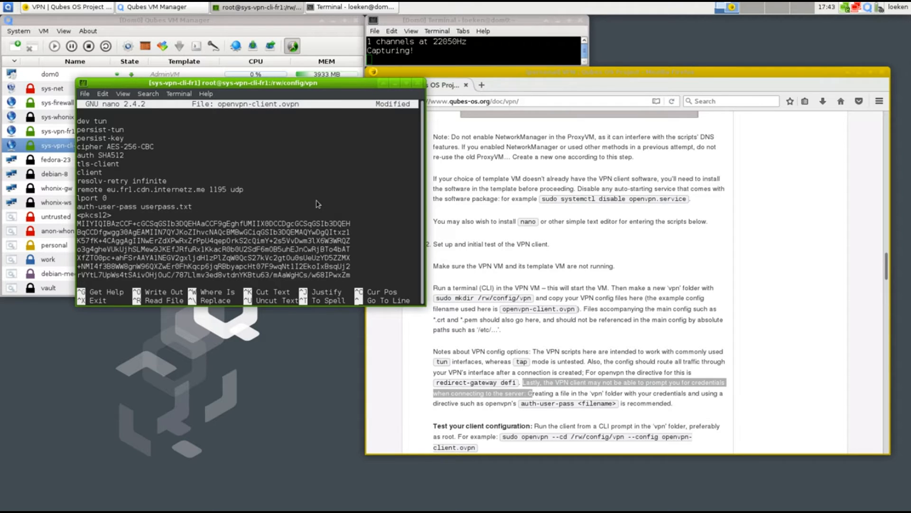
key(ctrl+o)
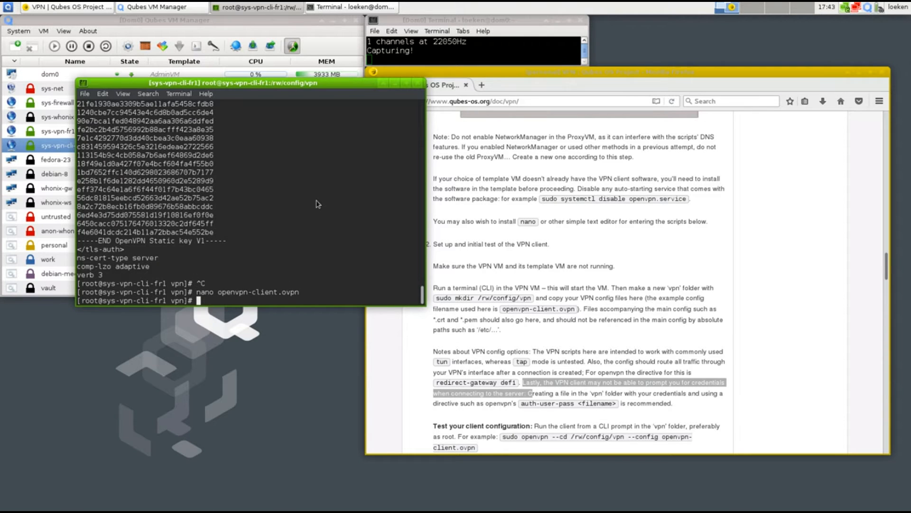
- Write the VPN login (username loeken) into a new userpass.txt in nano and save it
text(nano)
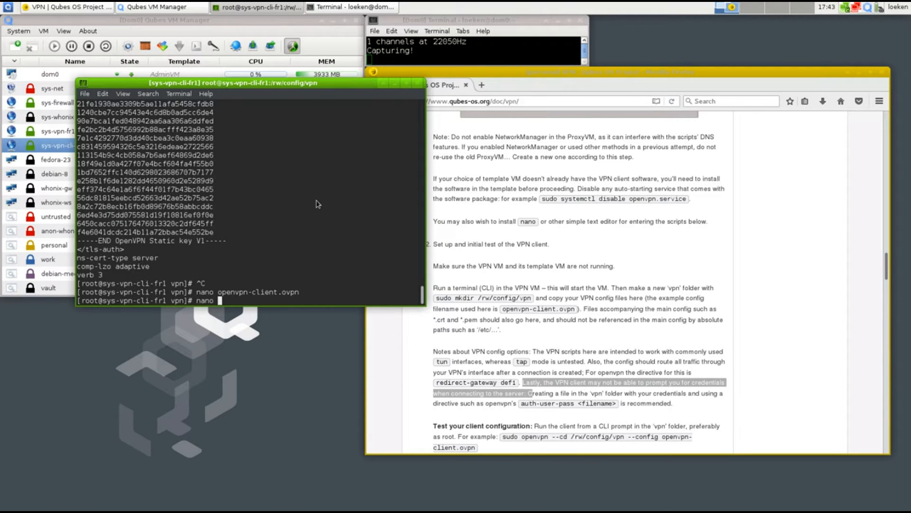
text(userpass)
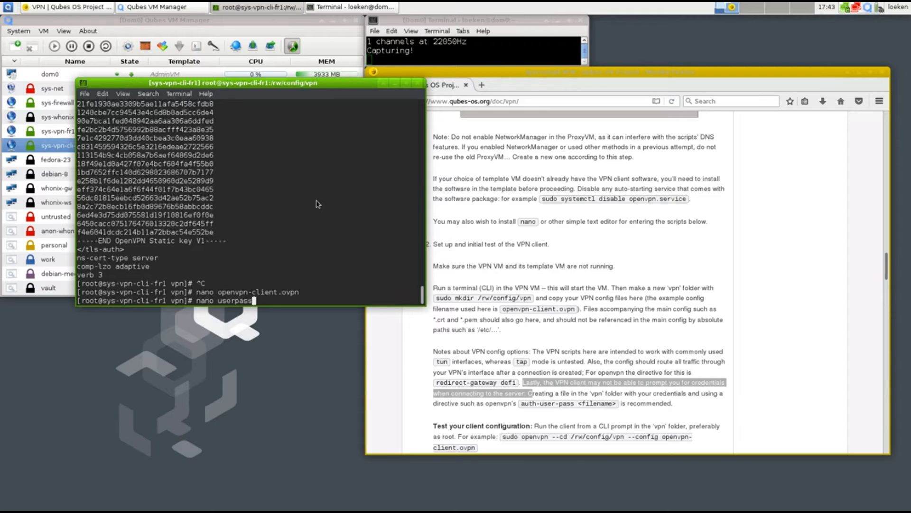
text(.txt)
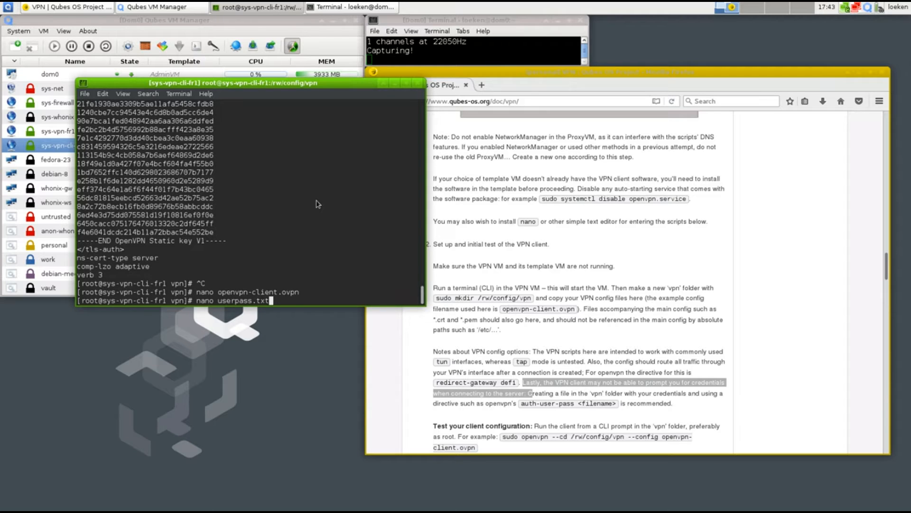
key(Return)
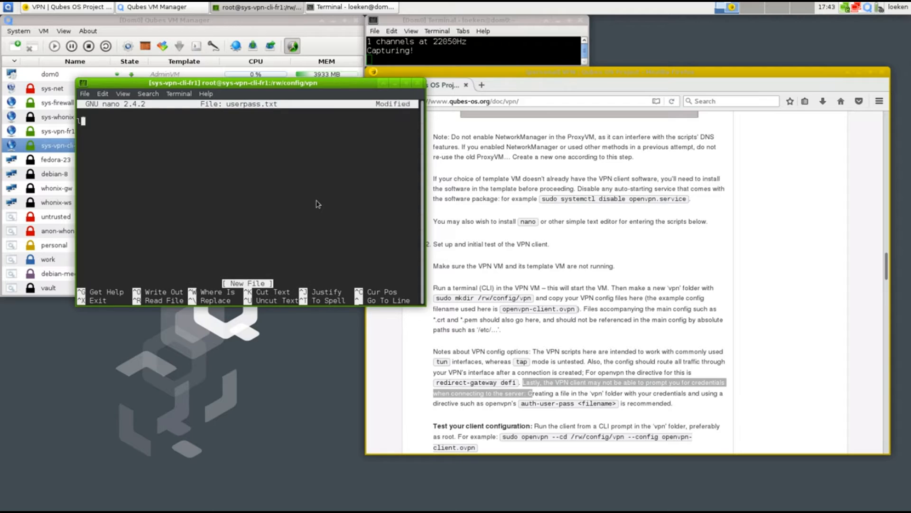
text(loeken)
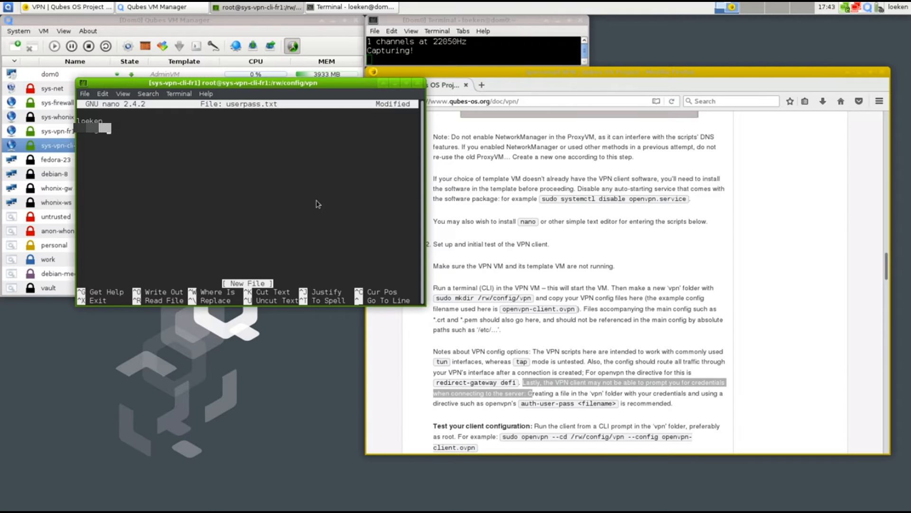
key(ctrl+o)
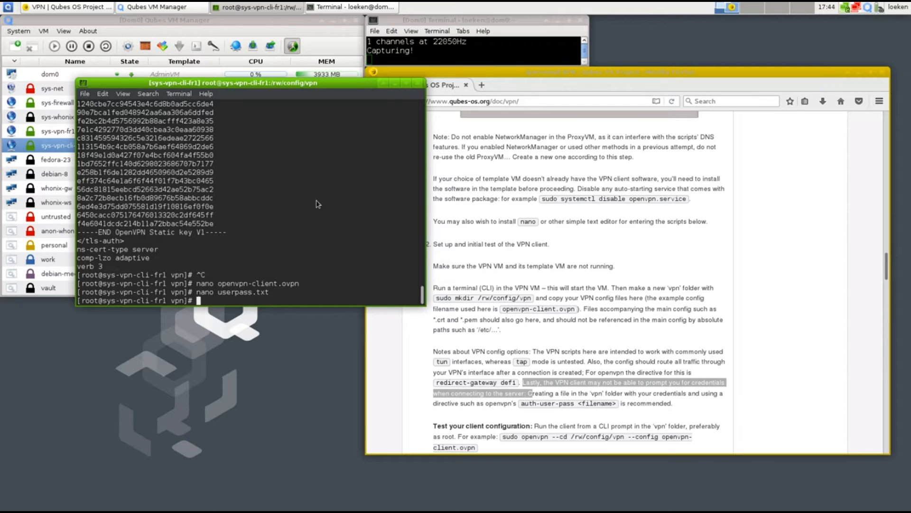
double_click(258, 283)
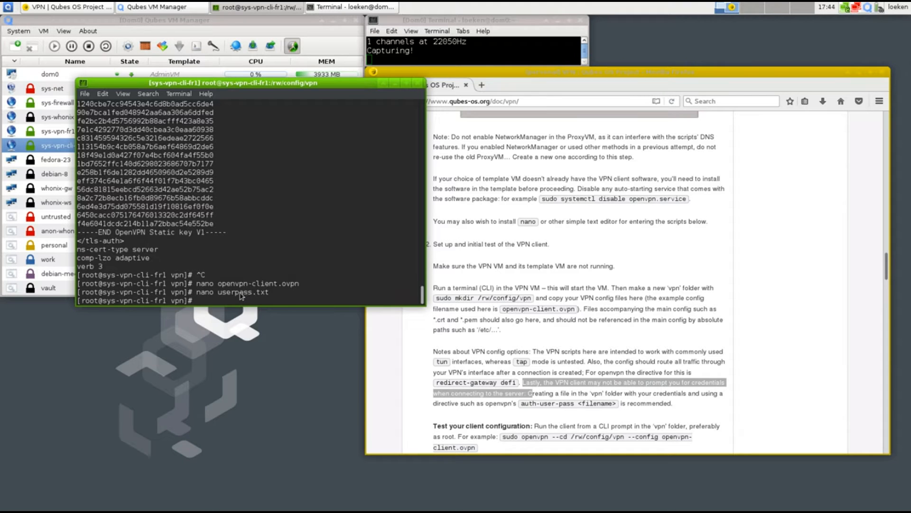
double_click(243, 291)
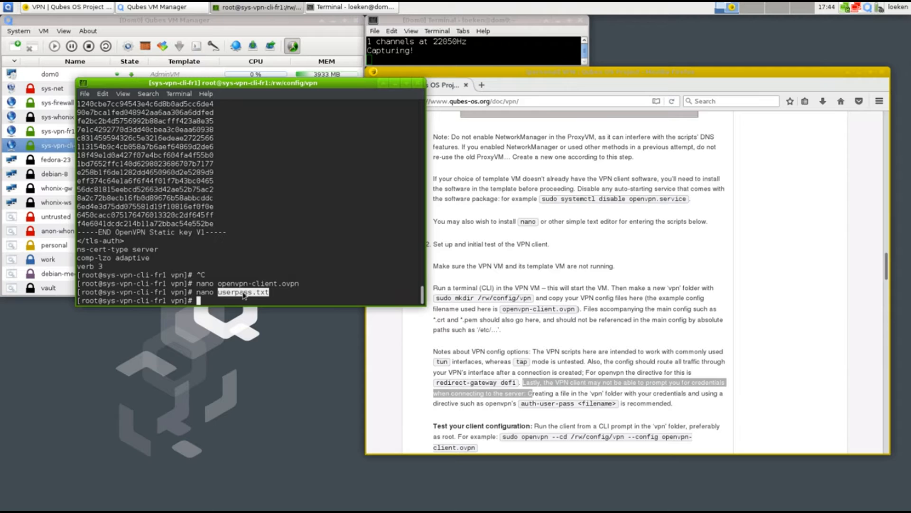
mouse_move(259, 271)
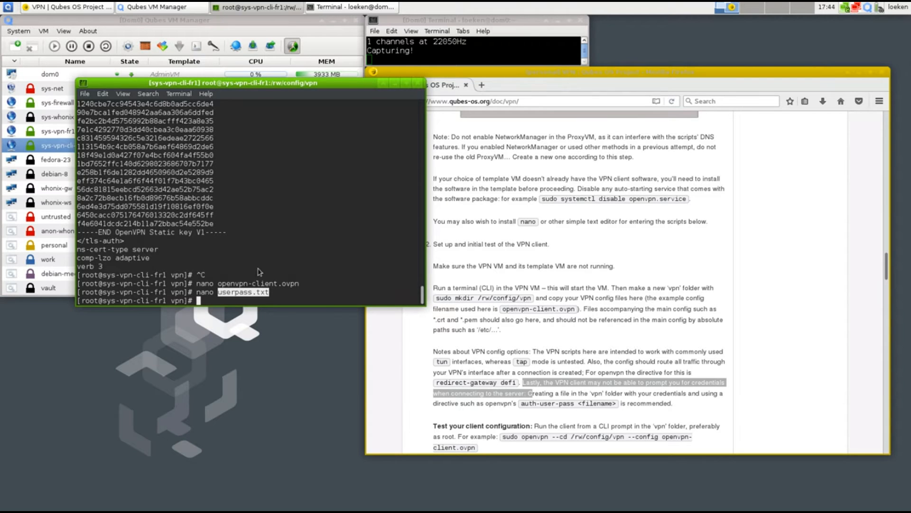
mouse_move(298, 234)
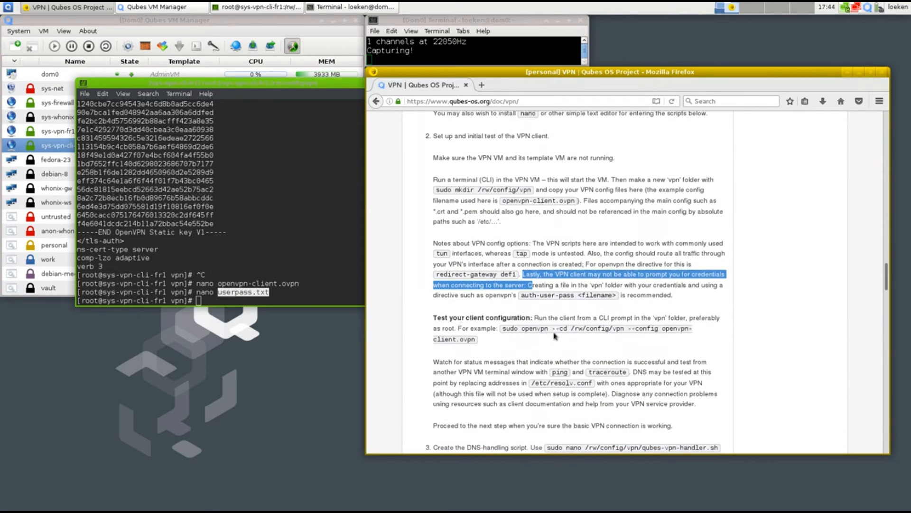
mouse_move(507, 337)
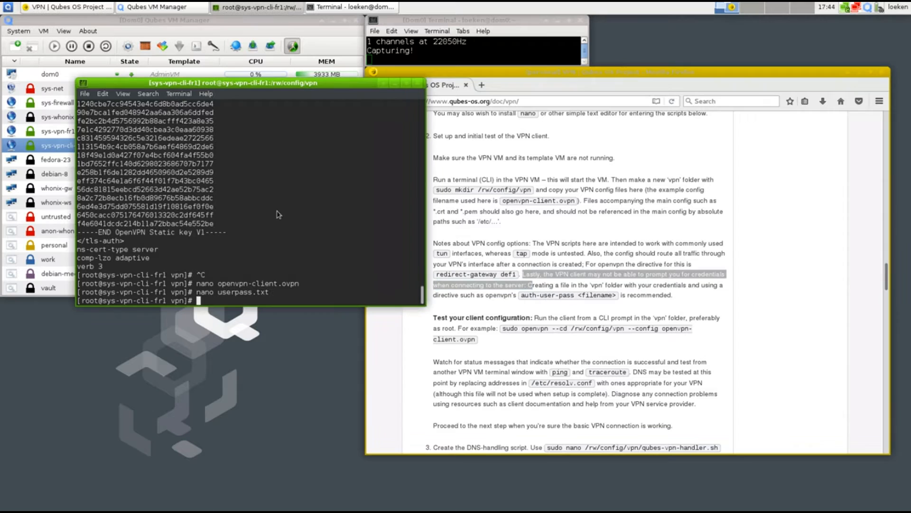
- Run openvpn --cd /rw/config/vpn --config openvpn-client.ovpn until initialization completes
text(openvpn --cd /rw/confi)
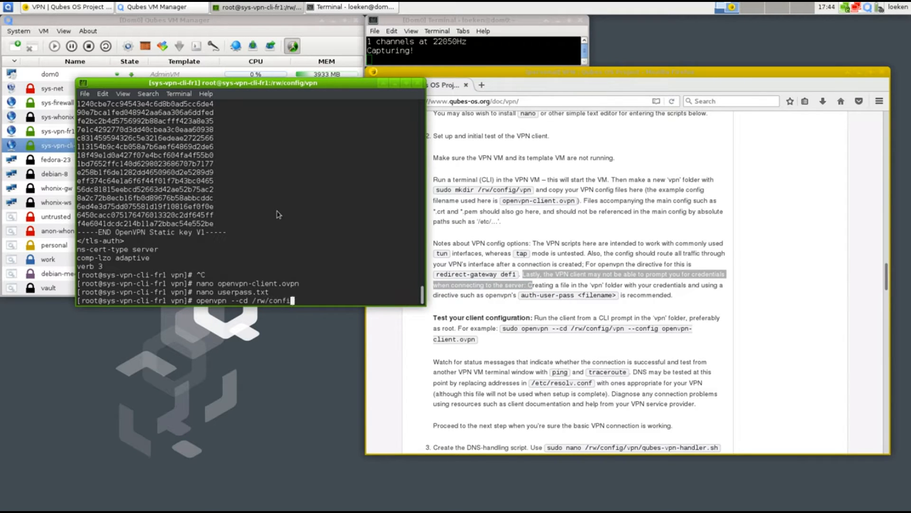
text(g/vpn --)
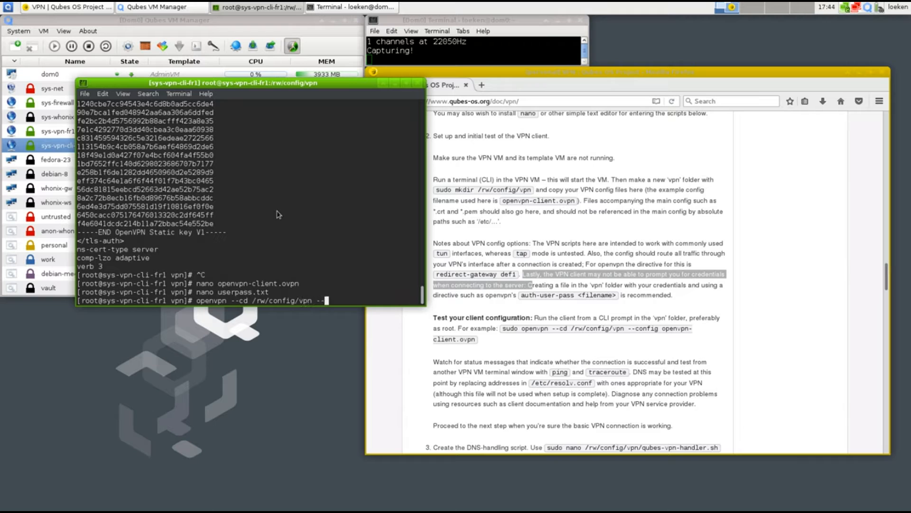
text(--config openv)
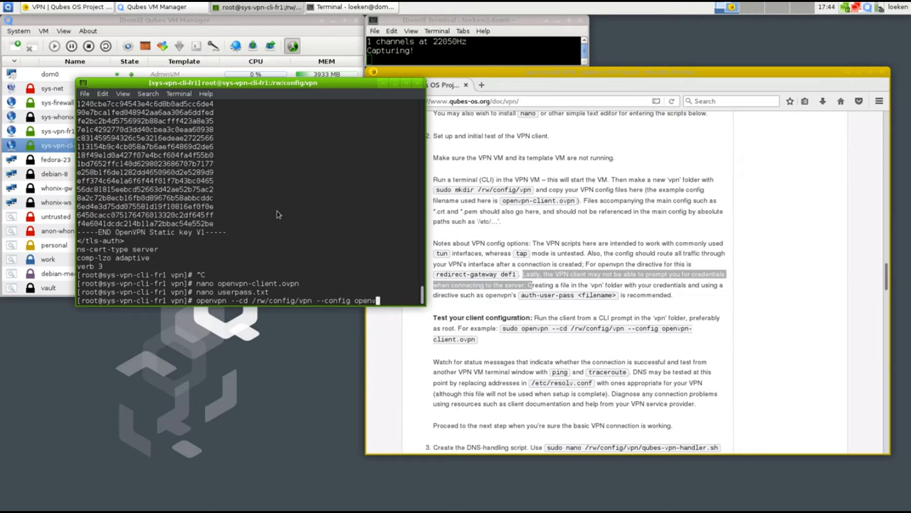
key(Return)
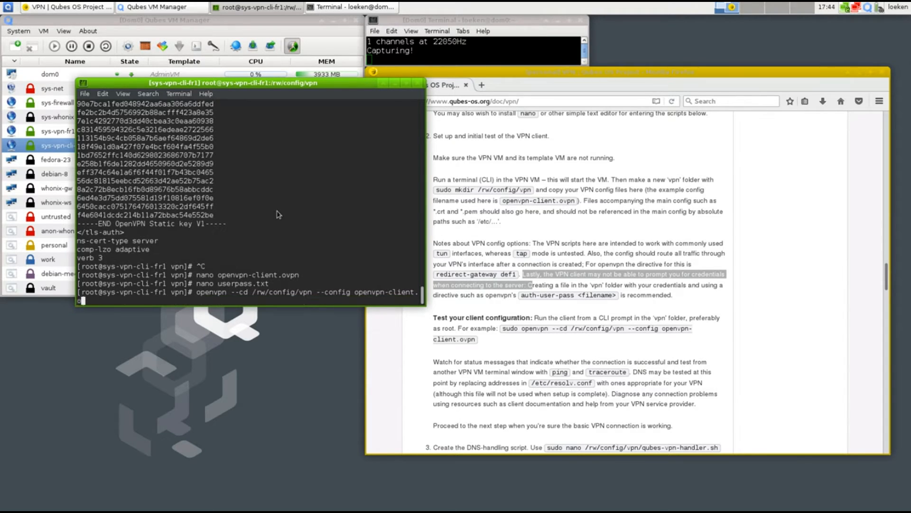
key(Return)
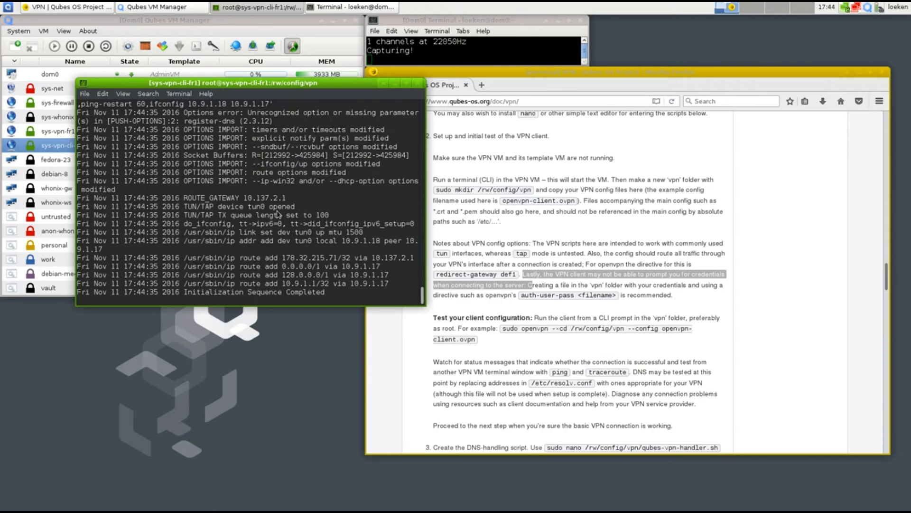
mouse_move(289, 341)
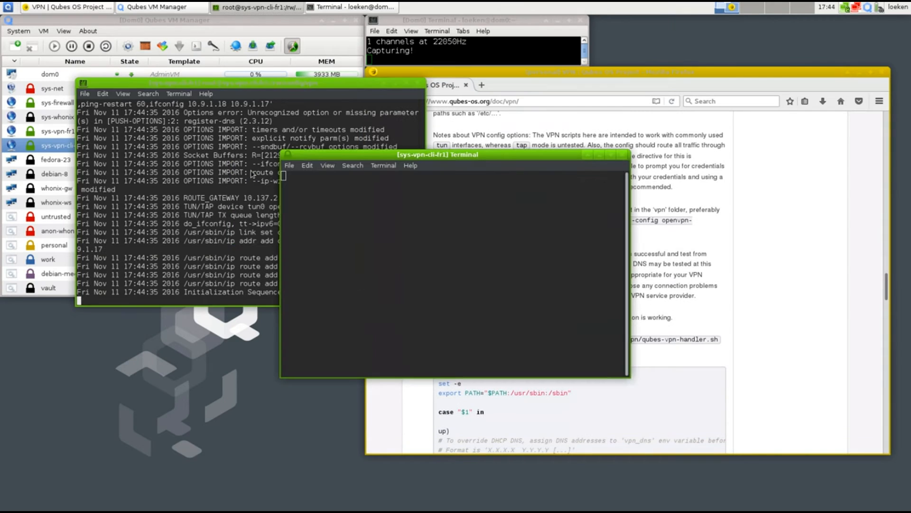
- Enter a traceroute to 8.8.8.8 in the second sys-vpn-cli-fr1 terminal and watch the hops
text(trracerouote^C)
text(traceroute 8.8.8.8)
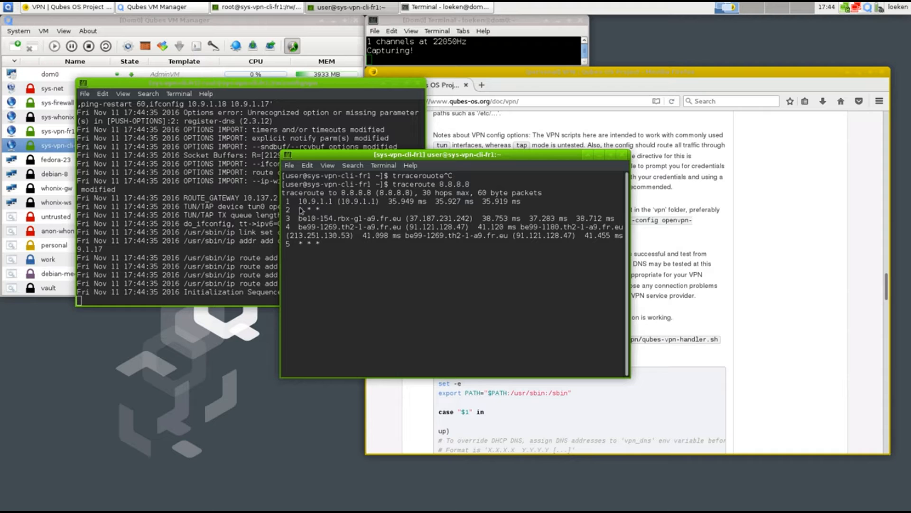
mouse_move(369, 273)
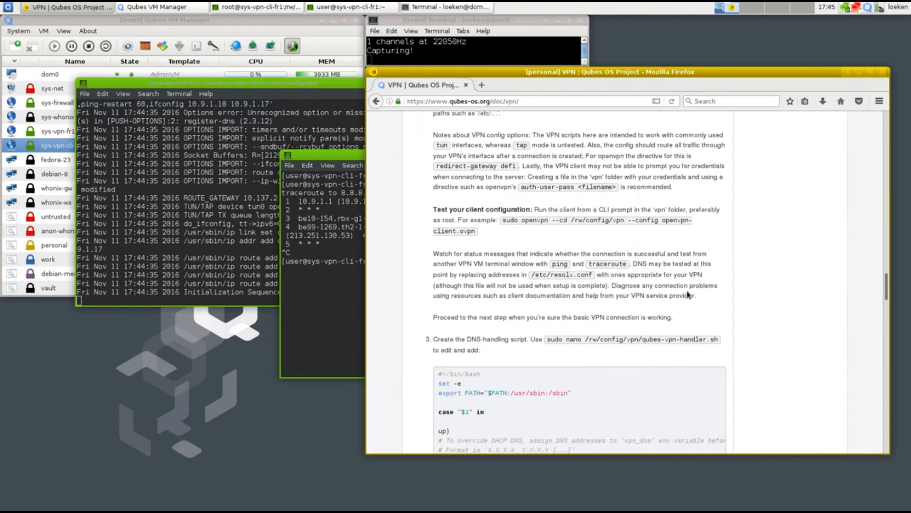
mouse_move(430, 324)
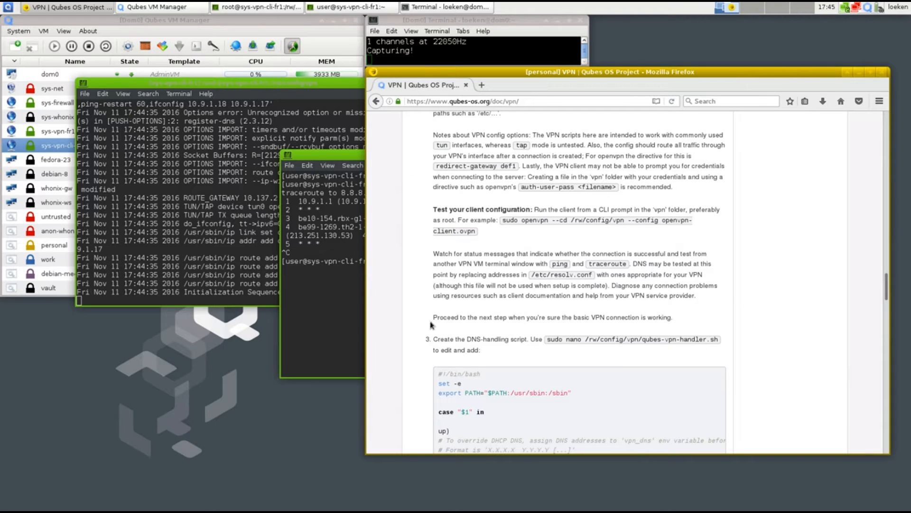
- Scroll the VPN guide to step 3 and enter nano qubes-vpn-handler.sh in the root terminal
scroll(down, 3)
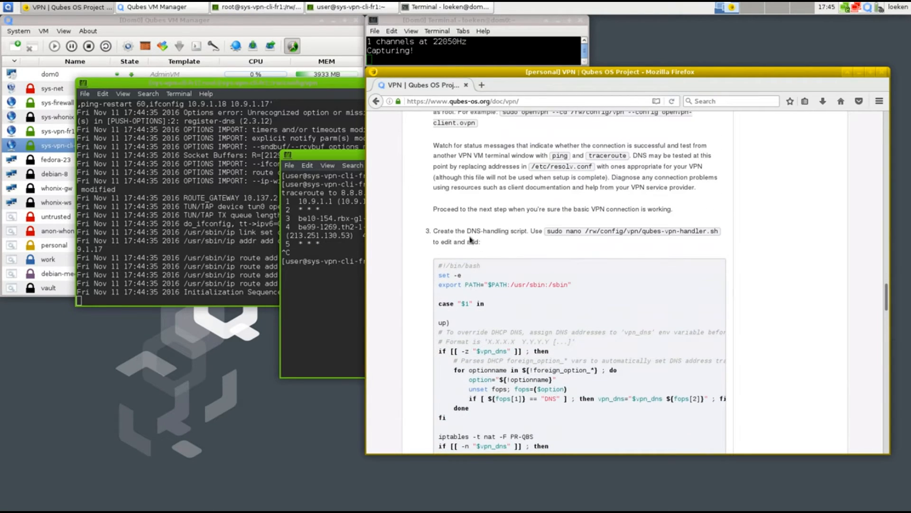
mouse_move(519, 235)
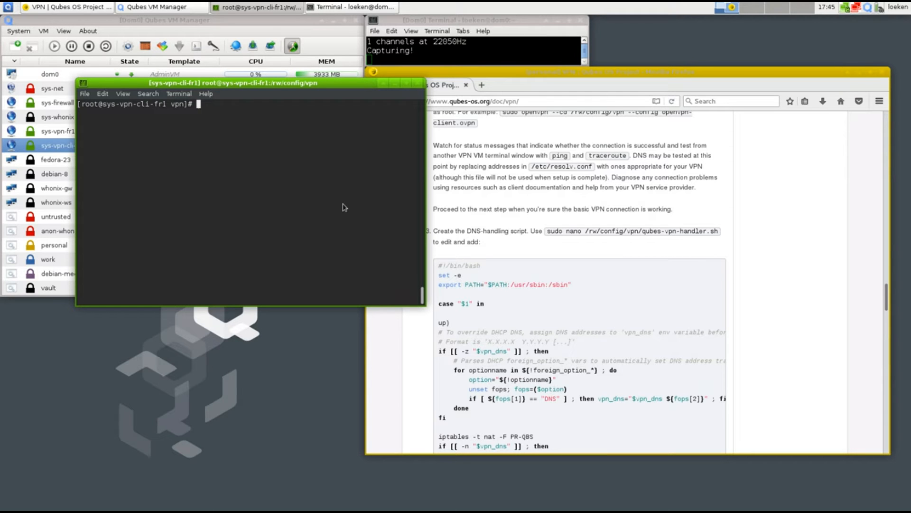
text(nano qubes-vpn-handle)
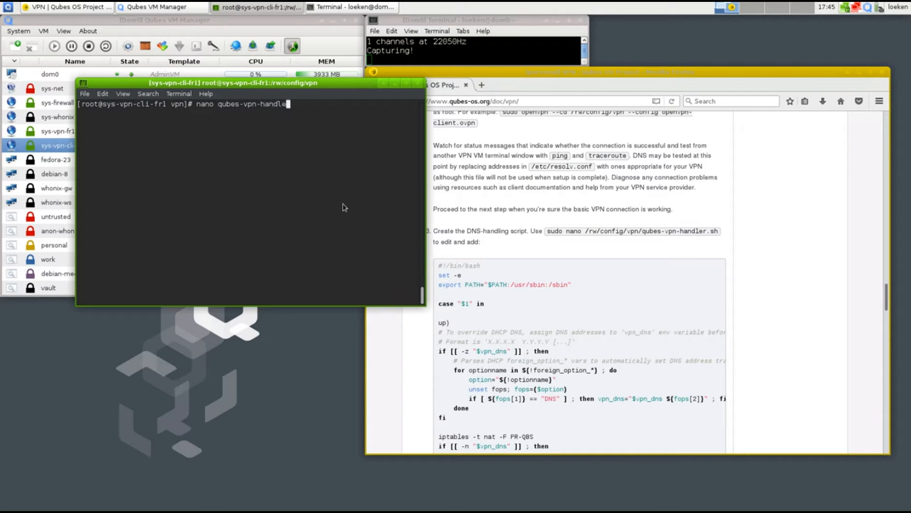
text(r.sh)
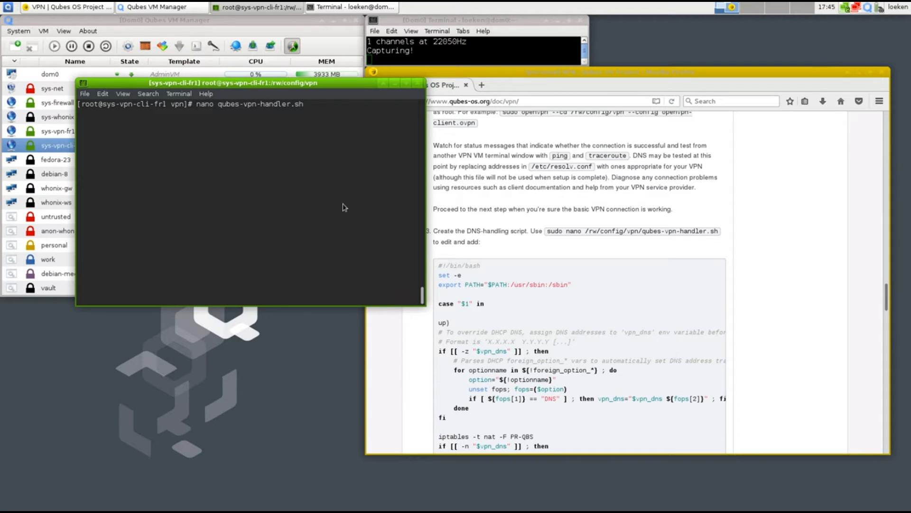
mouse_move(590, 236)
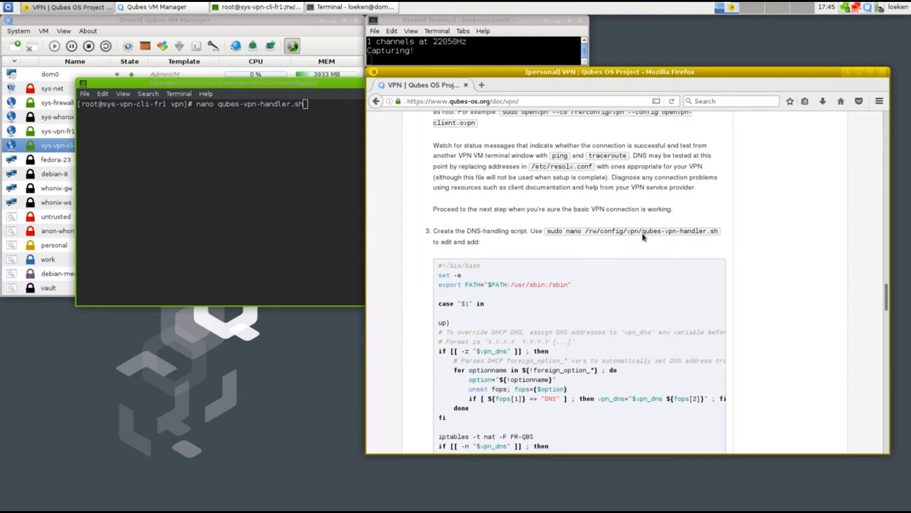
- Launch nano on the empty qubes-vpn-handler.sh and copy the guide's DNS-handling script
click(256, 150)
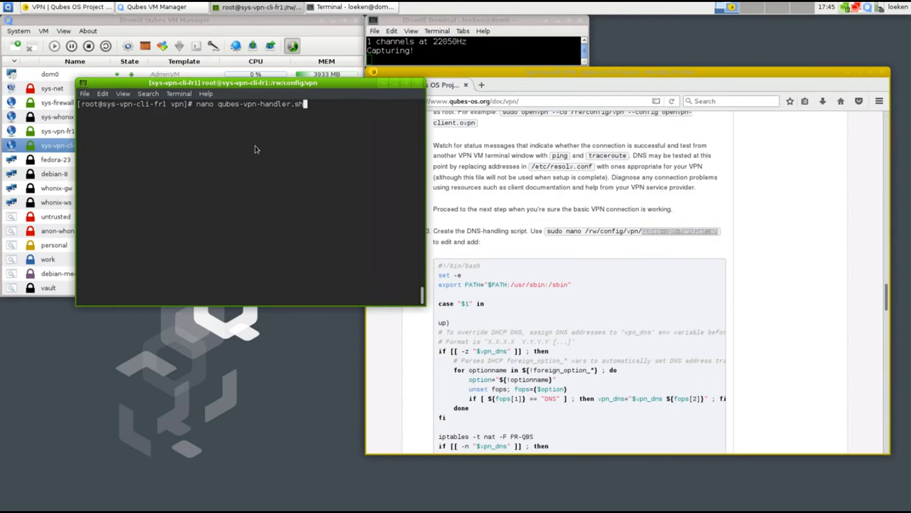
key(Return)
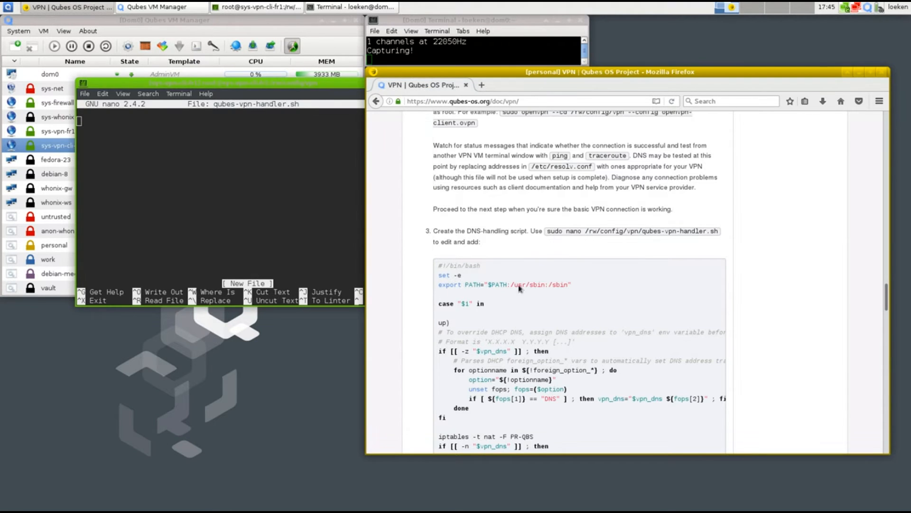
scroll(down, 3)
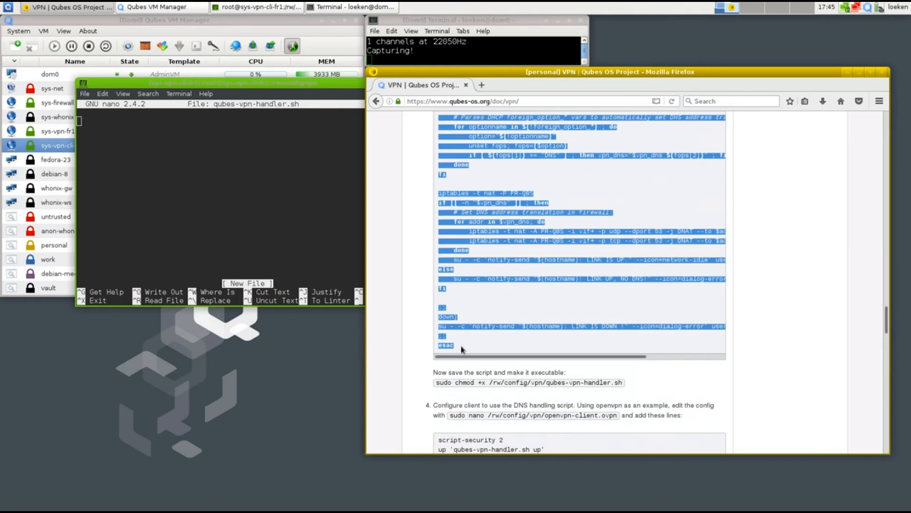
scroll(up, 3)
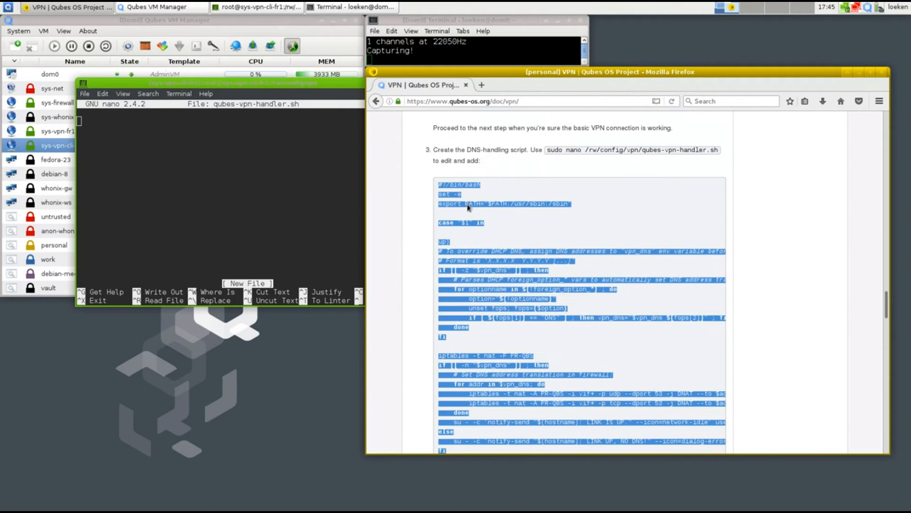
right_click(468, 207)
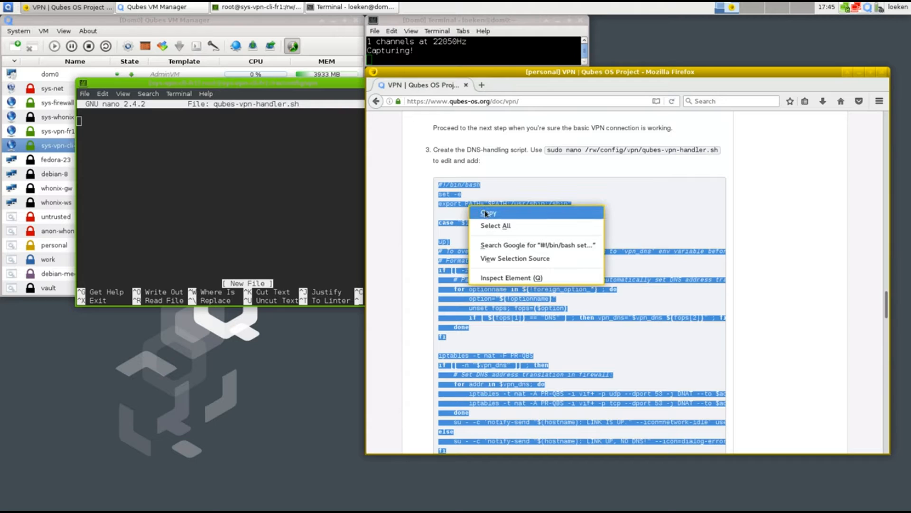
click(489, 212)
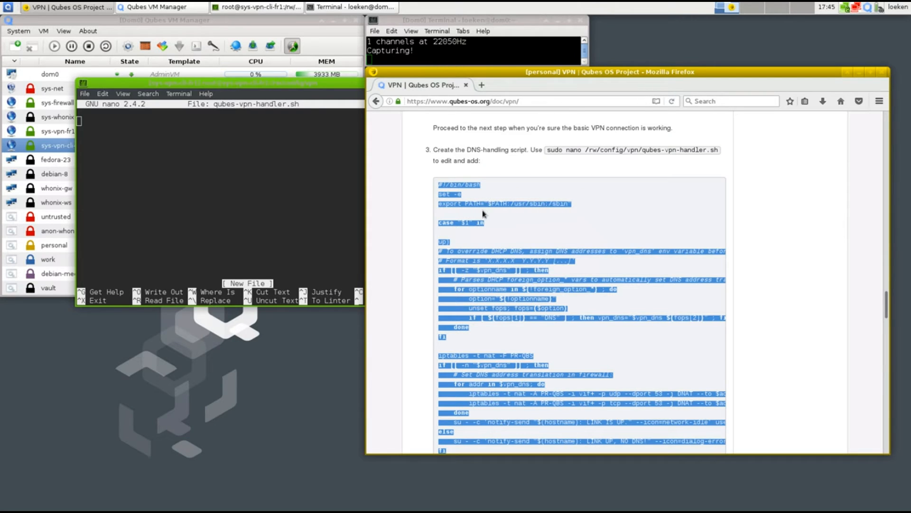
mouse_move(483, 214)
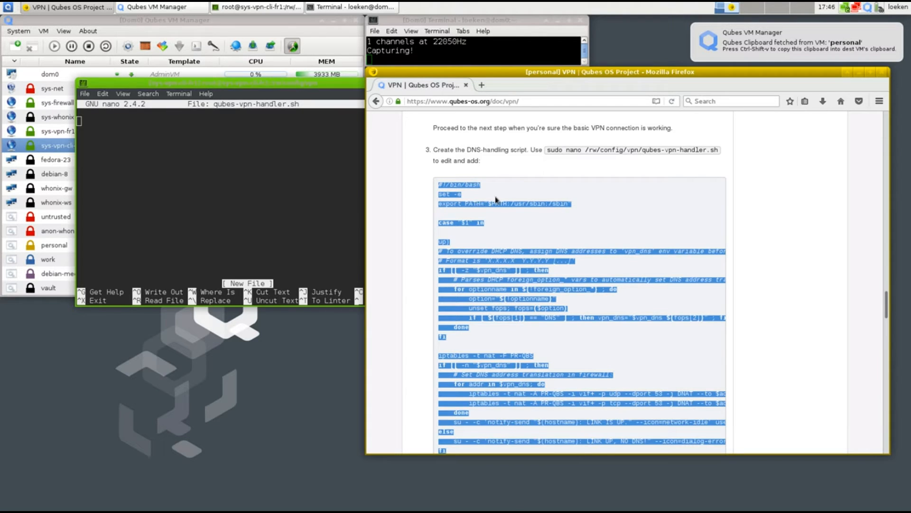
mouse_move(741, 52)
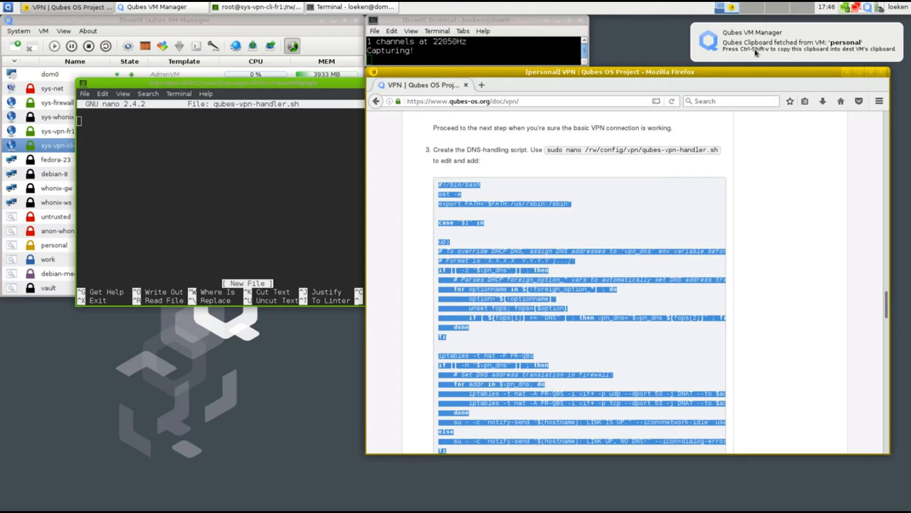
mouse_move(763, 154)
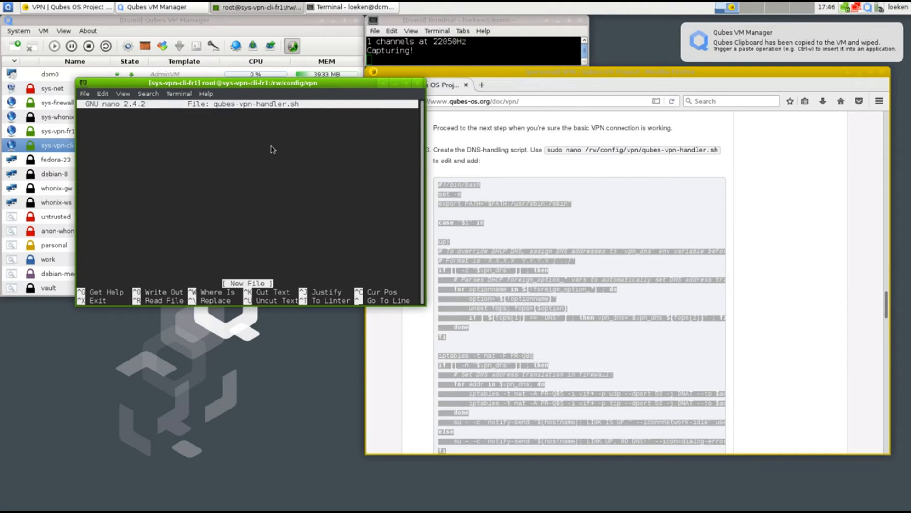
- Paste the DNS-handling script into qubes-vpn-handler.sh, check it against the guide, and begin exiting with save
right_click(271, 150)
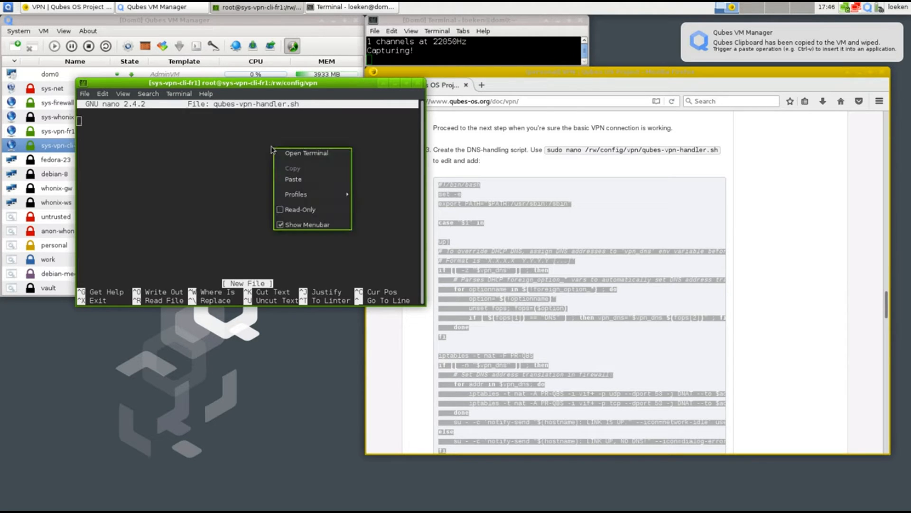
click(293, 179)
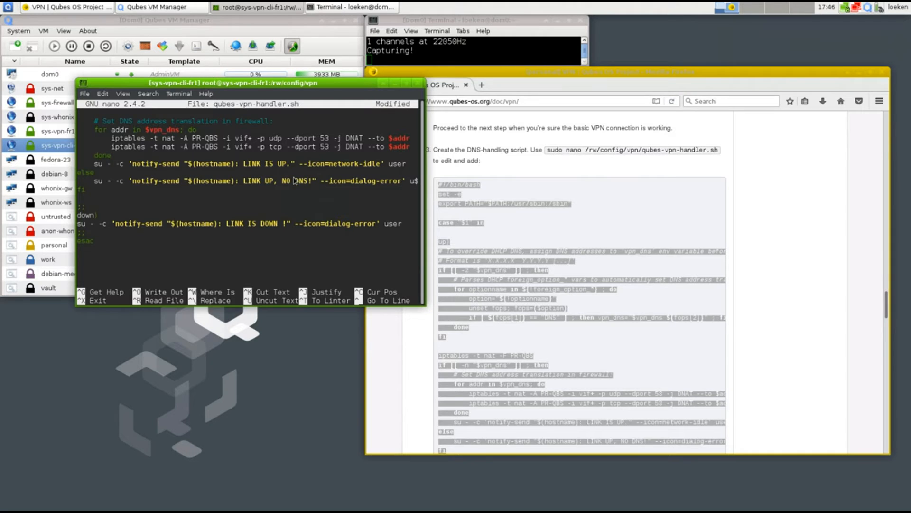
scroll(up, 3)
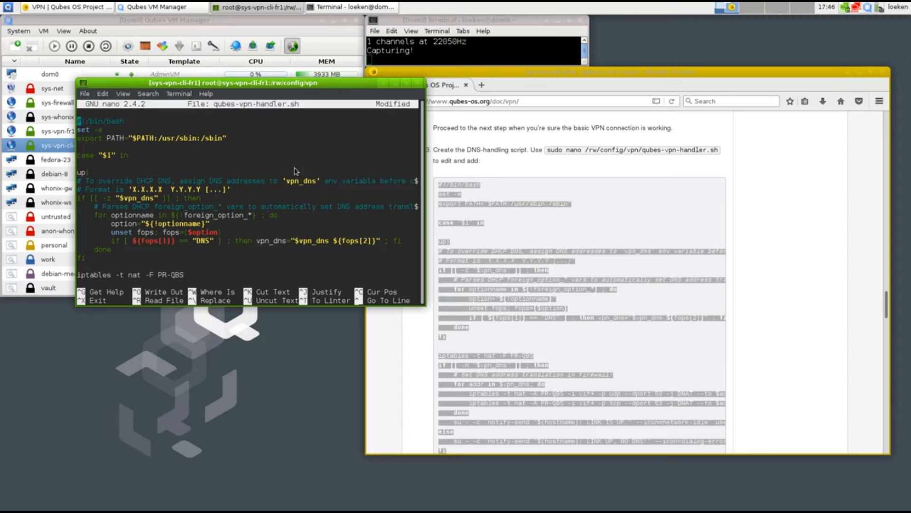
click(611, 71)
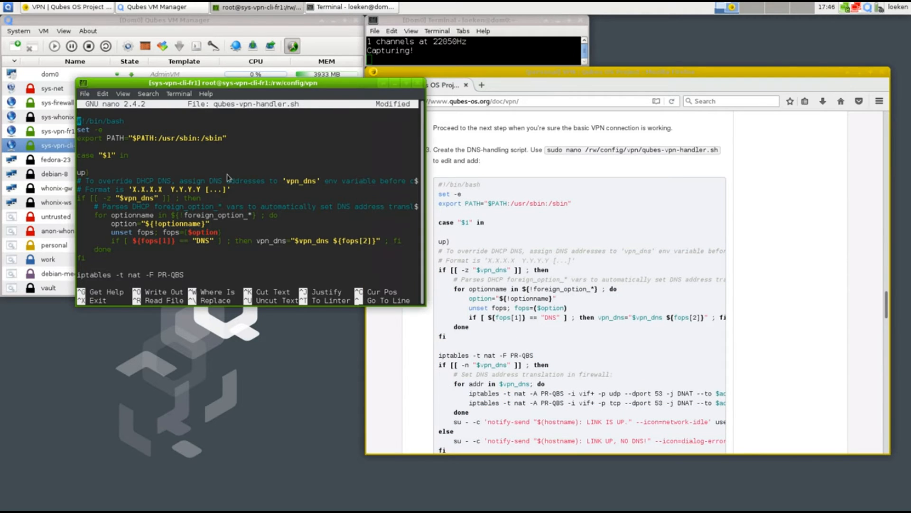
mouse_move(218, 157)
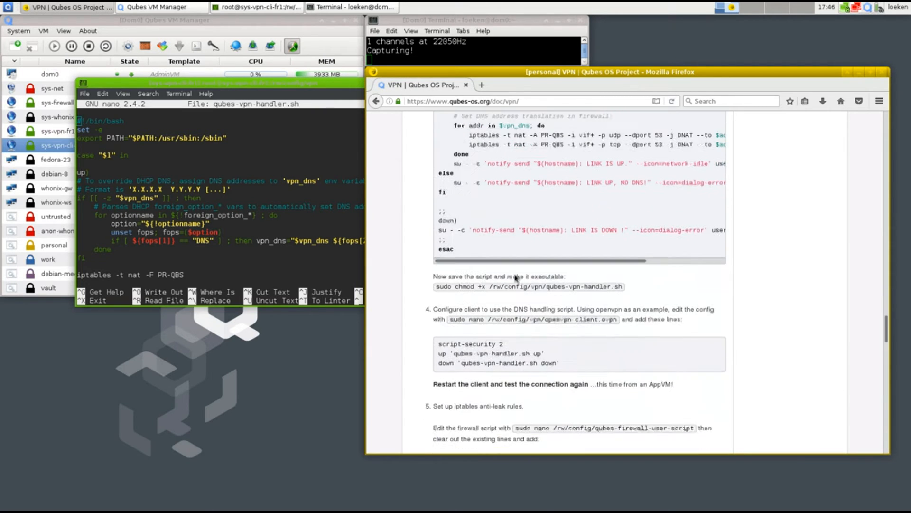
scroll(down, 3)
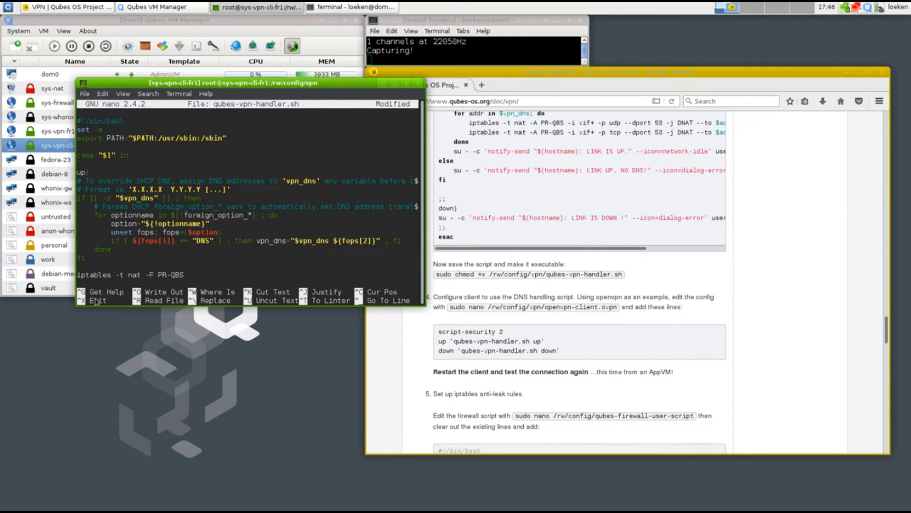
key(ctrl+x)
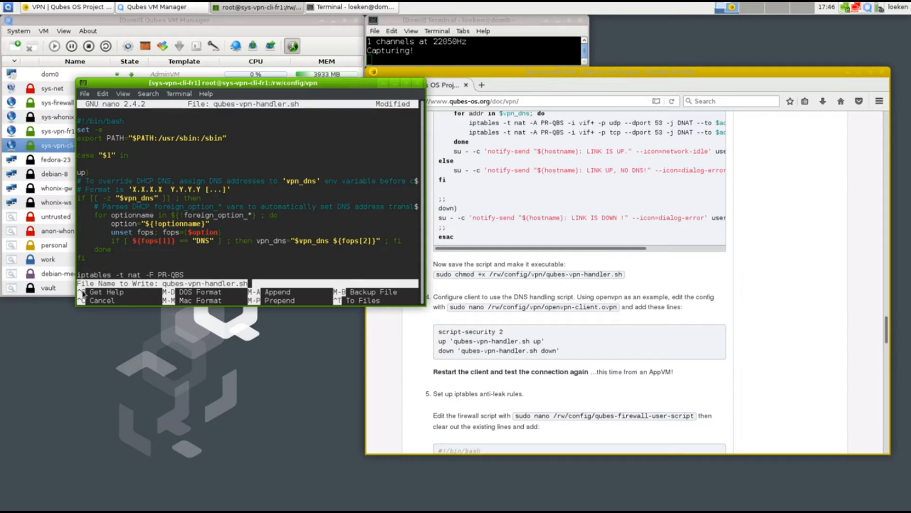
- Save qubes-vpn-handler.sh and make it executable with sudo chmod +x, rerunning after fixing a typo
key(Return)
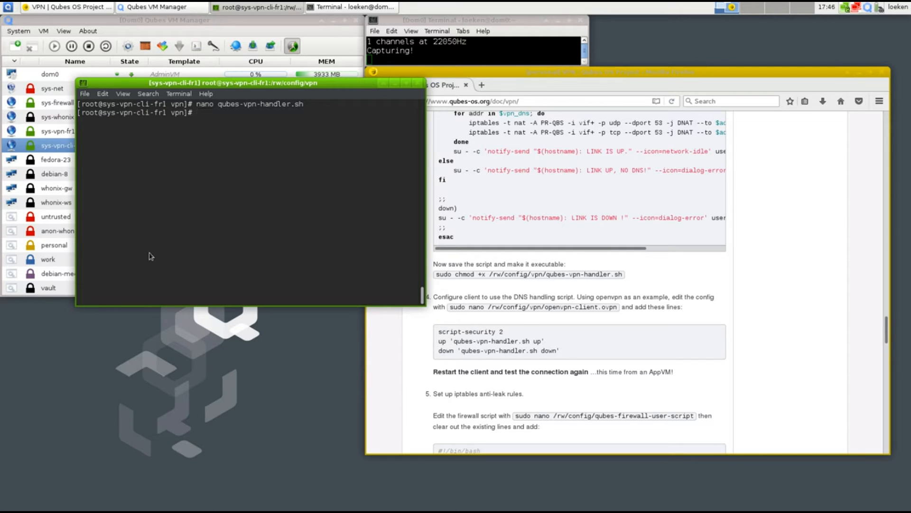
text(sudo chm)
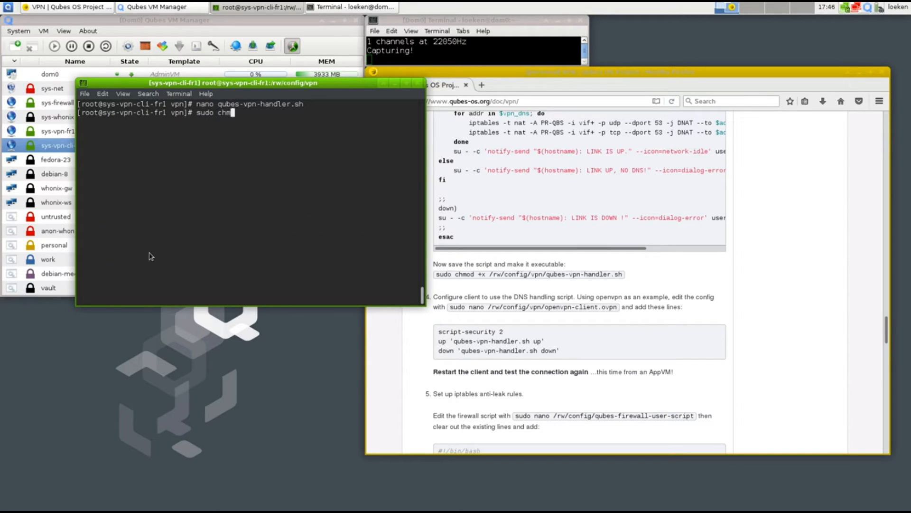
text(mod +x /rw/config/vpn)
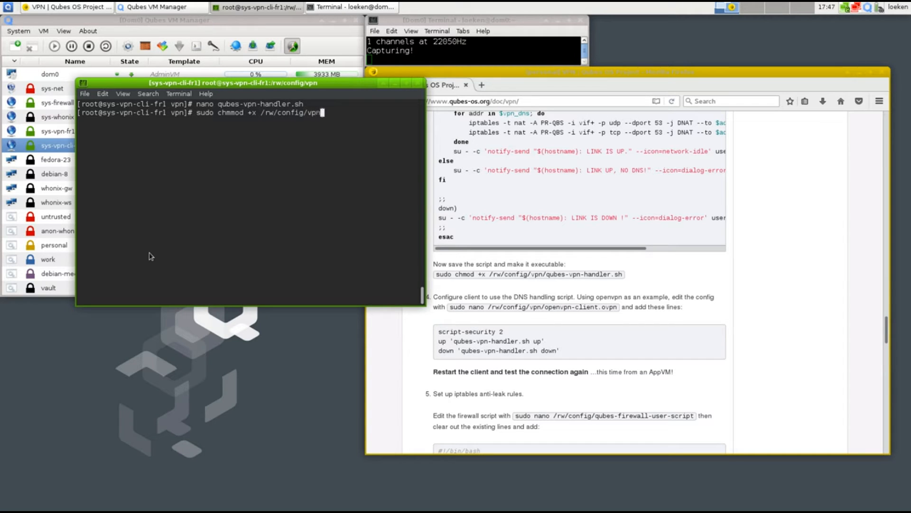
text(qubes-vpn-handler.sh)
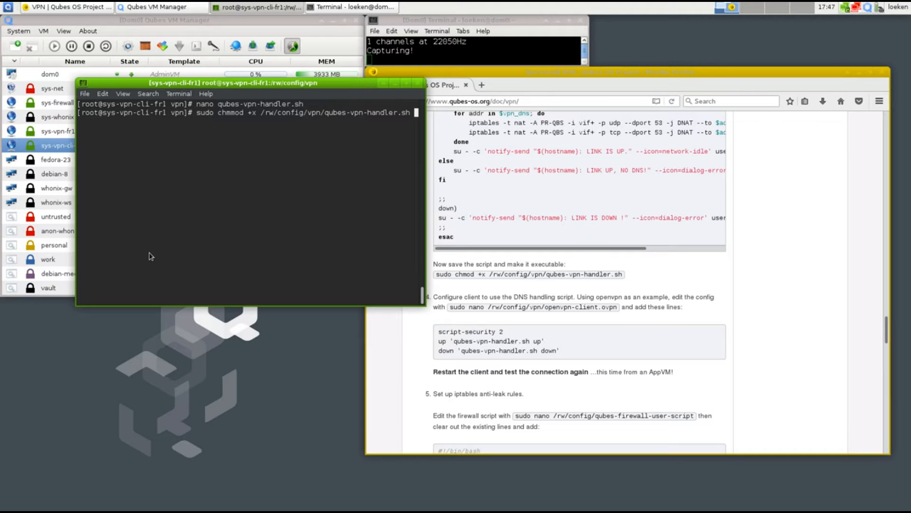
key(Return)
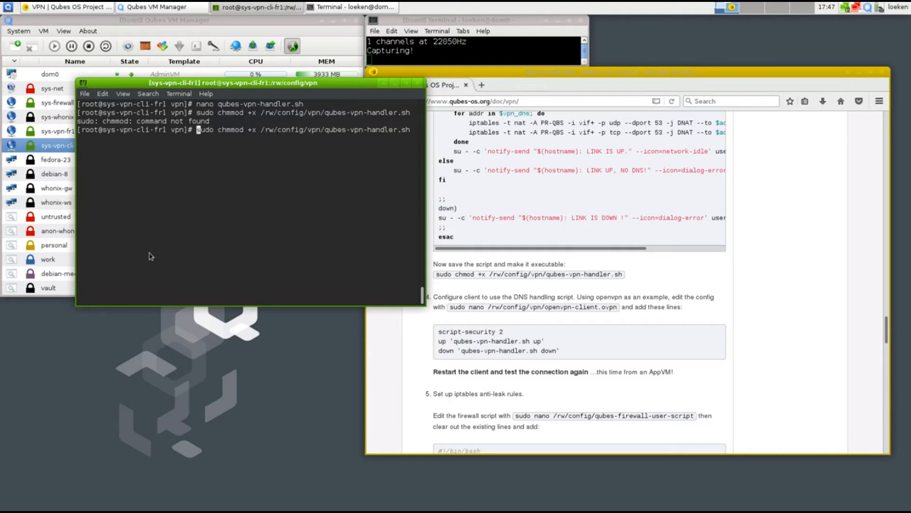
key(Return)
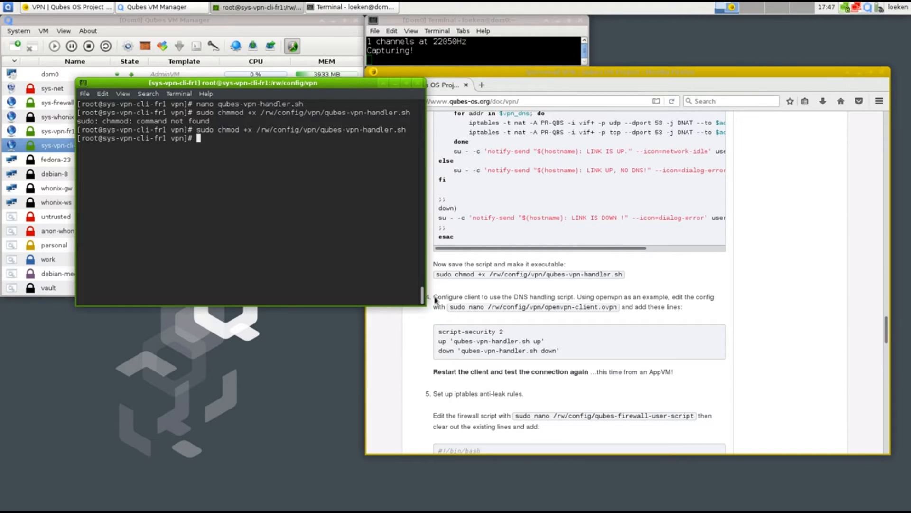
mouse_move(497, 300)
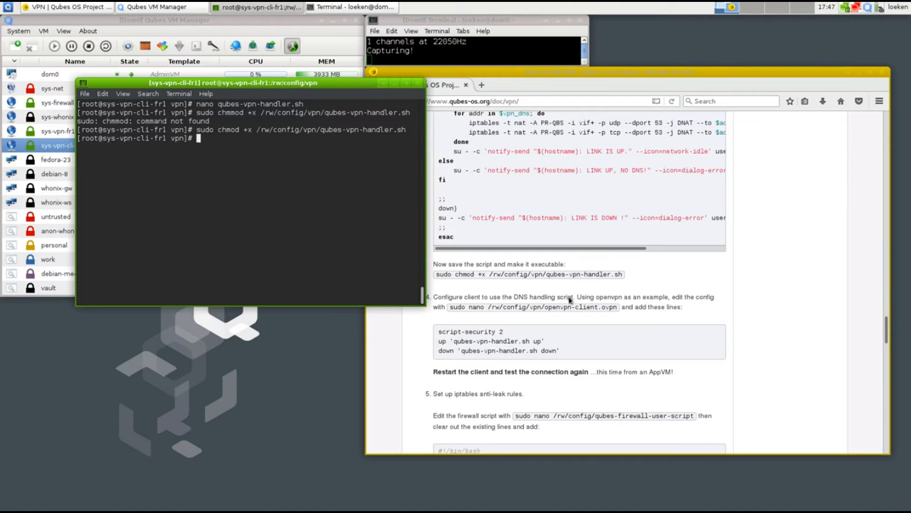
mouse_move(328, 213)
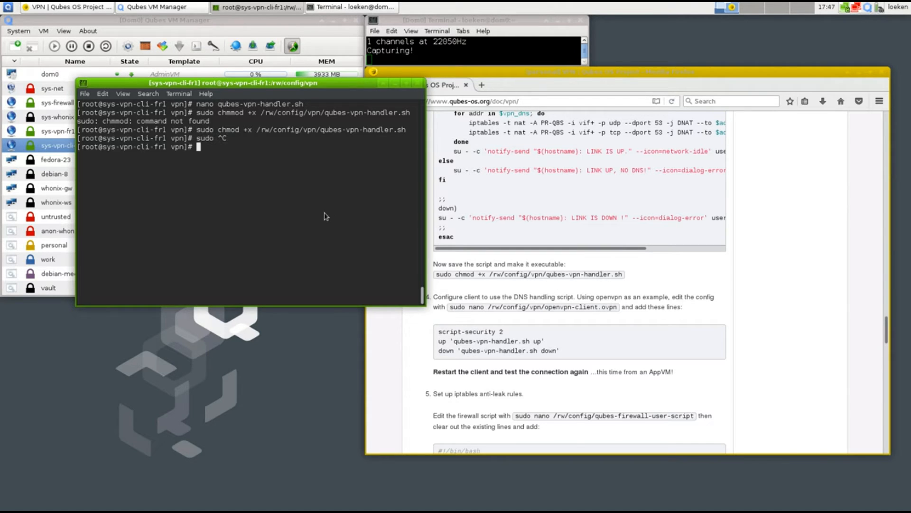
text(nano)
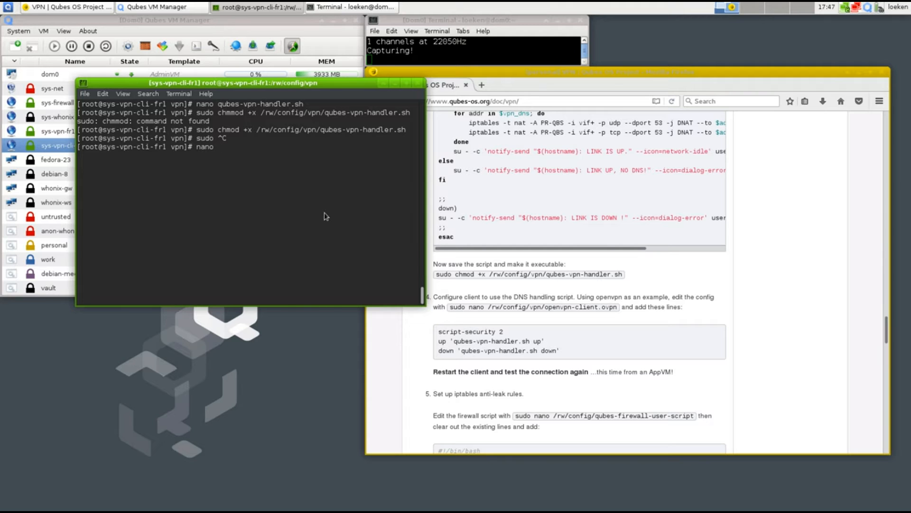
- Open openvpn-client.ovpn in nano and search for an existing script-security setting
key(Return)
text(script-security)
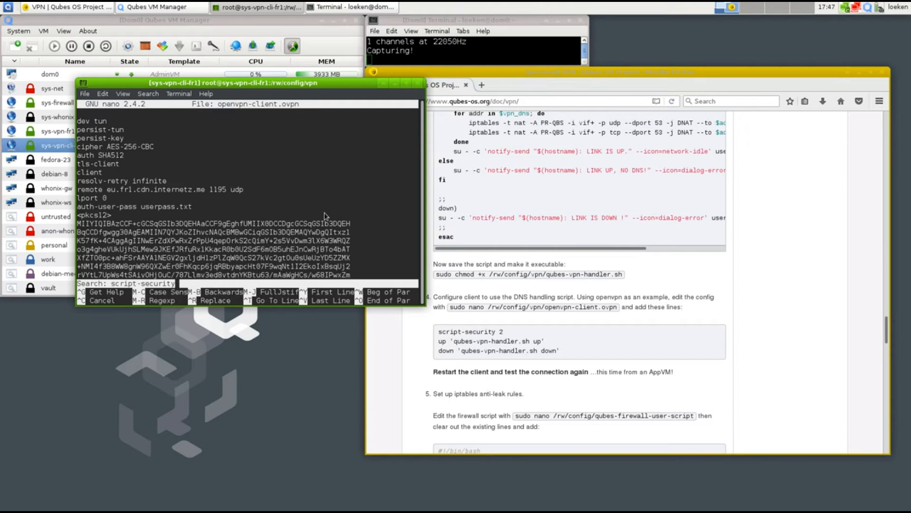
key(Return)
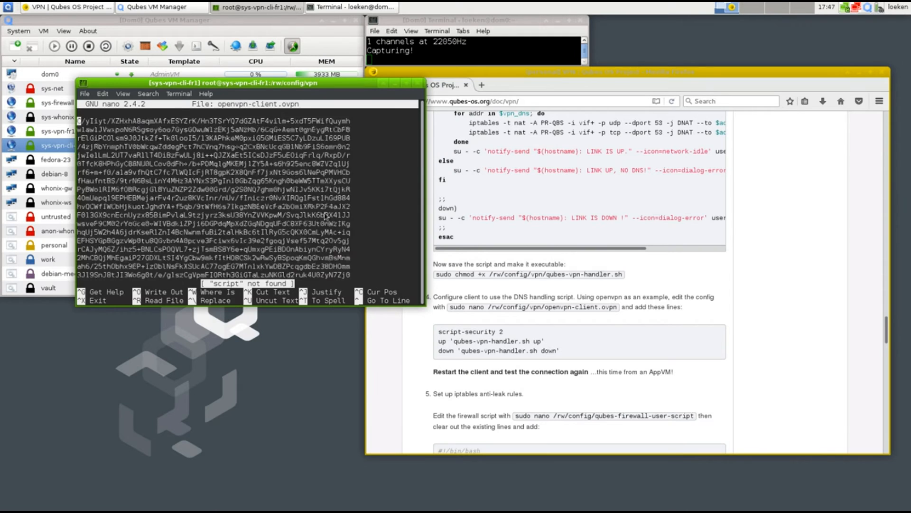
scroll(down, 3)
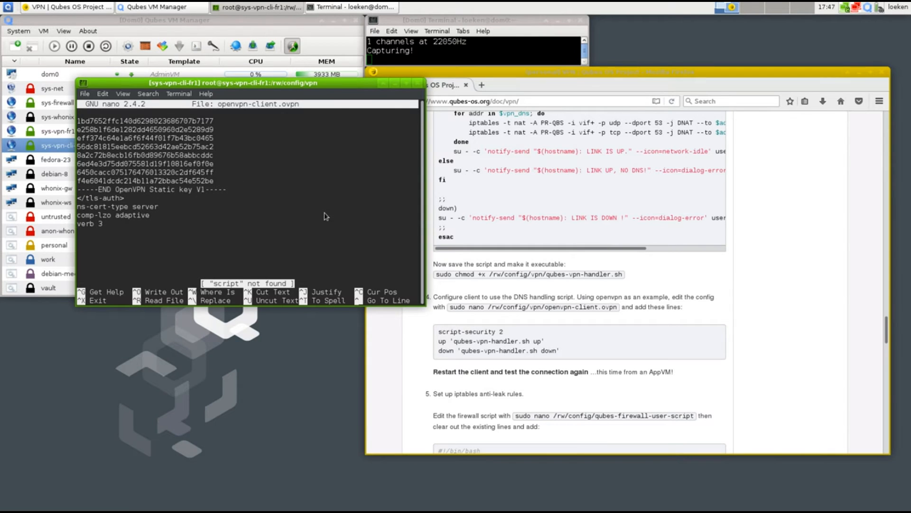
- Append '# added by me', script-security 2, and up/down 'qubes-vpn-handler.sh' lines to the config
text(# added b)
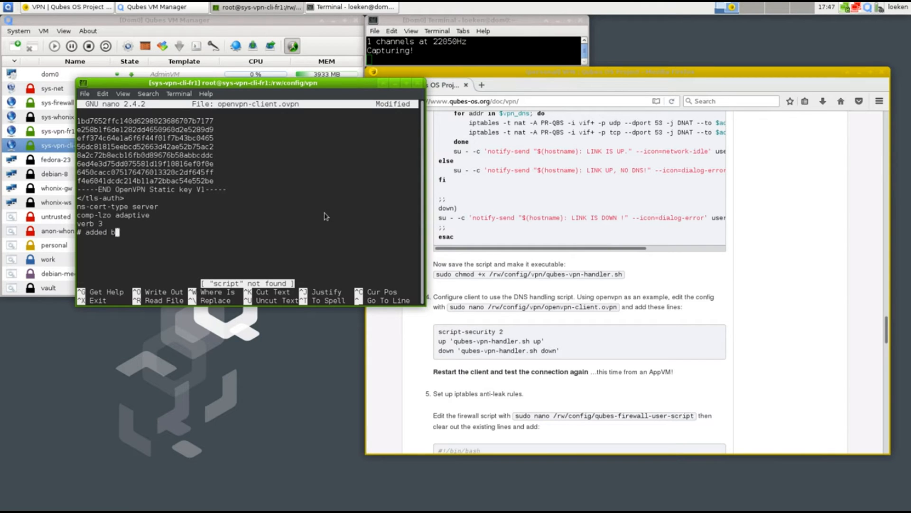
text(y me)
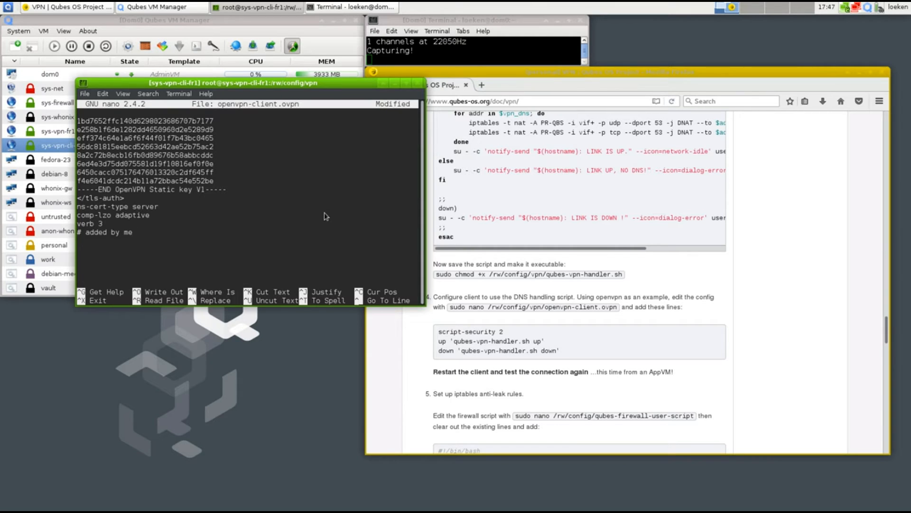
text(script-secur)
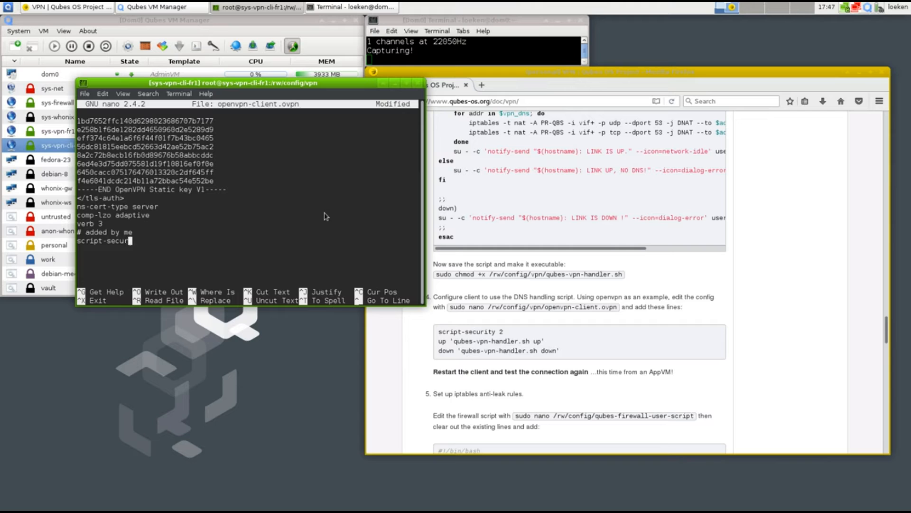
text(ity 2)
text(up)
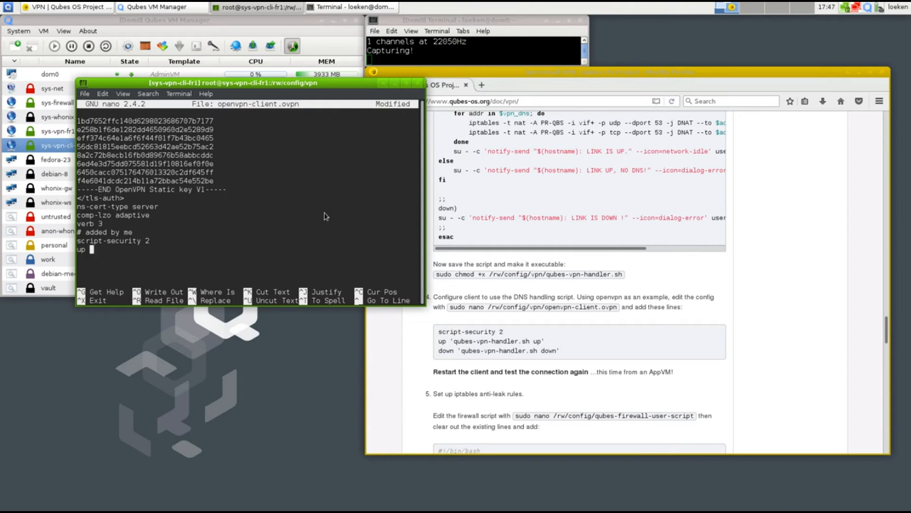
text('qubes-vpn-handler.)
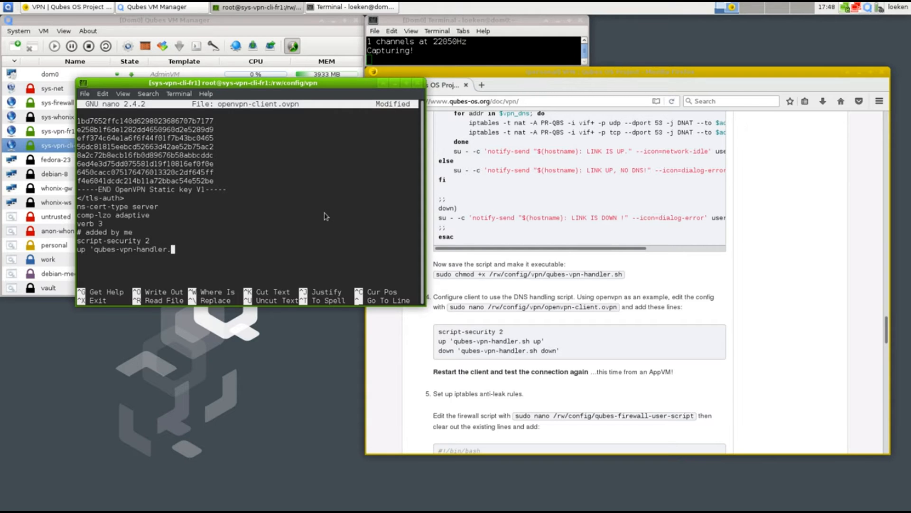
text(s up')
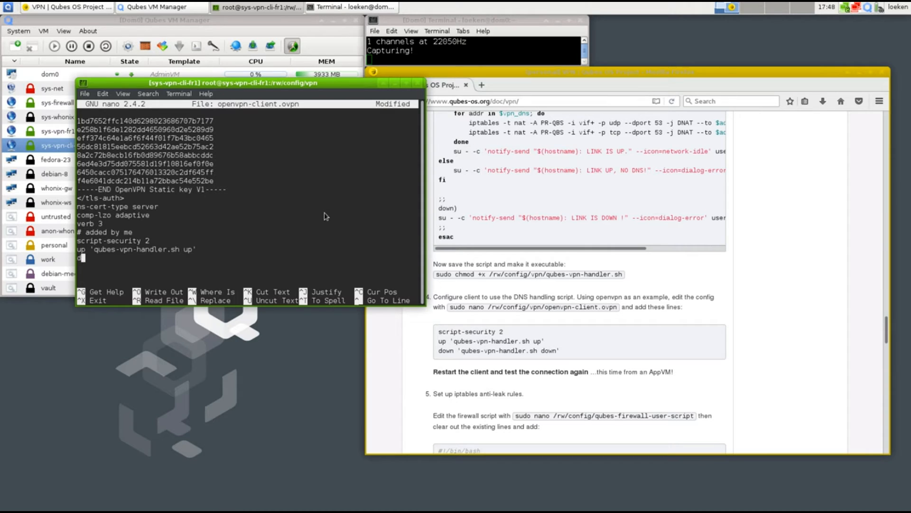
text(down 'qub)
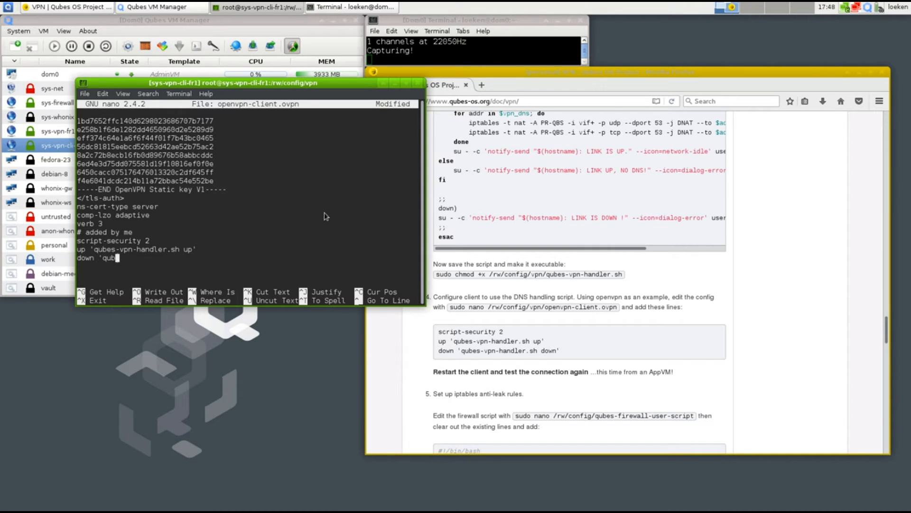
text(es-vpn-handler.sh down)
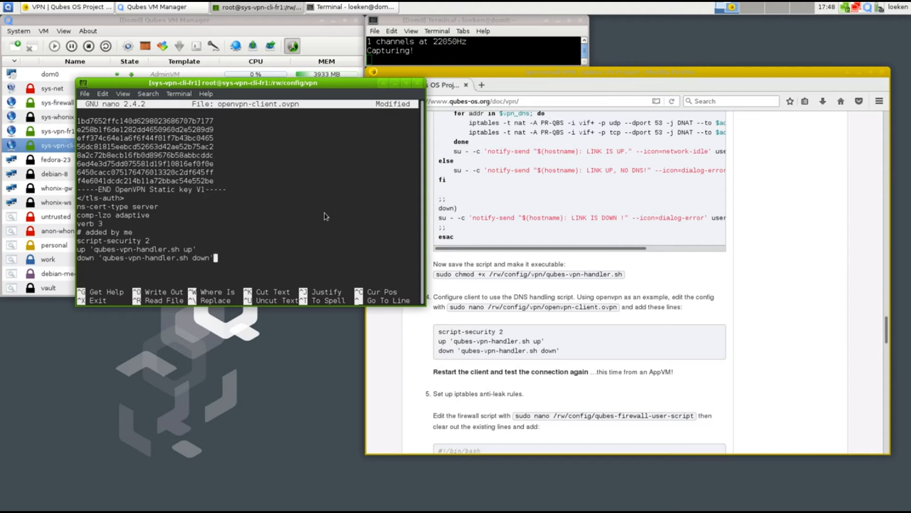
mouse_move(225, 236)
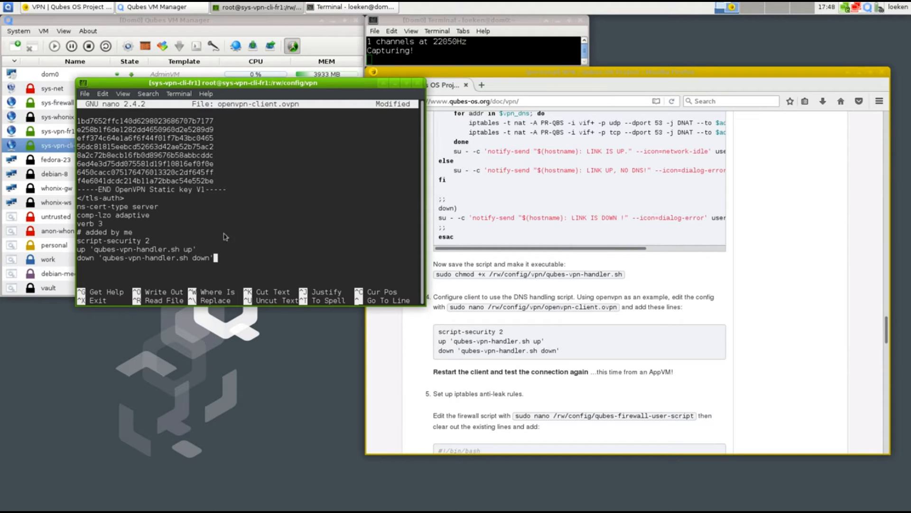
mouse_move(210, 268)
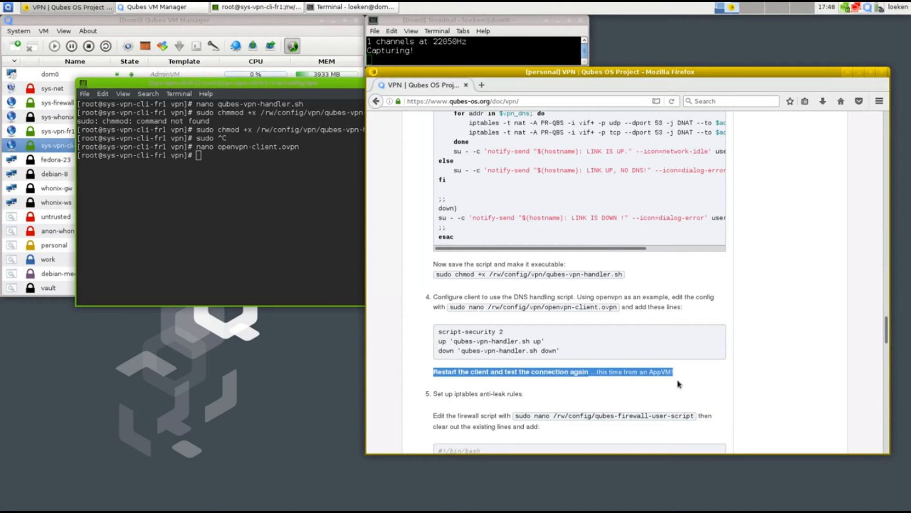
mouse_move(647, 376)
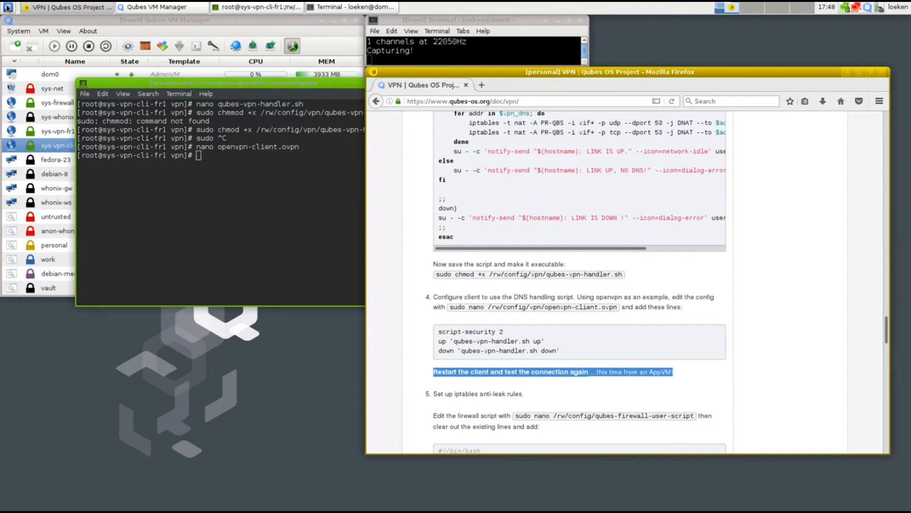
- Change the personal VM's NetVM from sys-vpn-fr1 to sys-vpn-cli-fr1 in its settings
click(7, 7)
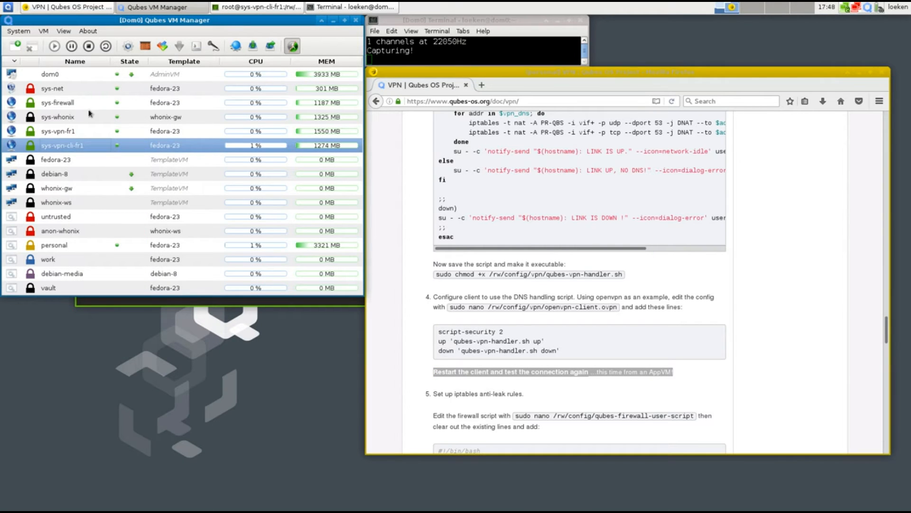
right_click(54, 245)
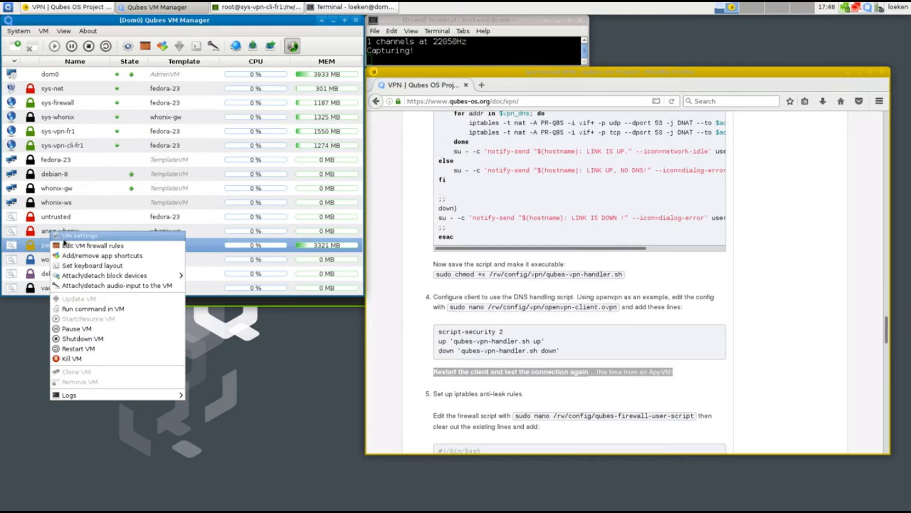
click(79, 235)
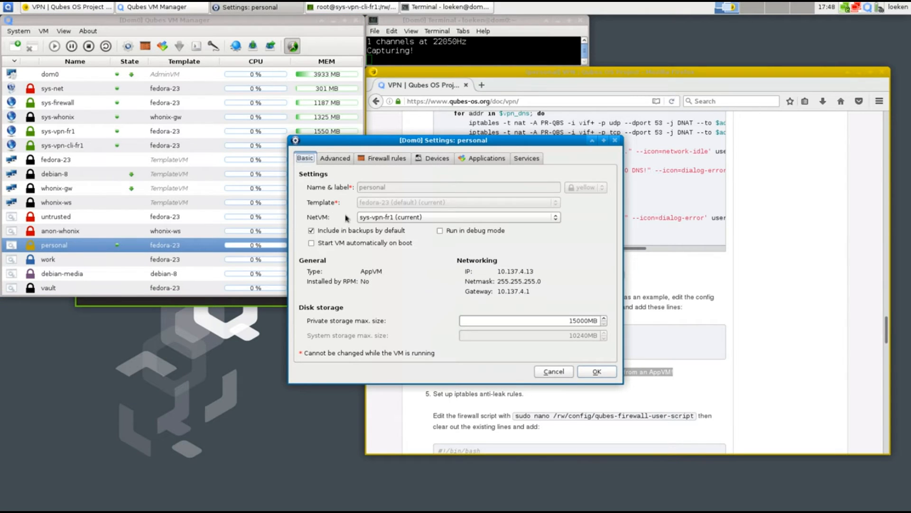
click(555, 217)
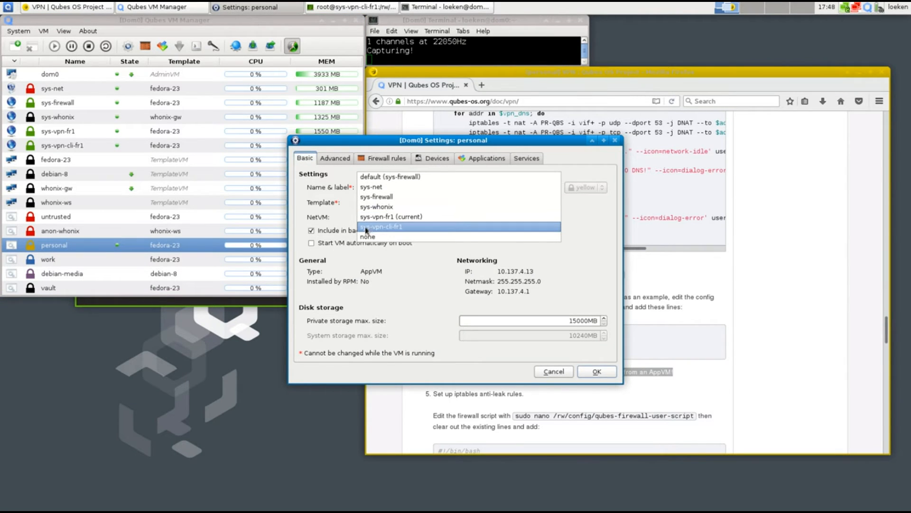
click(381, 226)
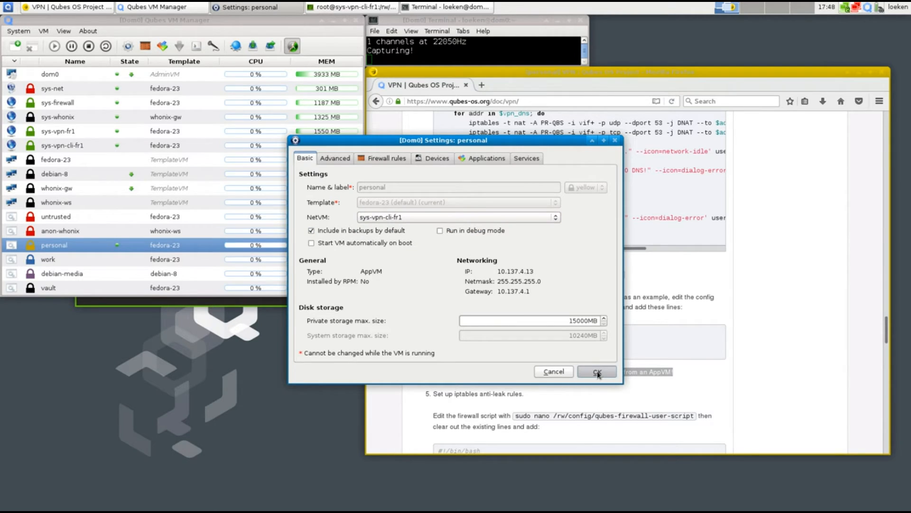
click(597, 371)
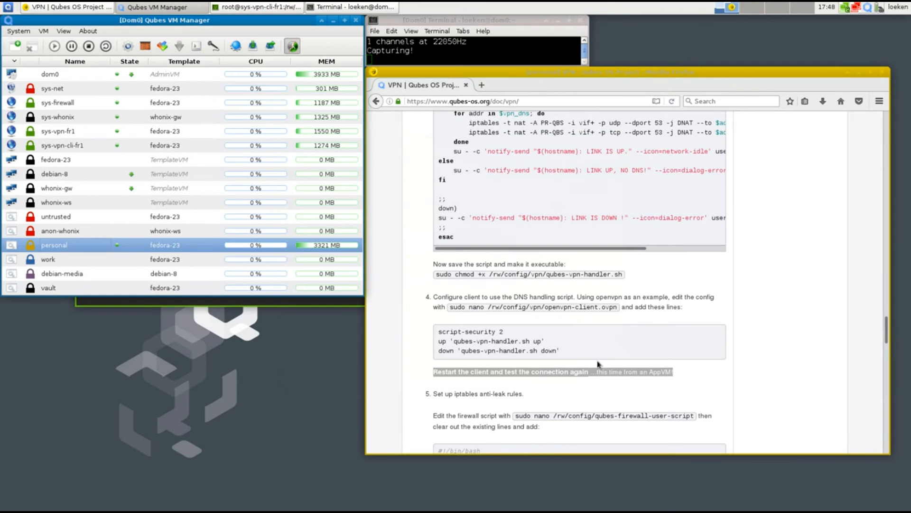
mouse_move(607, 332)
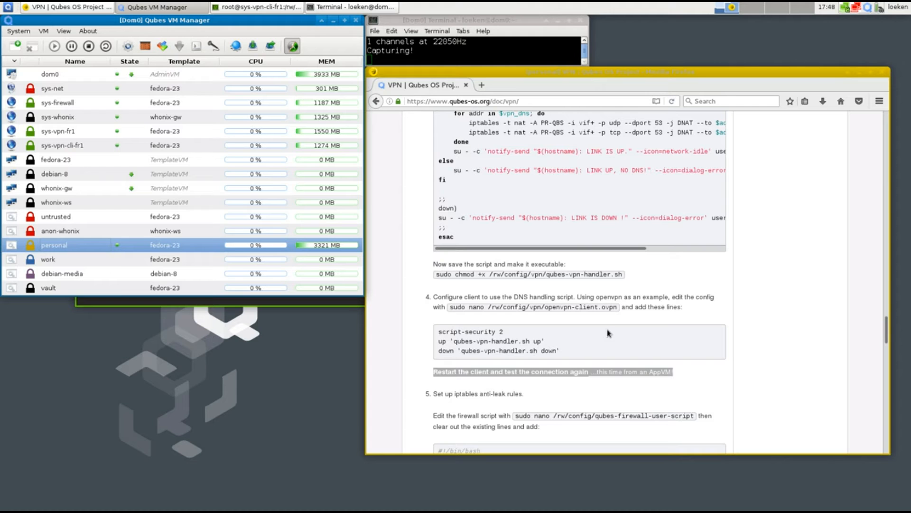
mouse_move(326, 315)
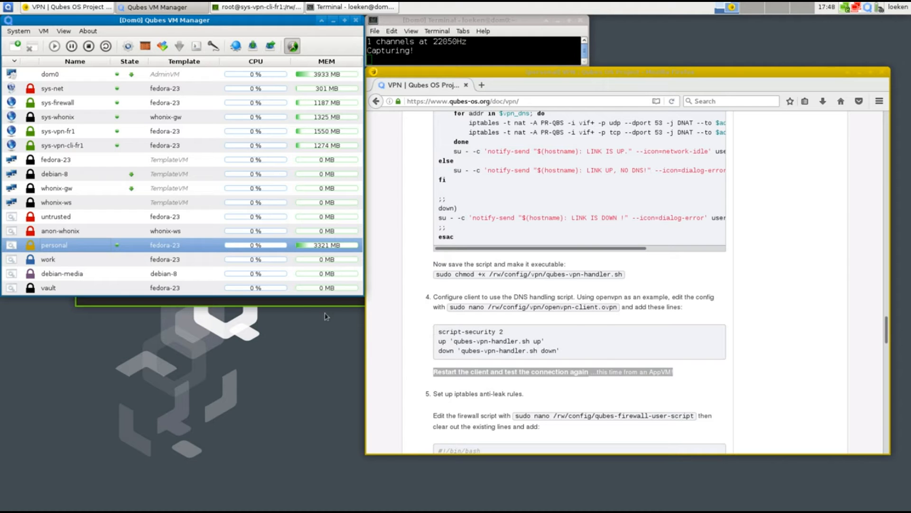
- Open a personal VM terminal and run traceroute 8.8.8.8 to inspect the hops
scroll(down, 3)
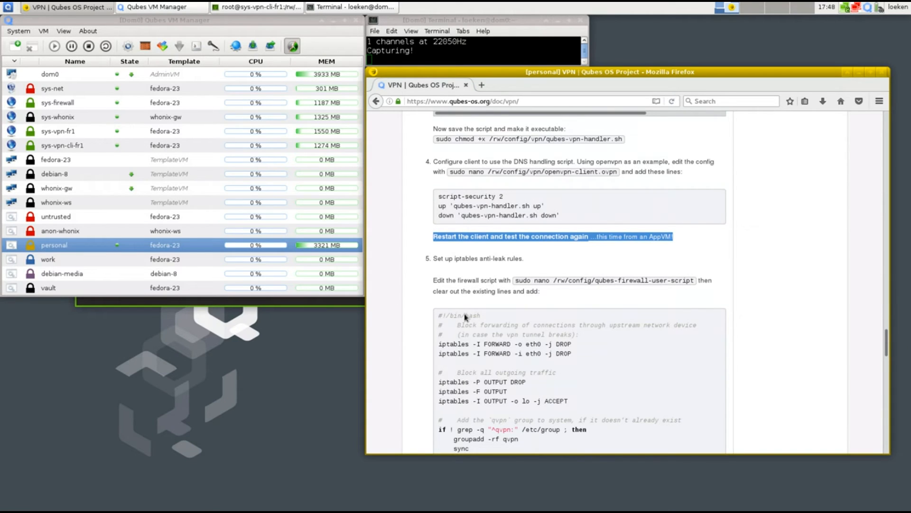
mouse_move(280, 290)
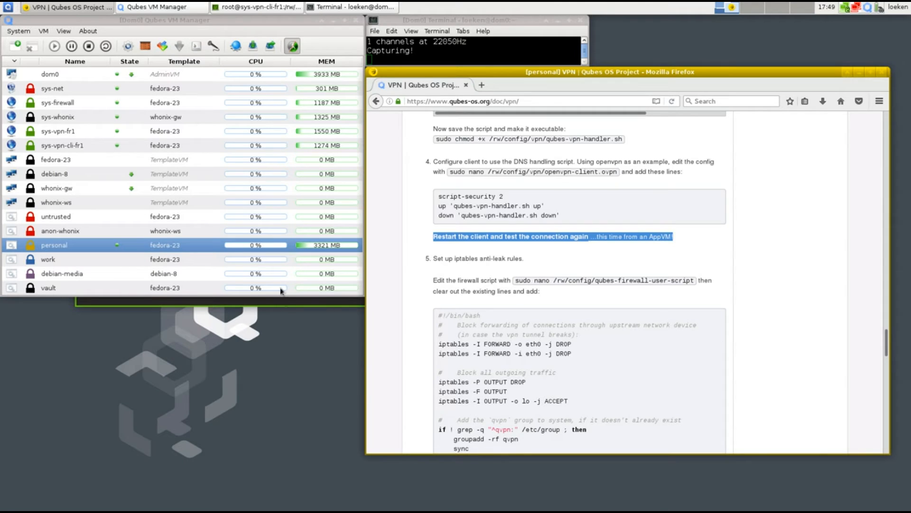
click(7, 7)
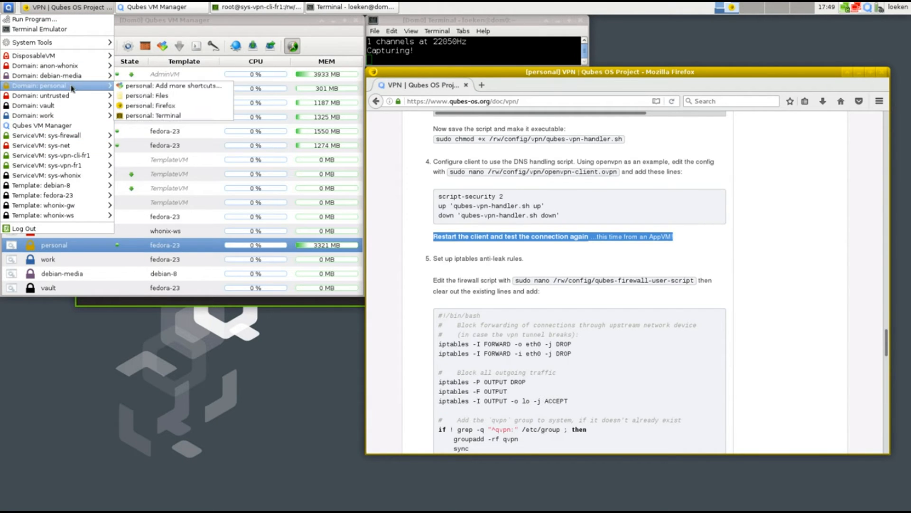
click(154, 115)
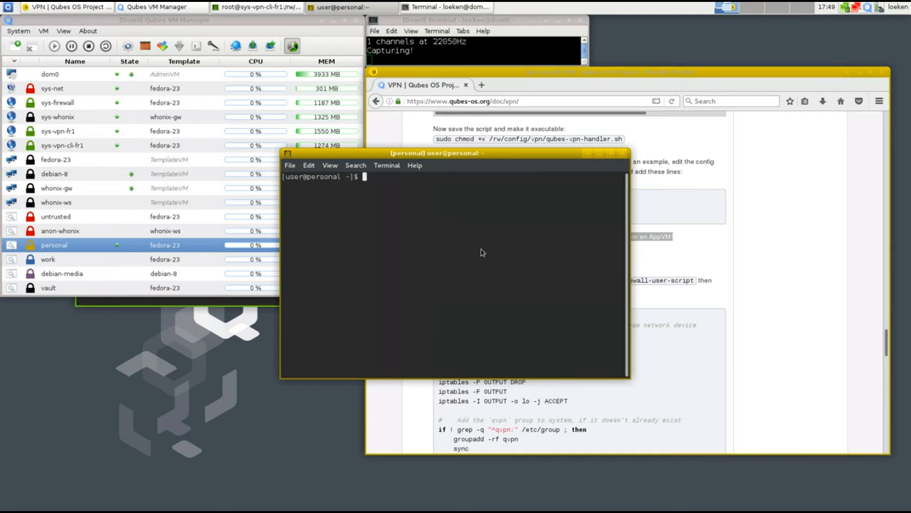
text(trac)
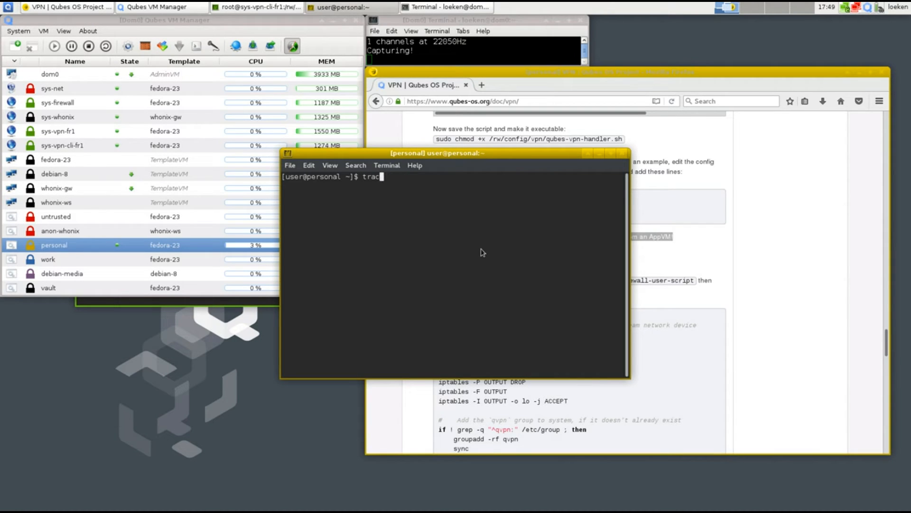
text(eroute 8.8.)
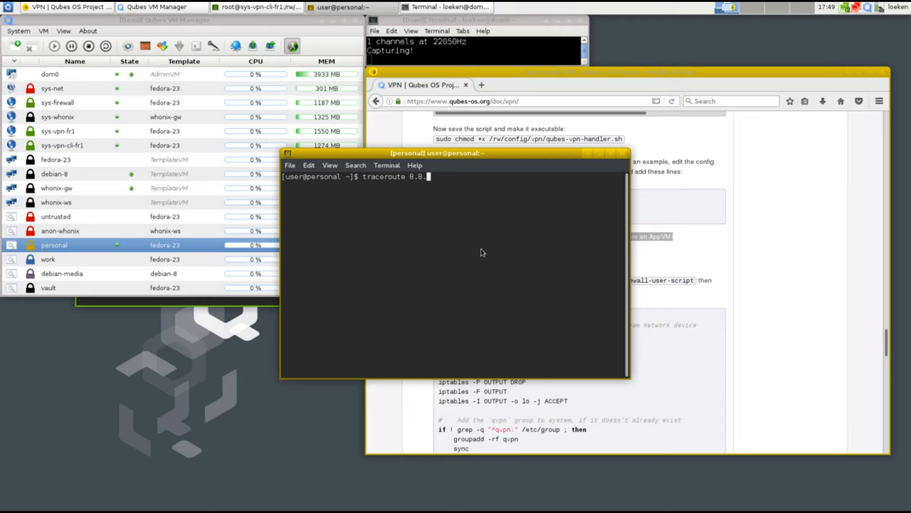
key(Return)
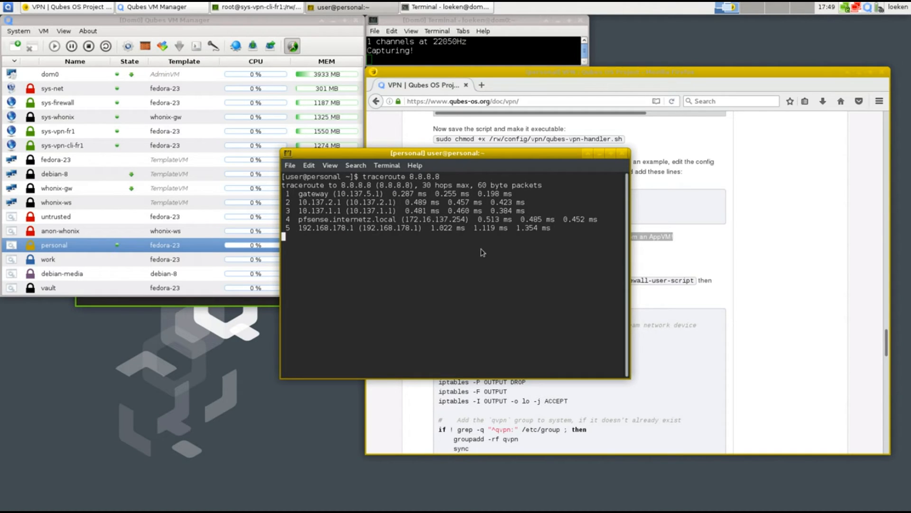
mouse_move(347, 189)
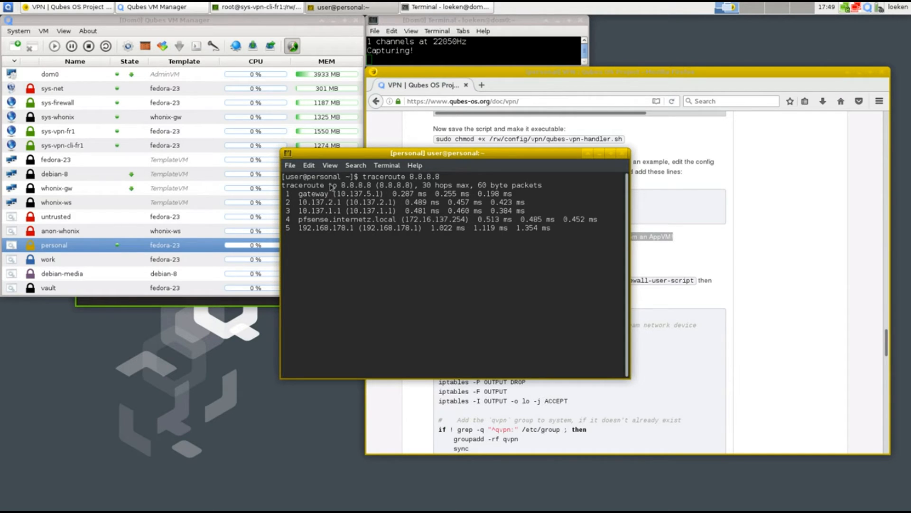
click(256, 6)
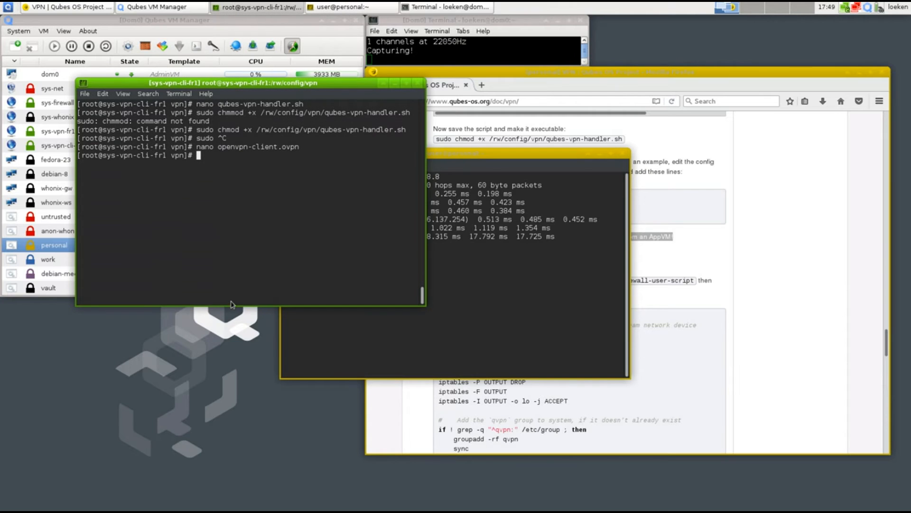
- Rerun traceroute 8.8.8.8 in the personal VM to confirm it exits via the 10.9.1.1 VPN gateway
click(611, 71)
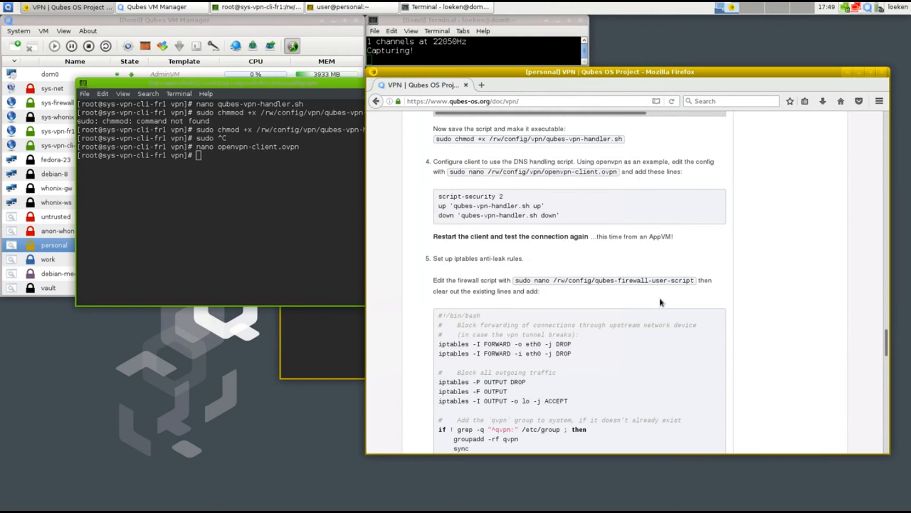
mouse_move(551, 300)
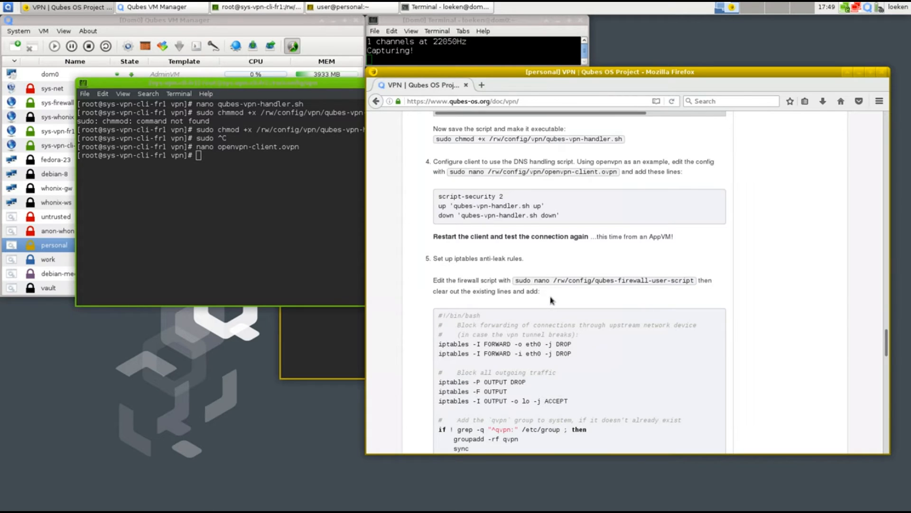
scroll(up, 3)
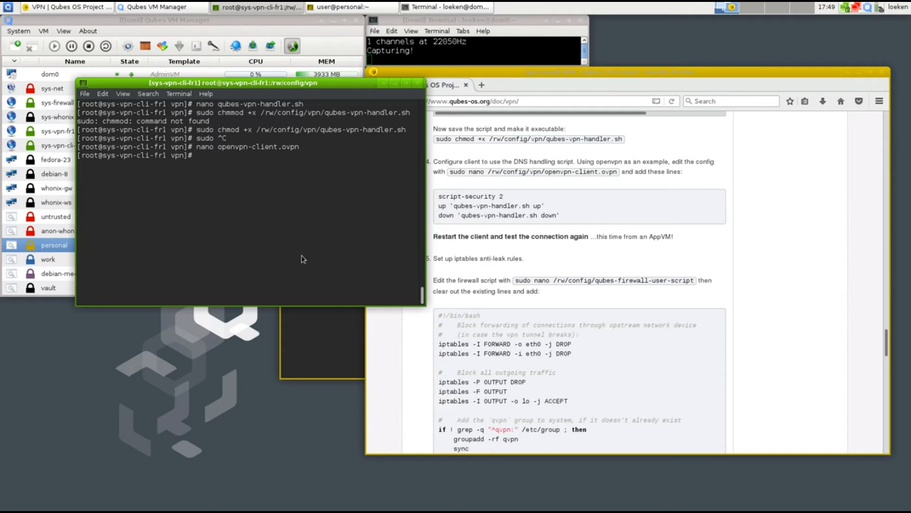
text(nano qubes-vpn-handler.sh)
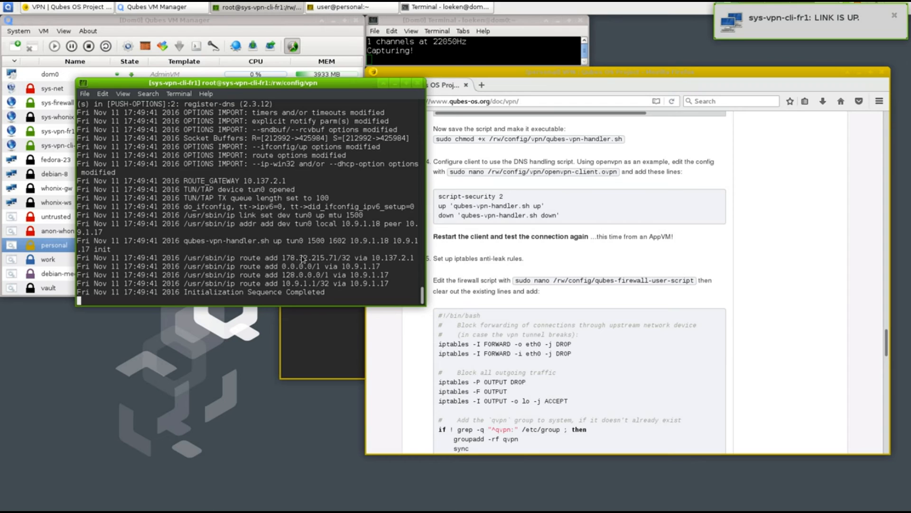
click(349, 6)
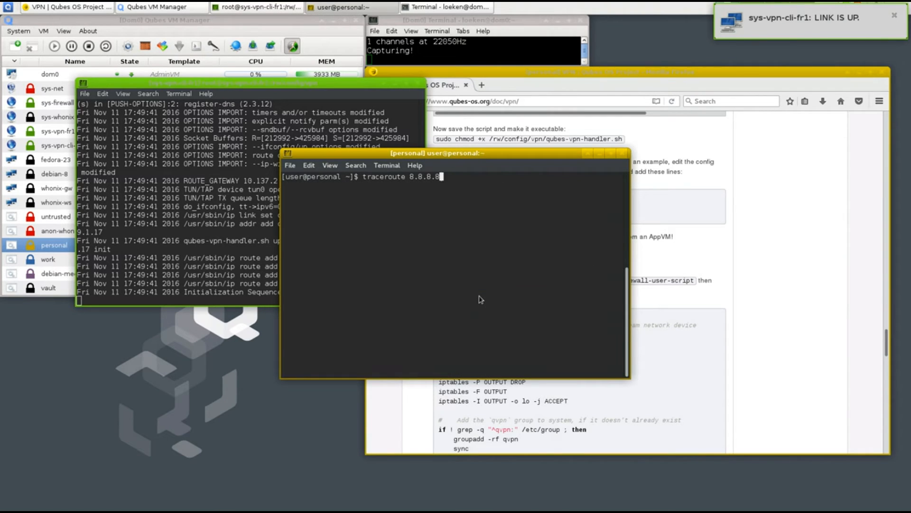
key(Return)
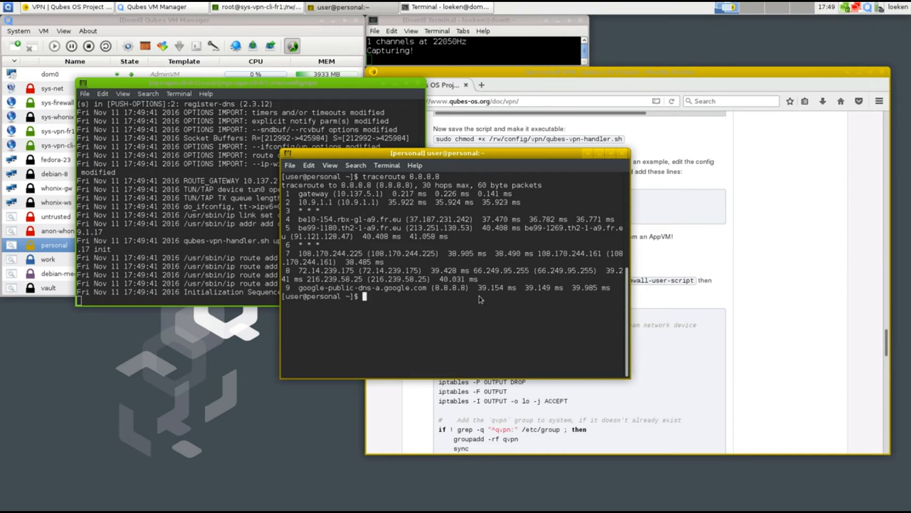
mouse_move(321, 196)
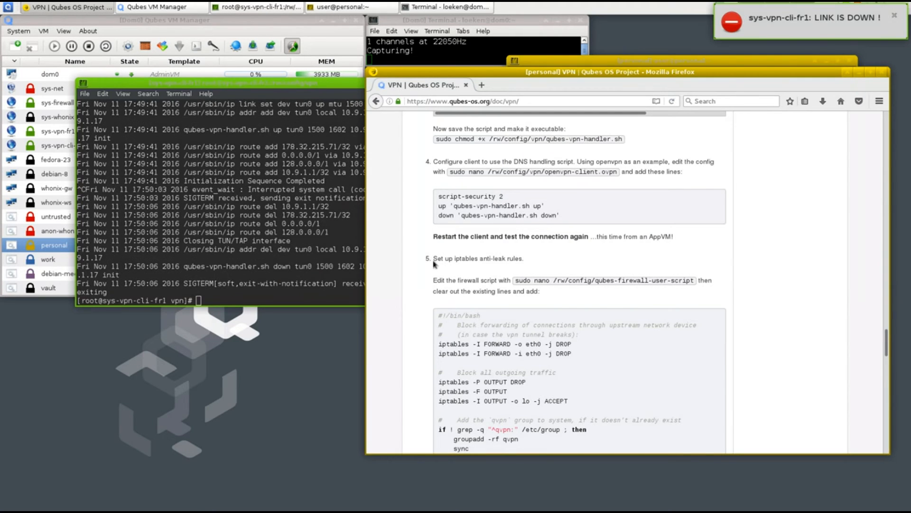
mouse_move(523, 290)
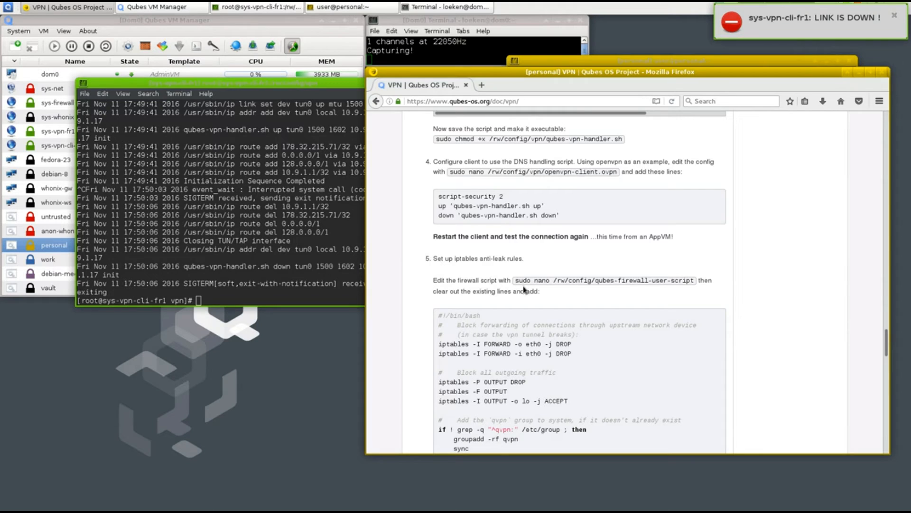
- Open /rw/config/qubes-firewall-user-script in nano with sudo
text(sudo)
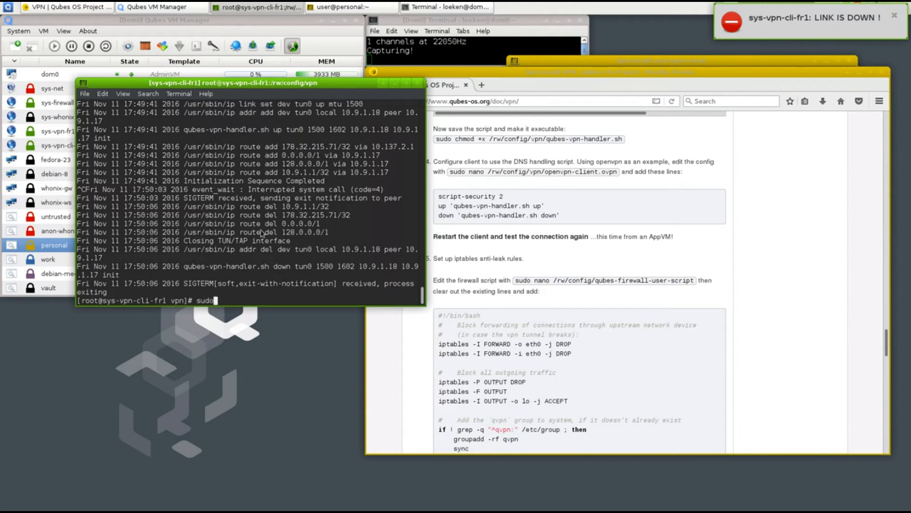
text(nano /rw/config/q)
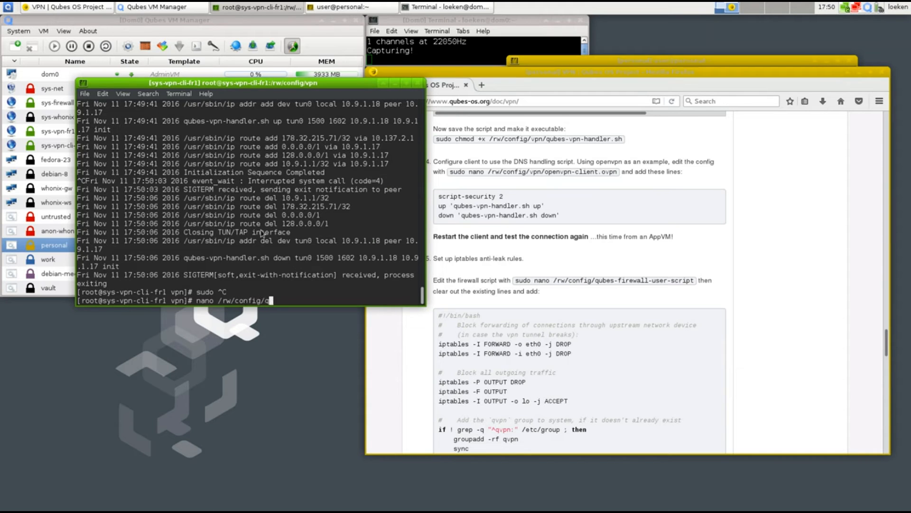
text(ubes-firewall-user-script)
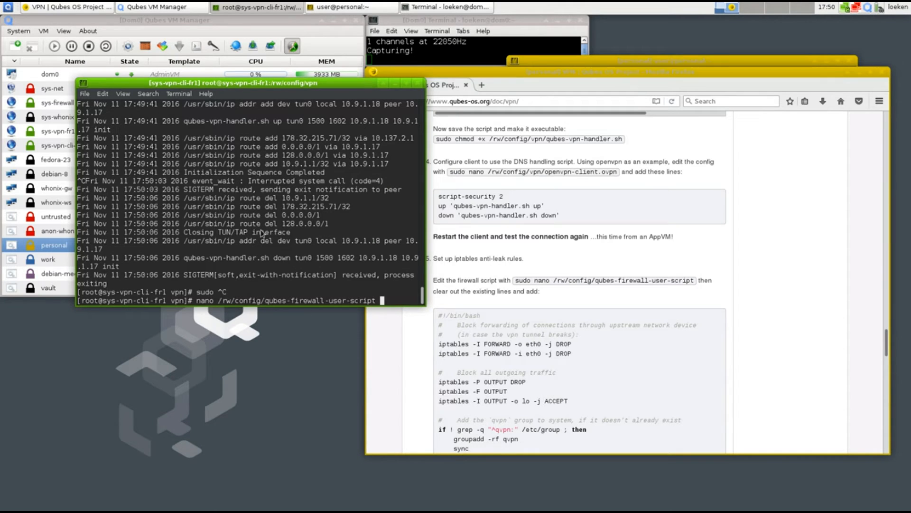
key(Return)
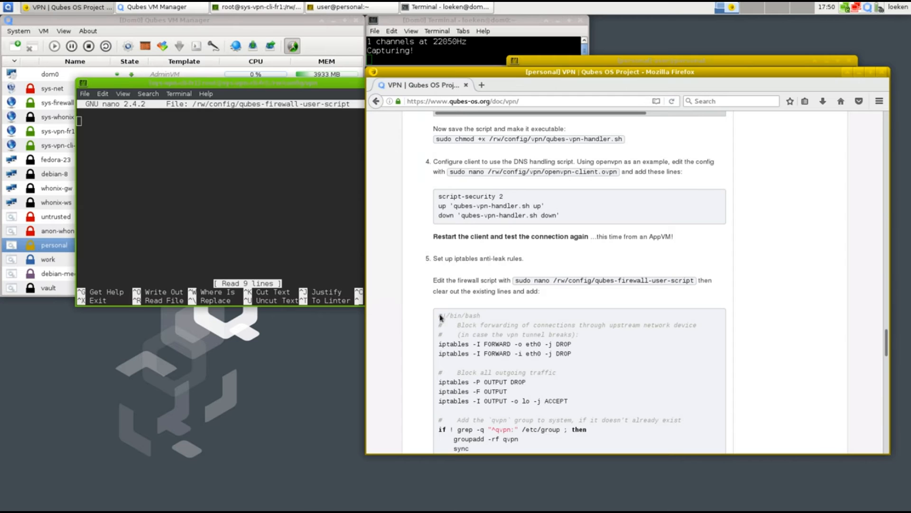
- Copy the guide's anti-leak iptables rules into the firewall user script and save it
scroll(down, 3)
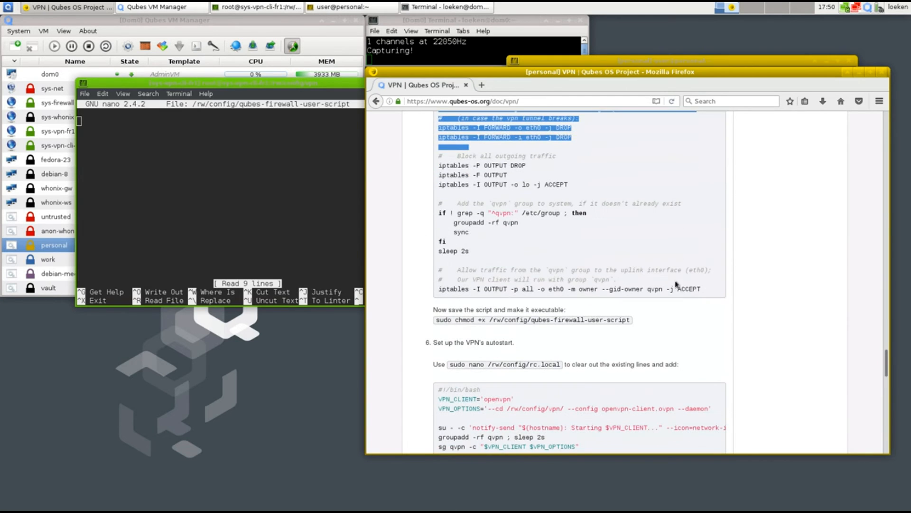
right_click(494, 186)
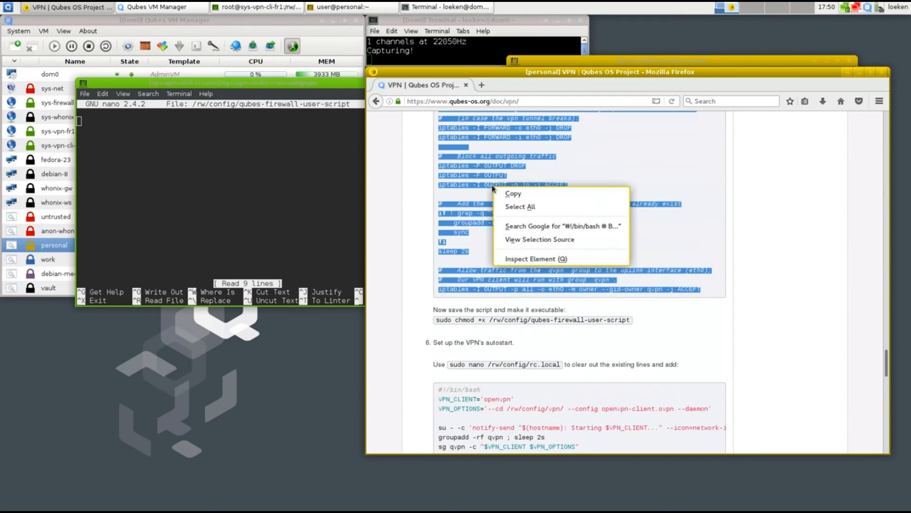
click(513, 193)
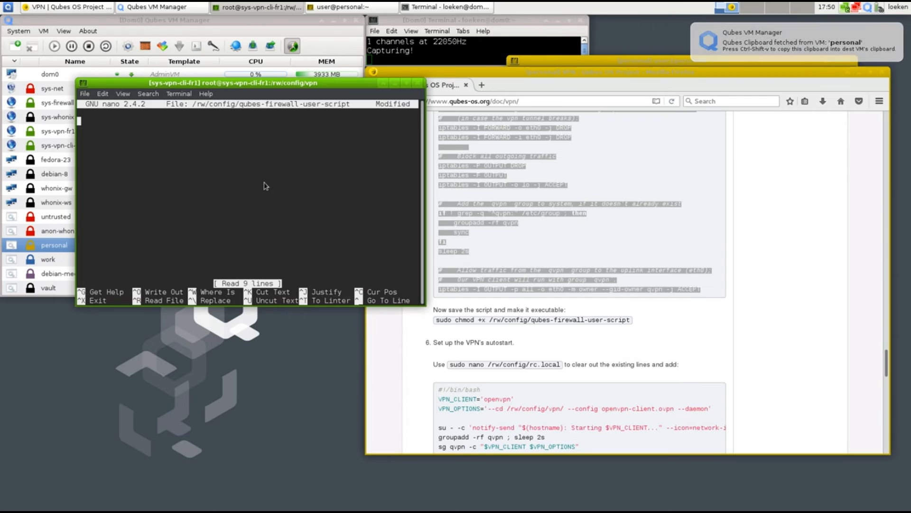
right_click(263, 185)
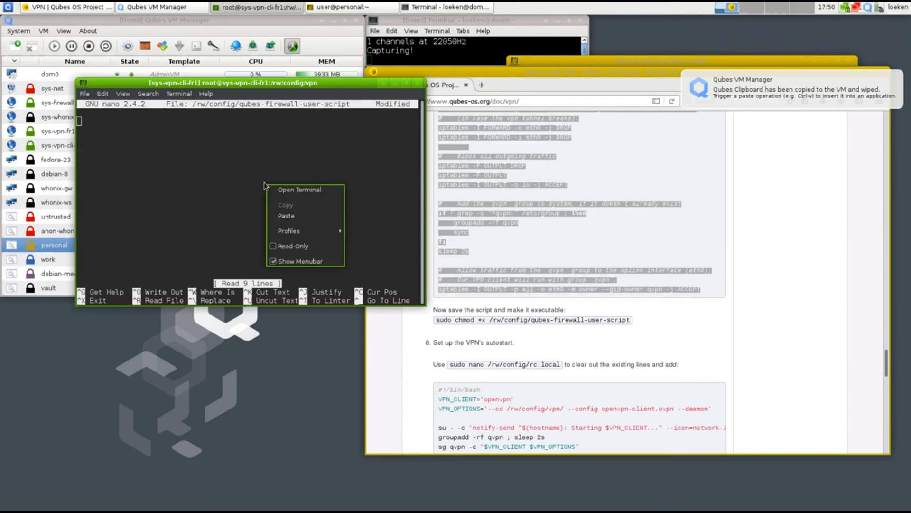
click(286, 215)
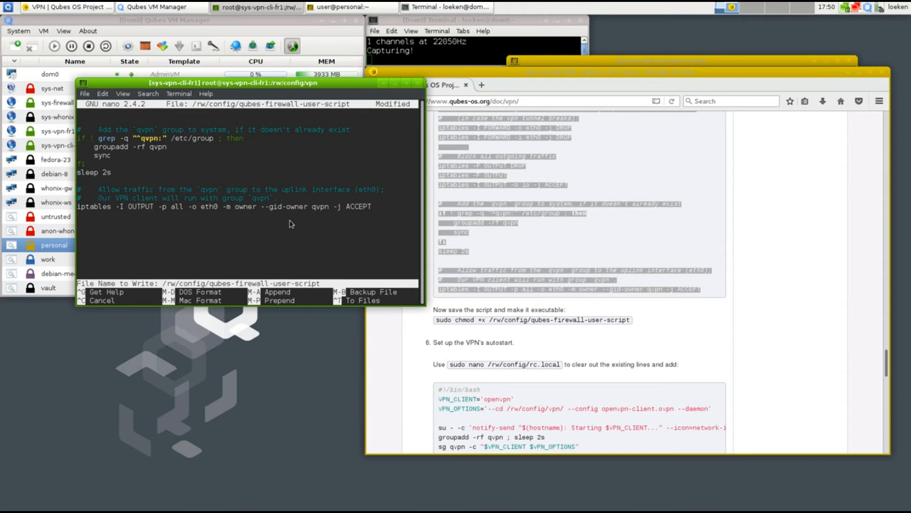
key(Return)
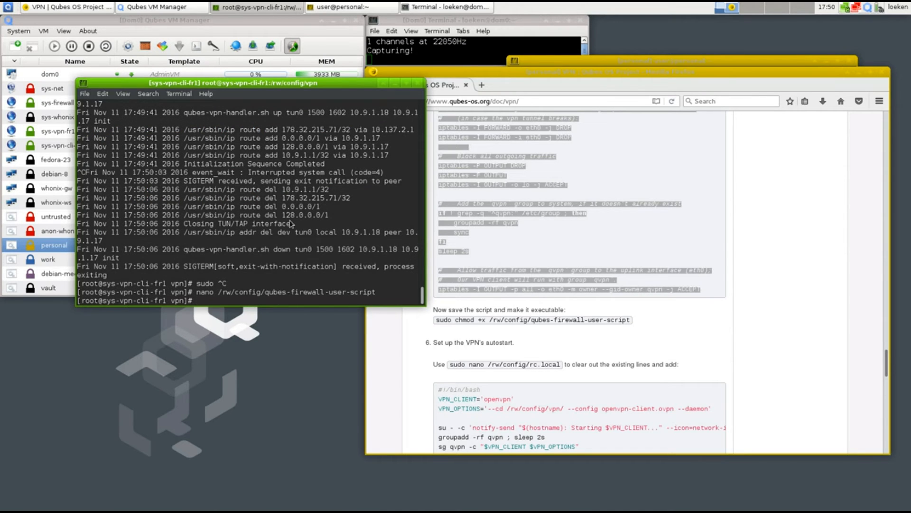
- Run chmod +x on /rw/config/qubes-firewall-user-script in the sys-vpn-cli-fr1 terminal
text(nano /rw/config/qubes-firewall-user-script)
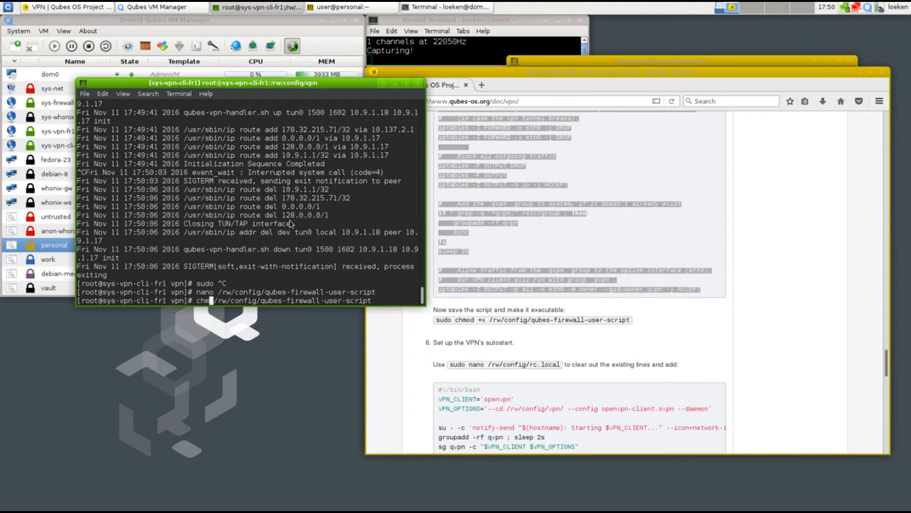
text(mod +x)
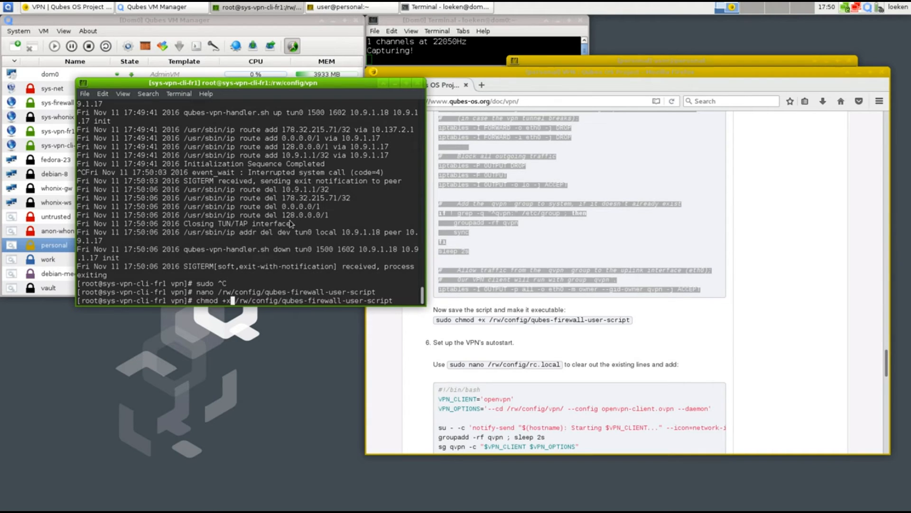
key(Return)
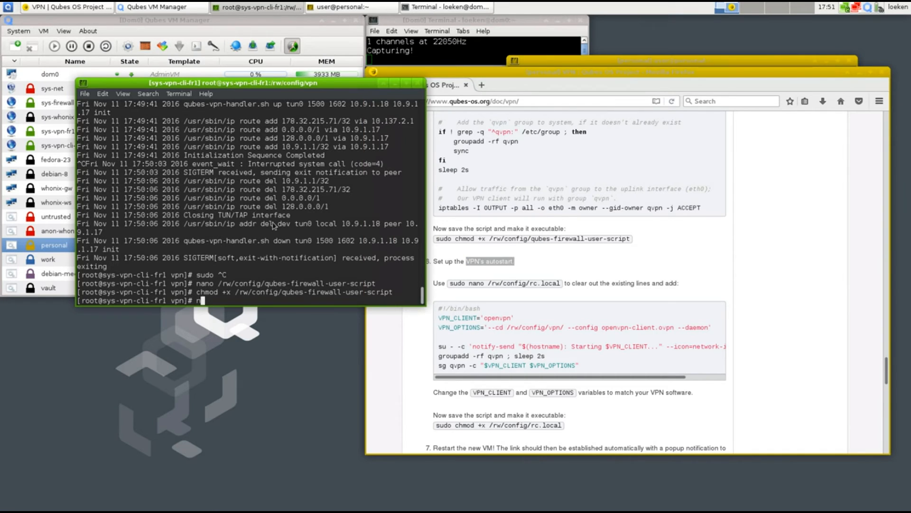
- Open /rw/config/rc.local in nano
text(nano /etc)
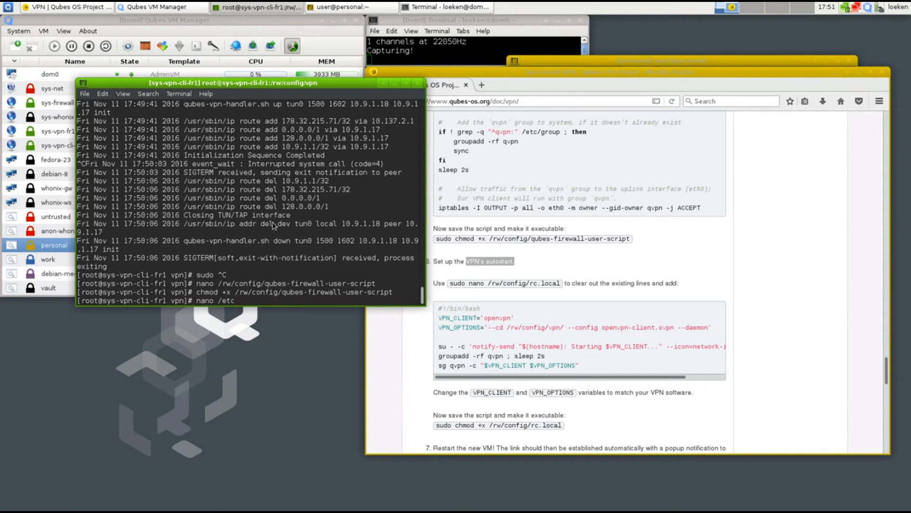
text(rw/config/)
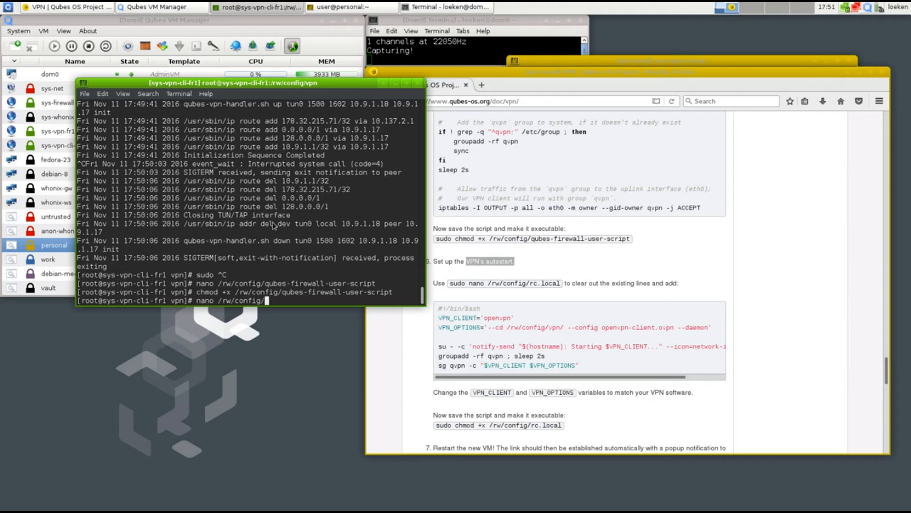
text(rc.local)
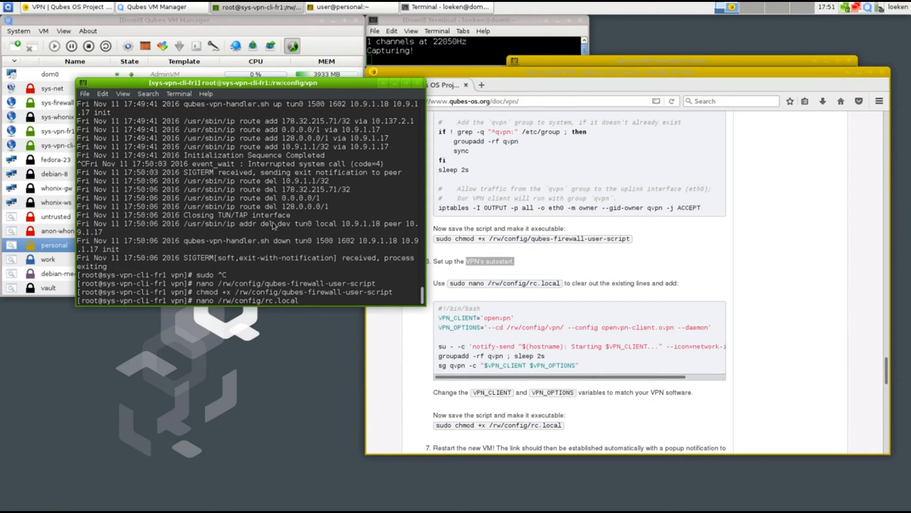
key(Return)
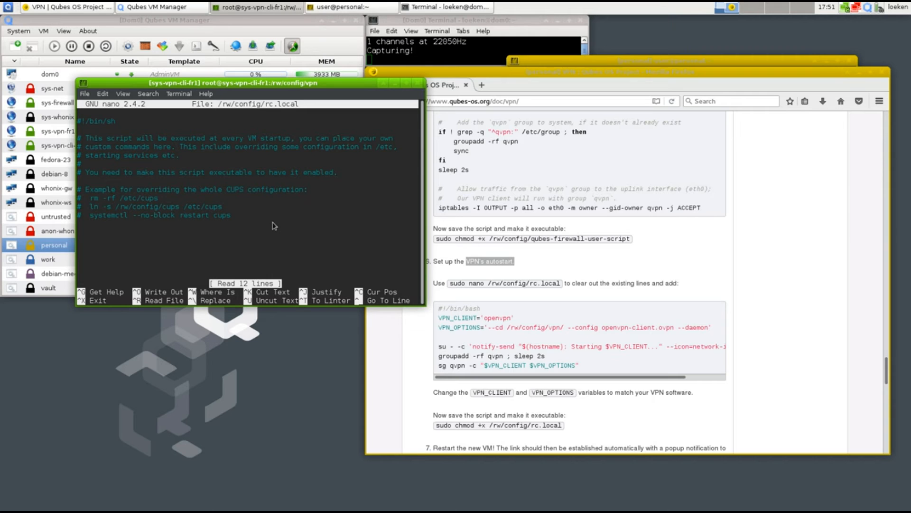
mouse_move(279, 222)
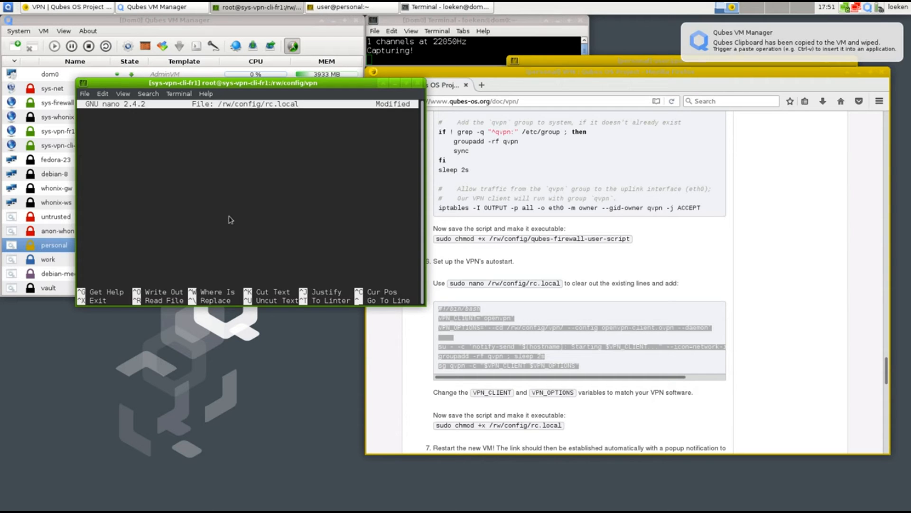
- Paste the OpenVPN autostart script, check the VPN_OPTIONS line, and save rc.local
right_click(228, 219)
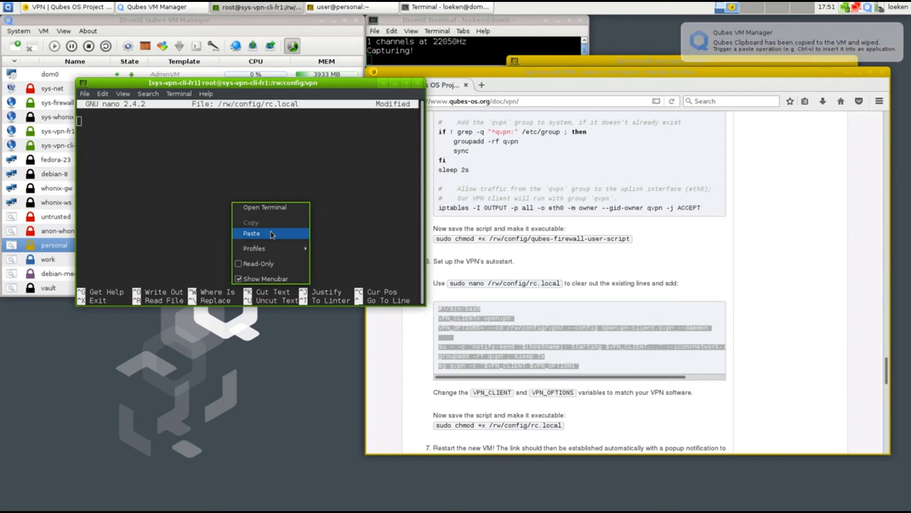
click(251, 233)
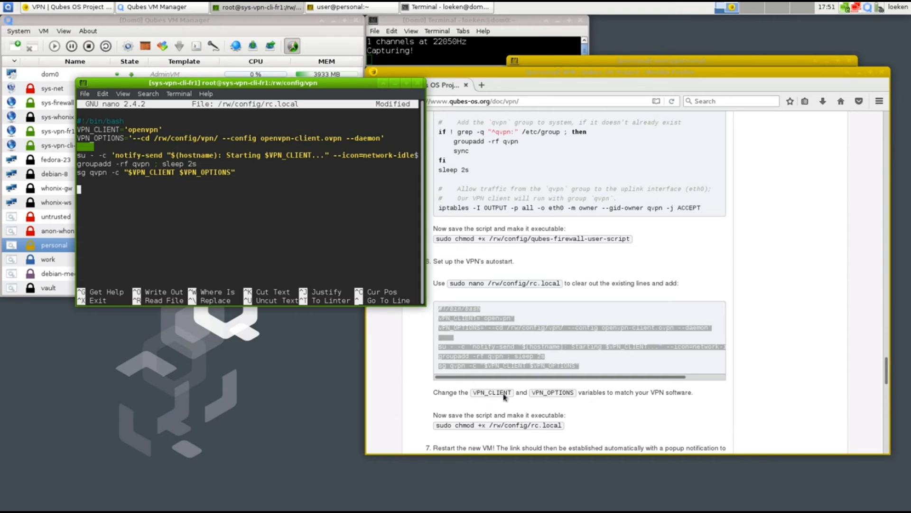
mouse_move(642, 395)
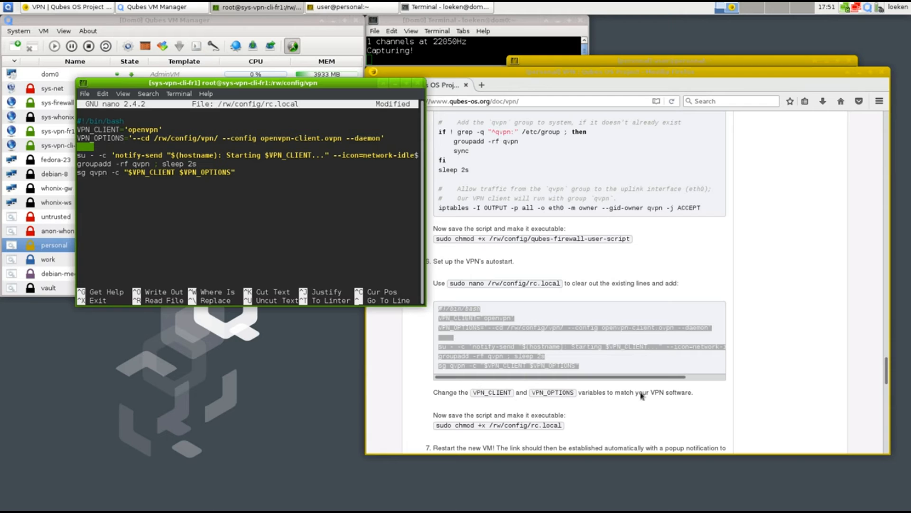
mouse_move(153, 145)
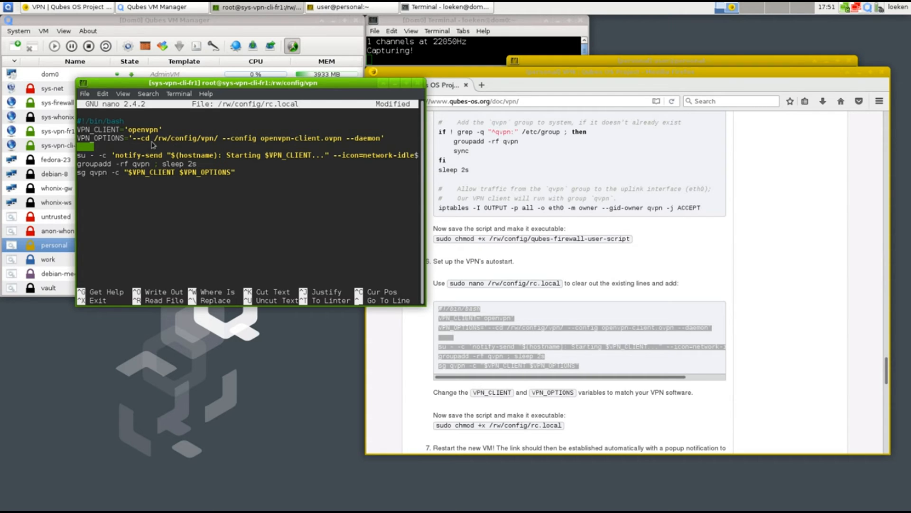
double_click(138, 129)
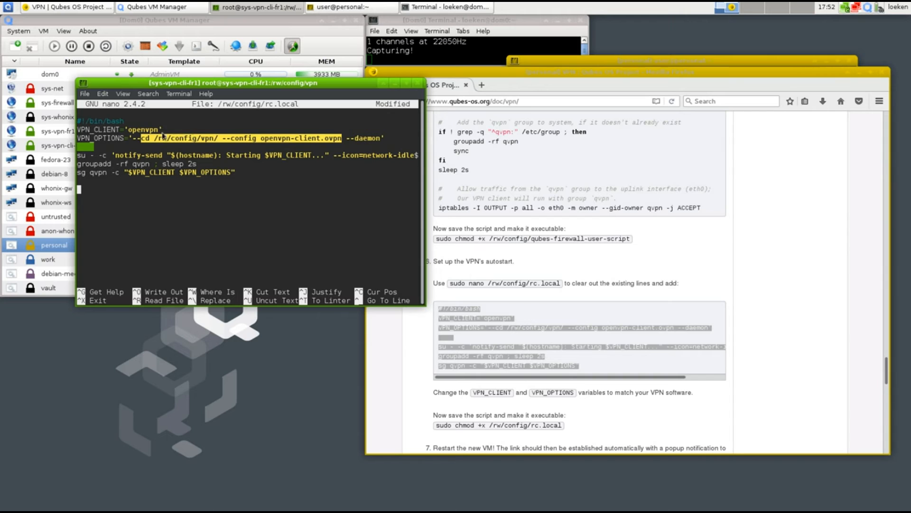
mouse_move(228, 150)
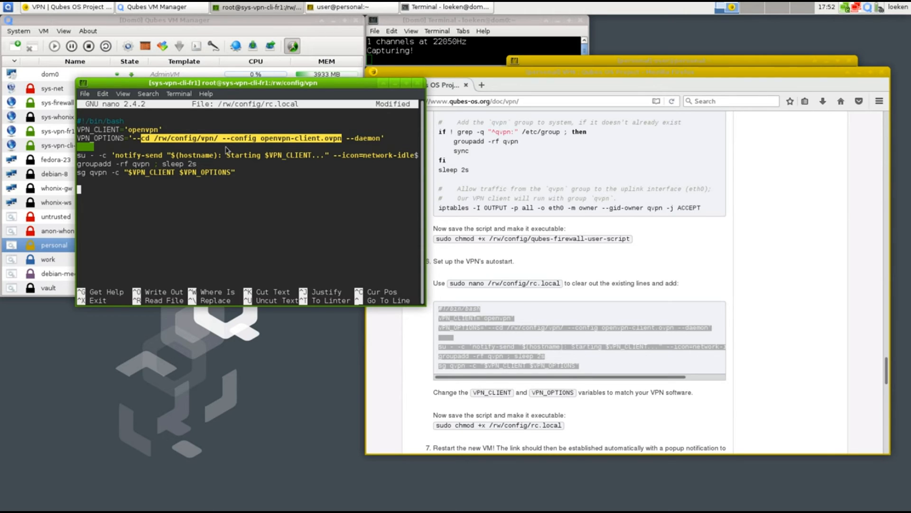
key(ctrl+o)
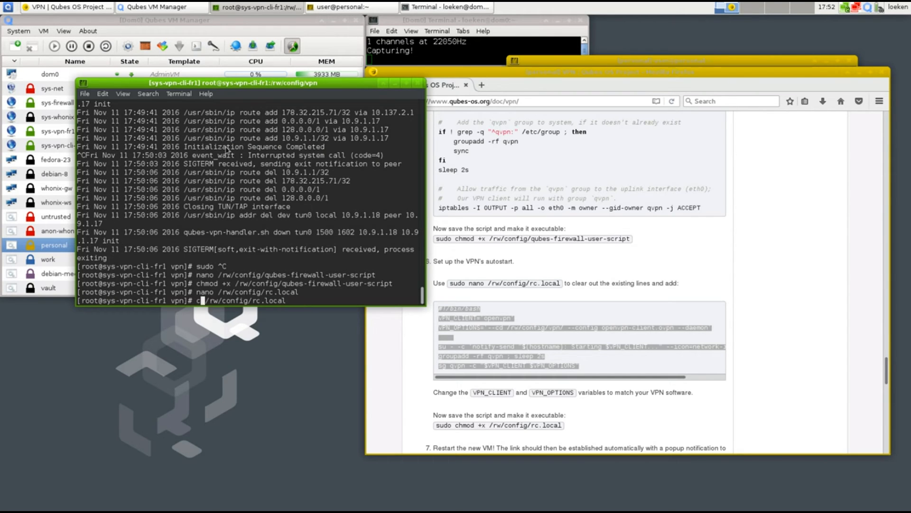
- Run chmod on /rw/config/rc.local again after the missing-operand error
key(Return)
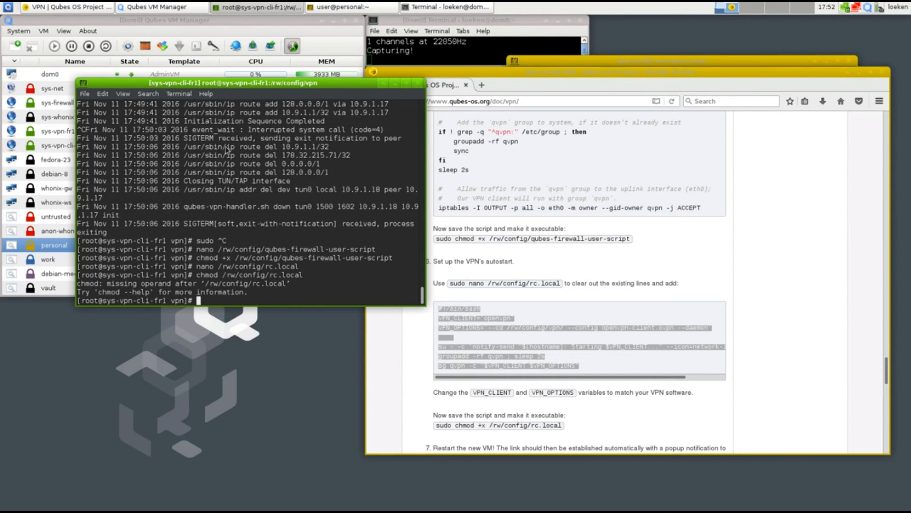
text(chmod /rw/config/rc.local)
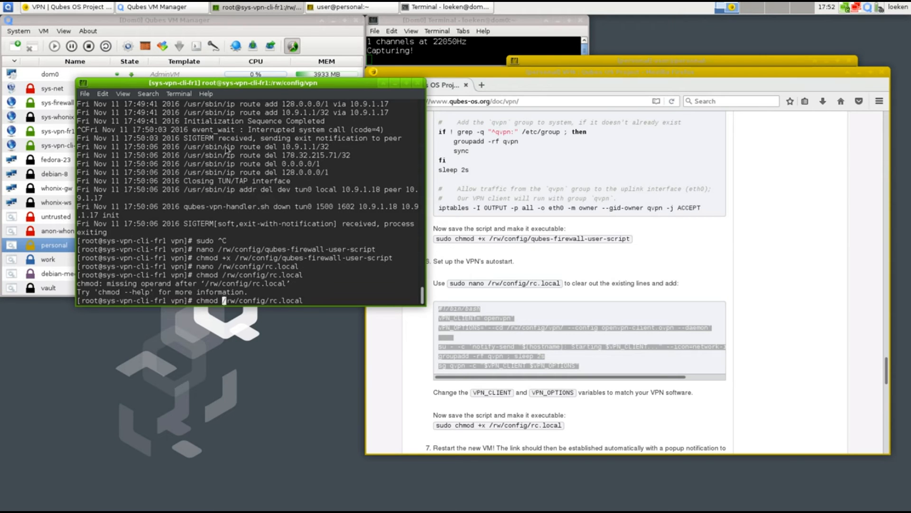
text( +x)
key(Return)
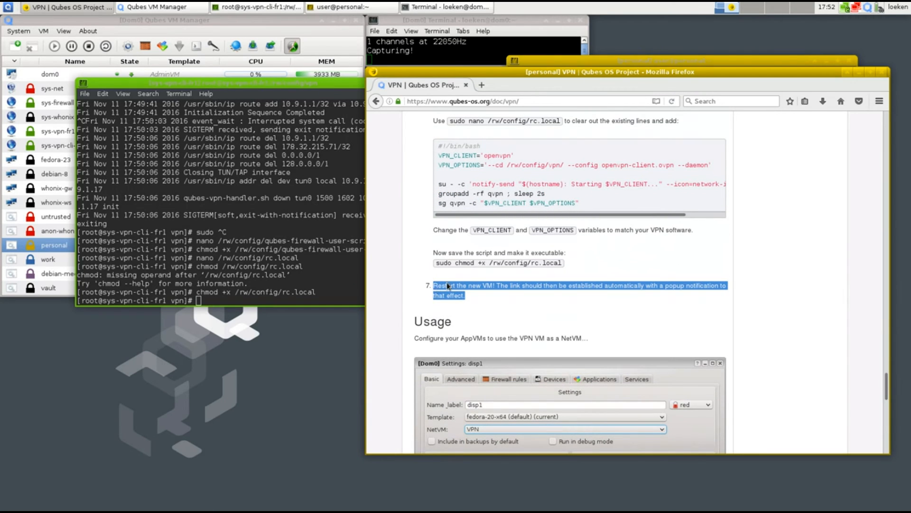
mouse_move(562, 289)
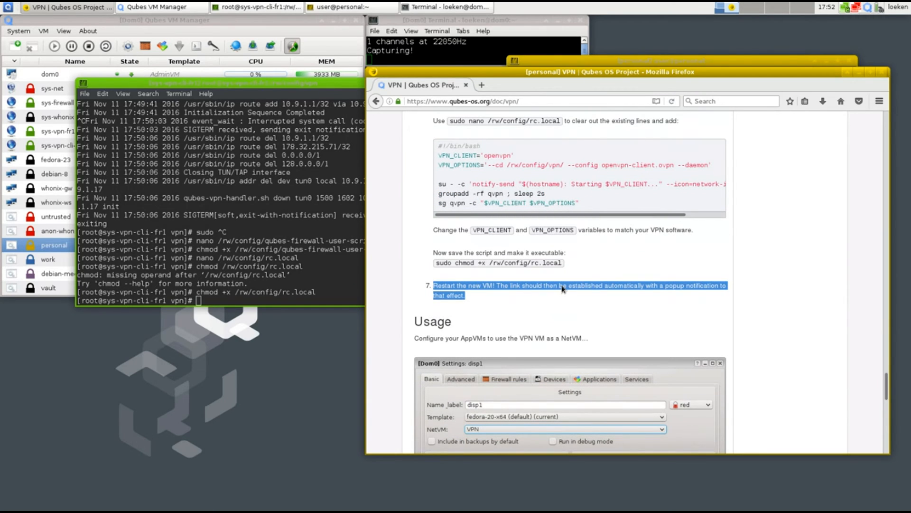
mouse_move(697, 291)
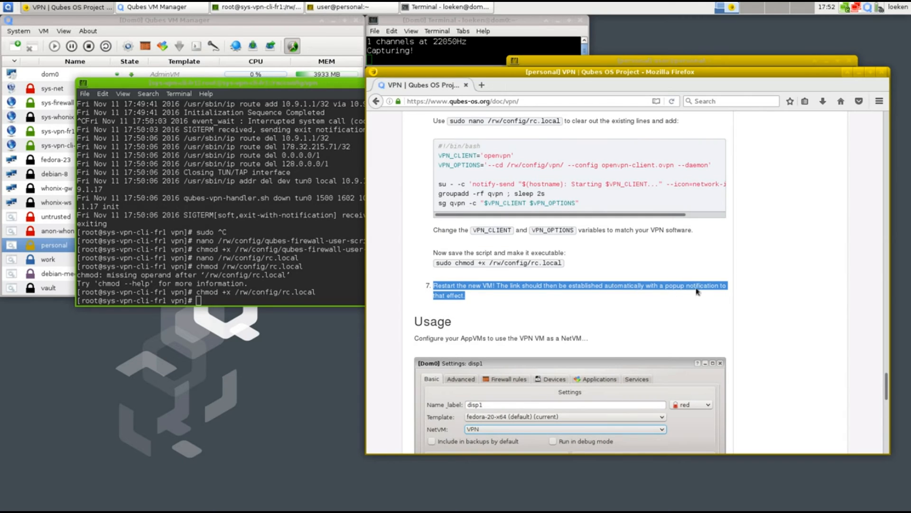
mouse_move(704, 292)
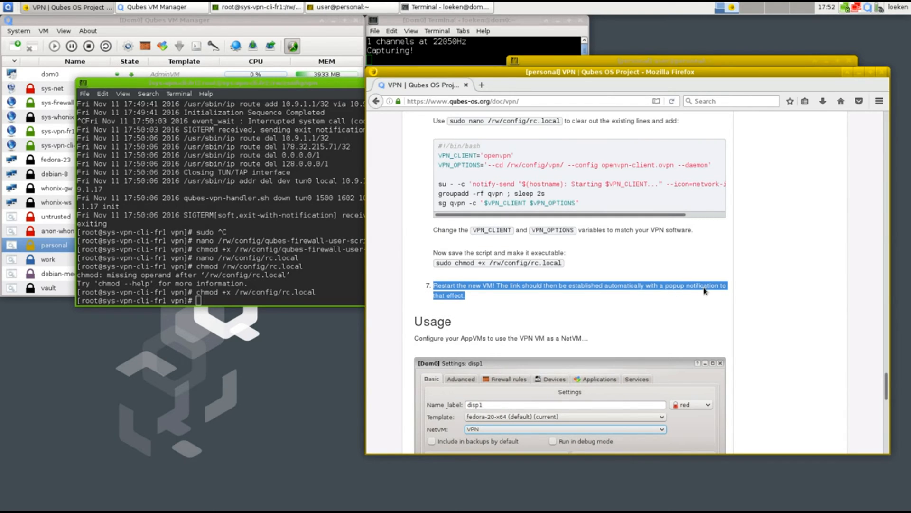
mouse_move(528, 255)
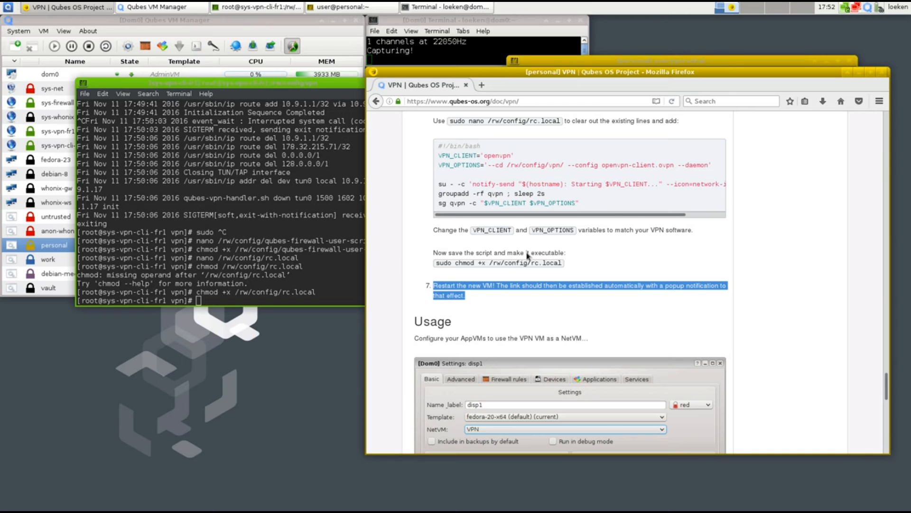
mouse_move(637, 97)
text(suudo)
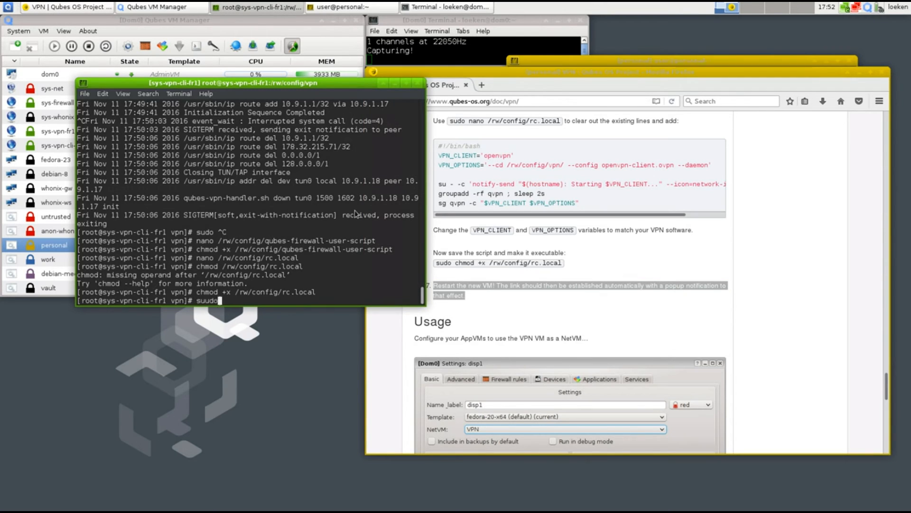
- Enter the reboot/poweroff command in the sys-vpn-cli-fr1 terminal
text(re)
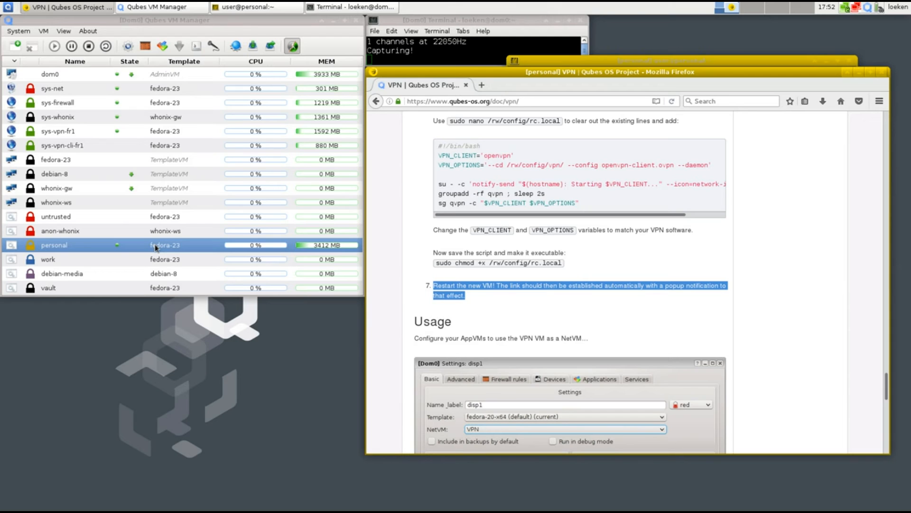
- Start sys-vpn-cli-fr1 from VM Manager and dismiss the LINK IS UP notification
click(63, 145)
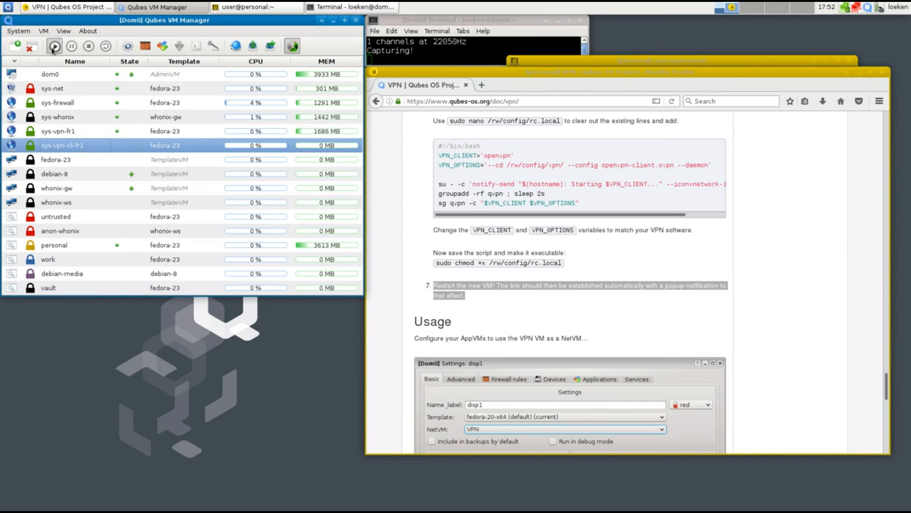
click(54, 46)
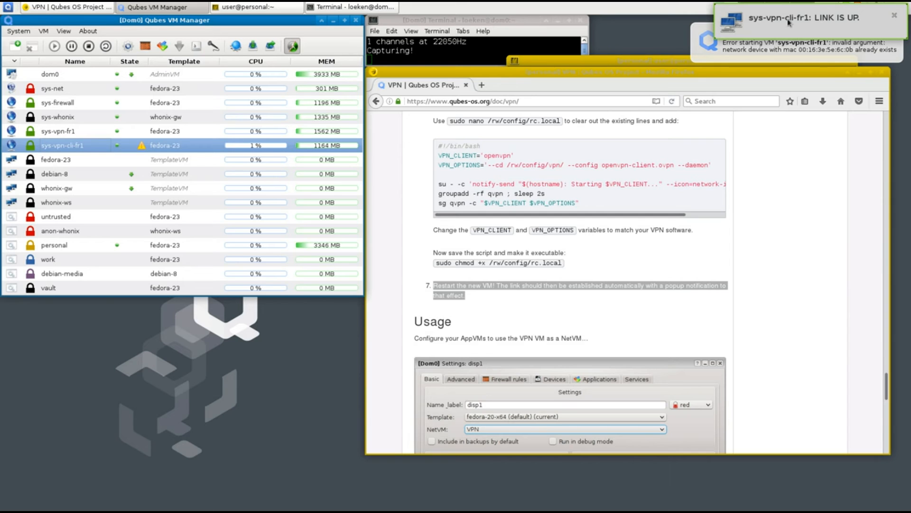
click(893, 15)
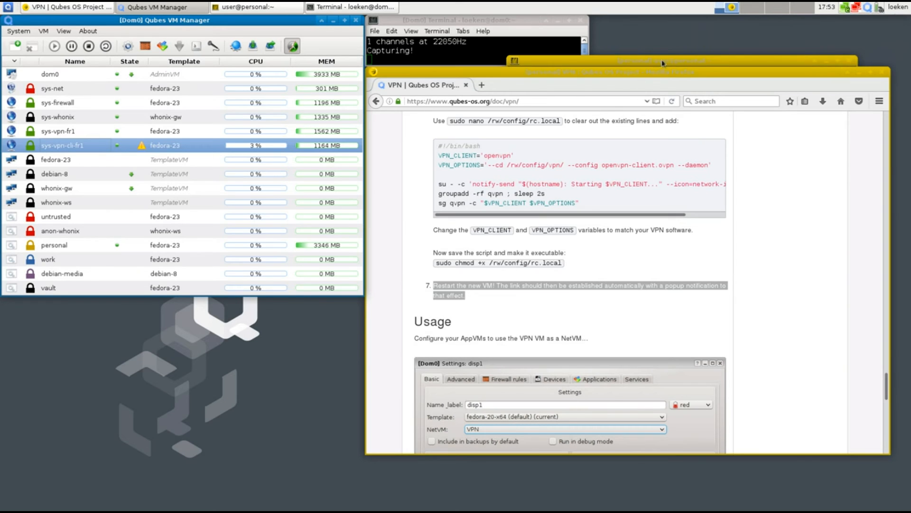
- Ping 8.8.8.8 from the personal qube's terminal
click(661, 63)
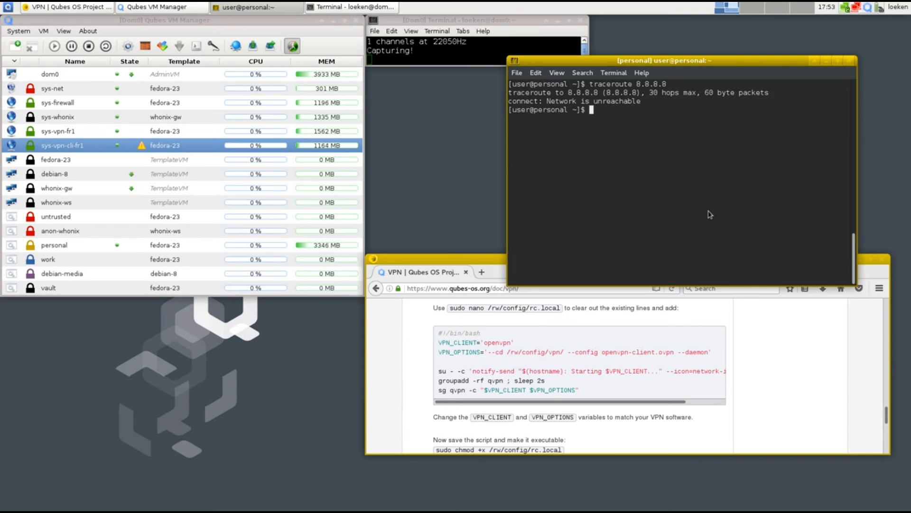
text(piing 8.8.)
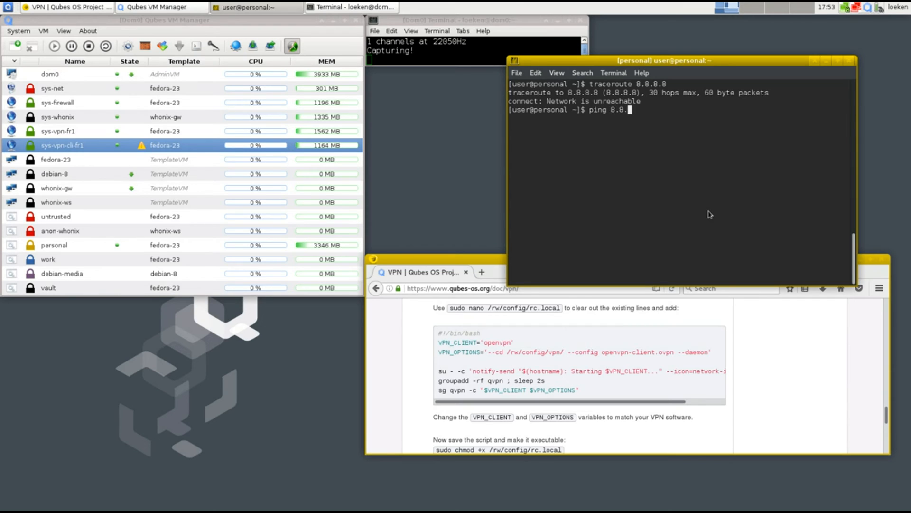
key(Return)
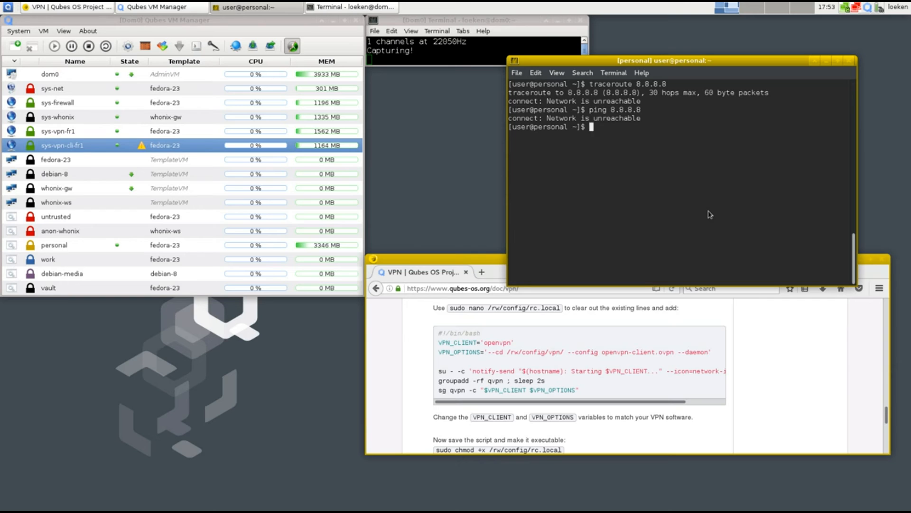
mouse_move(653, 202)
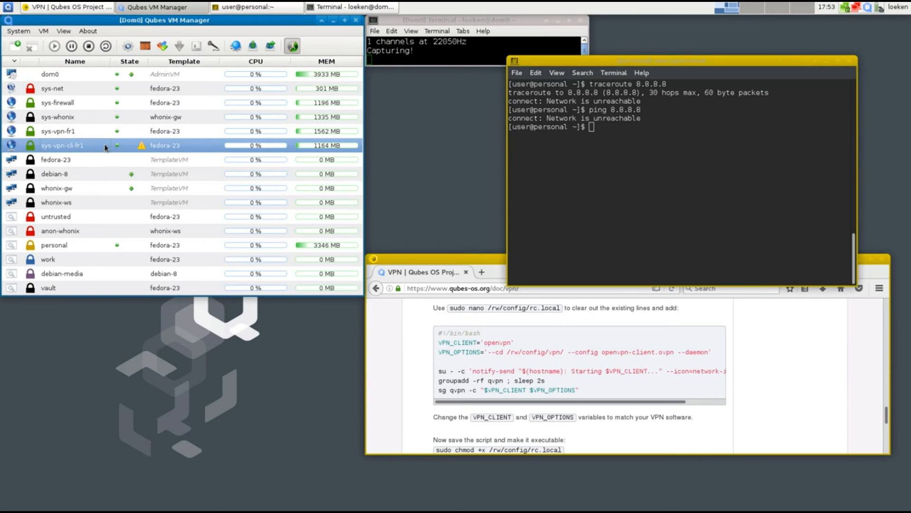
- Dismiss the refused sys-vpn-cli-fr1 shutdown error and run sudo poweroff in personal
click(88, 46)
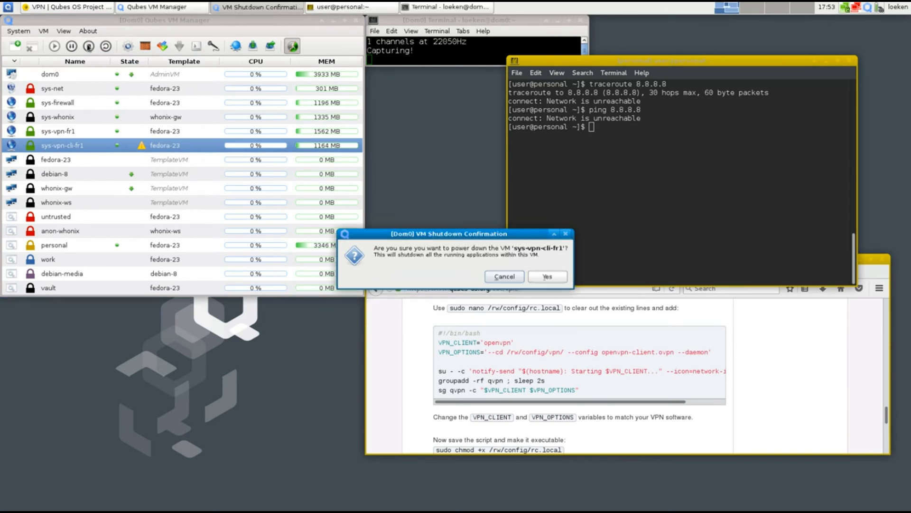
click(546, 276)
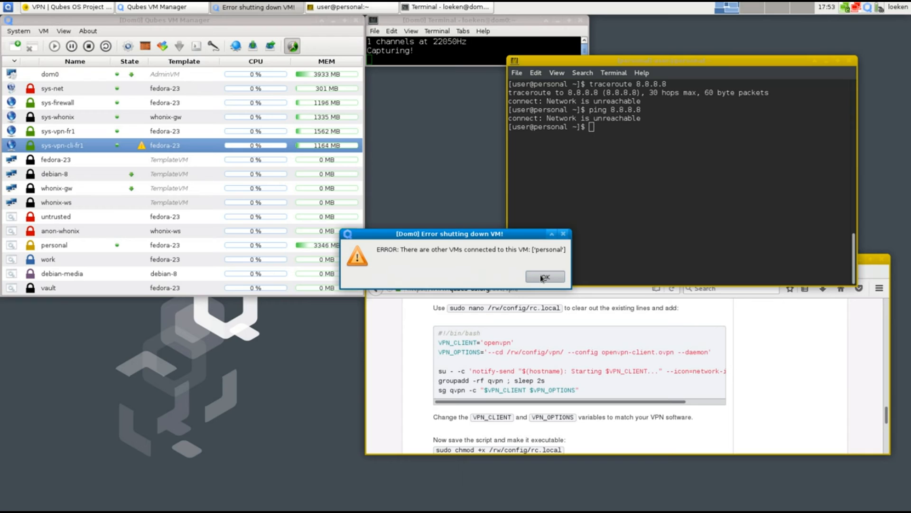
click(544, 277)
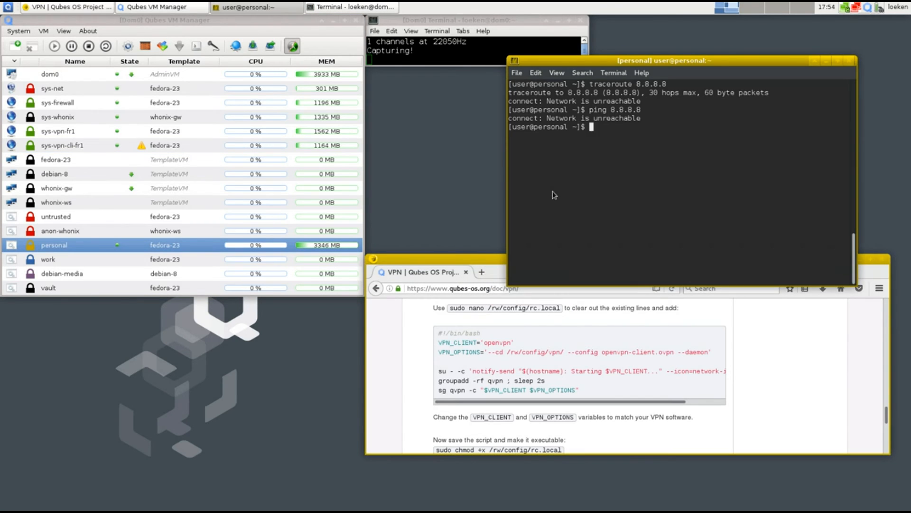
text(sudo poweroff)
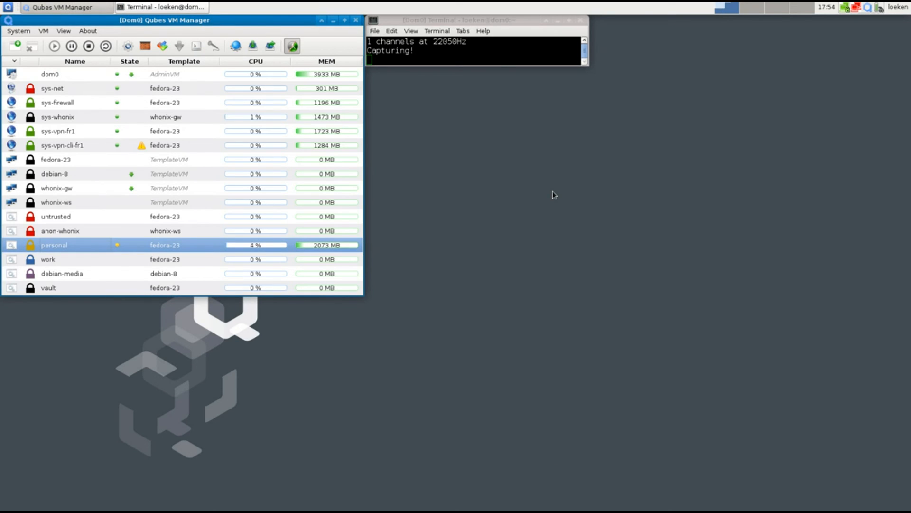
mouse_move(181, 166)
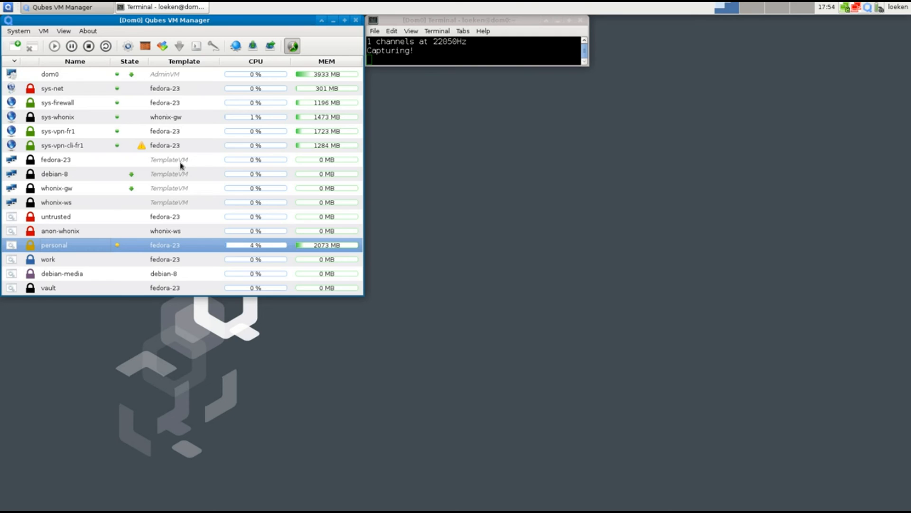
- Select sys-vpn-cli-fr1 and confirm its shutdown
click(62, 145)
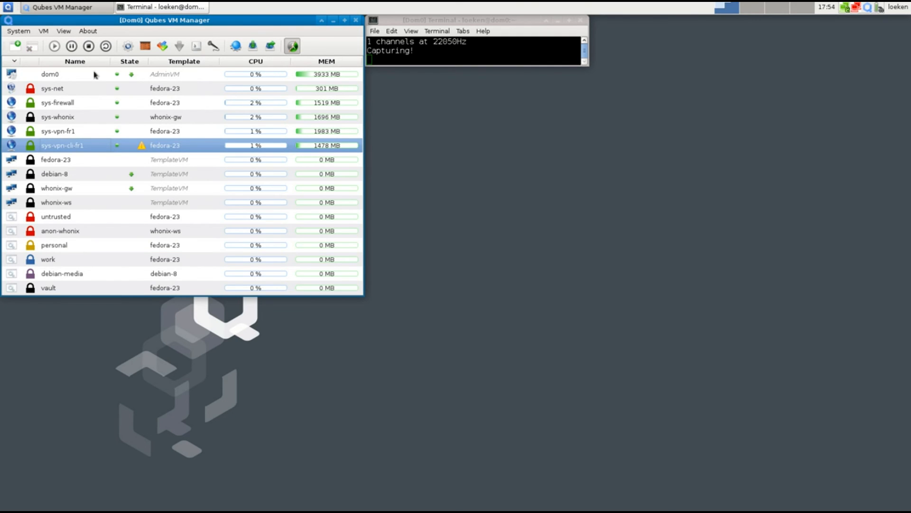
click(88, 46)
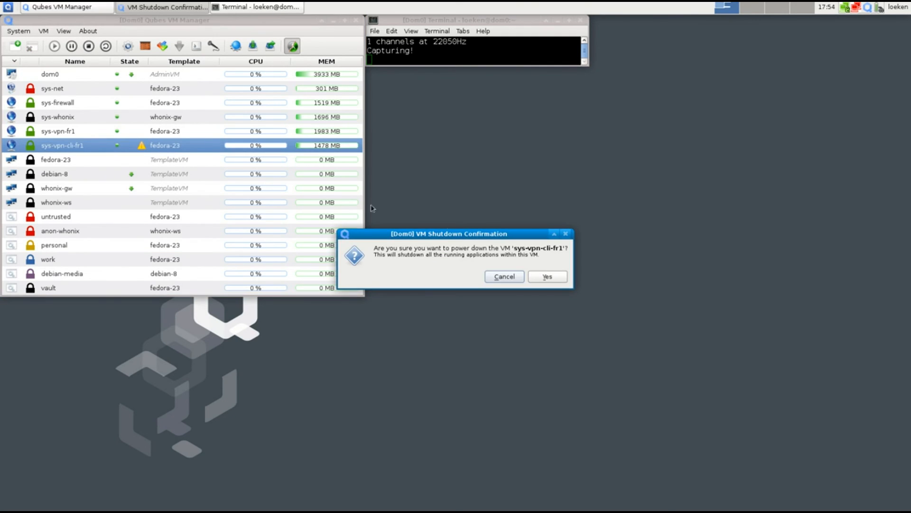
click(546, 276)
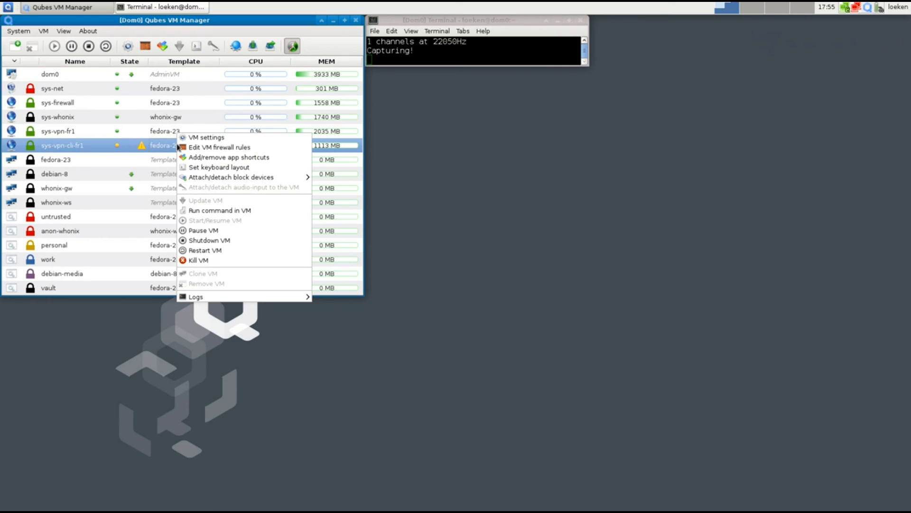
- Review sys-vpn-cli-fr1's Devices settings, close them, and start the VM
click(207, 137)
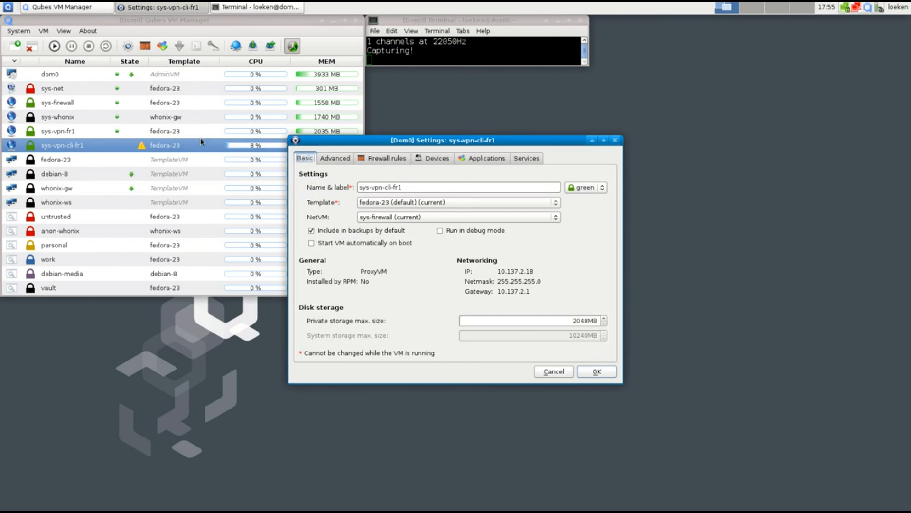
mouse_move(362, 168)
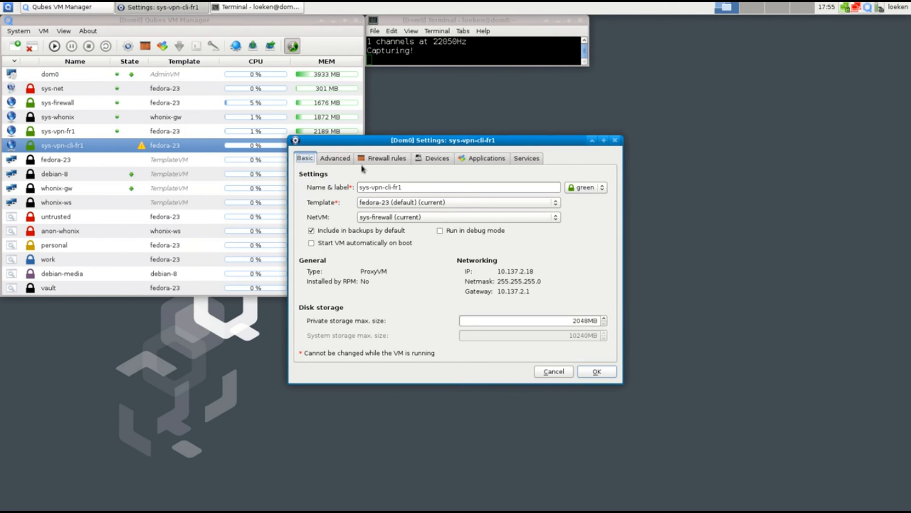
click(437, 158)
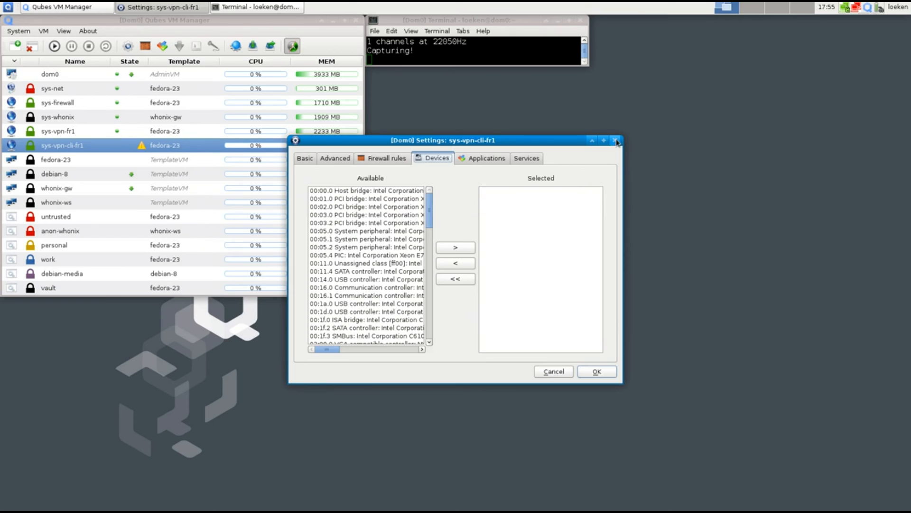
click(617, 140)
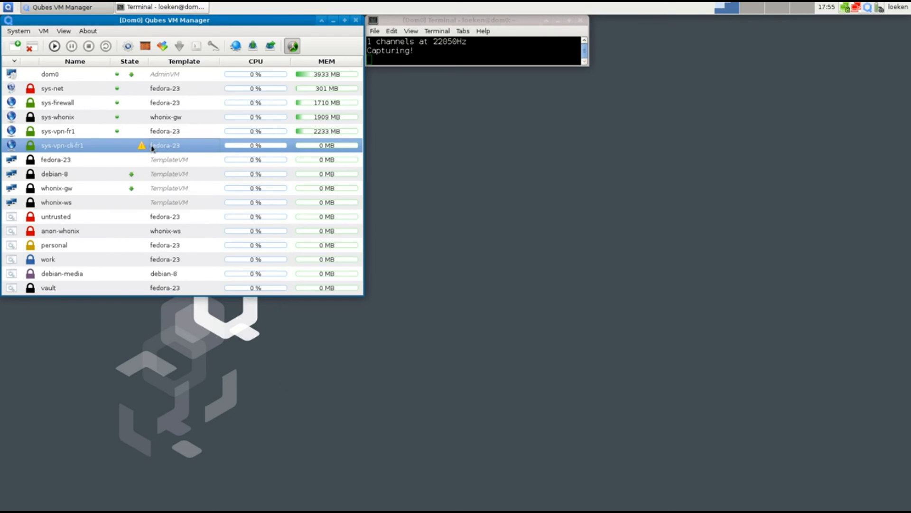
mouse_move(142, 146)
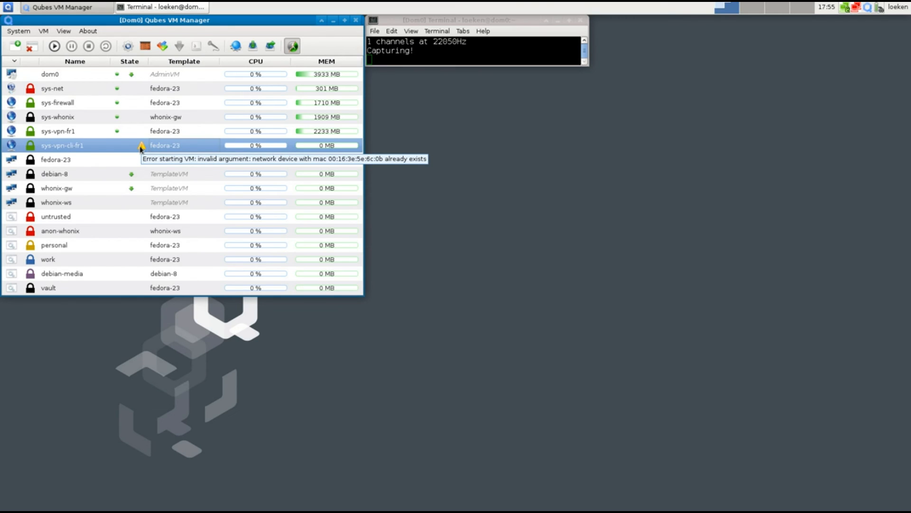
mouse_move(102, 145)
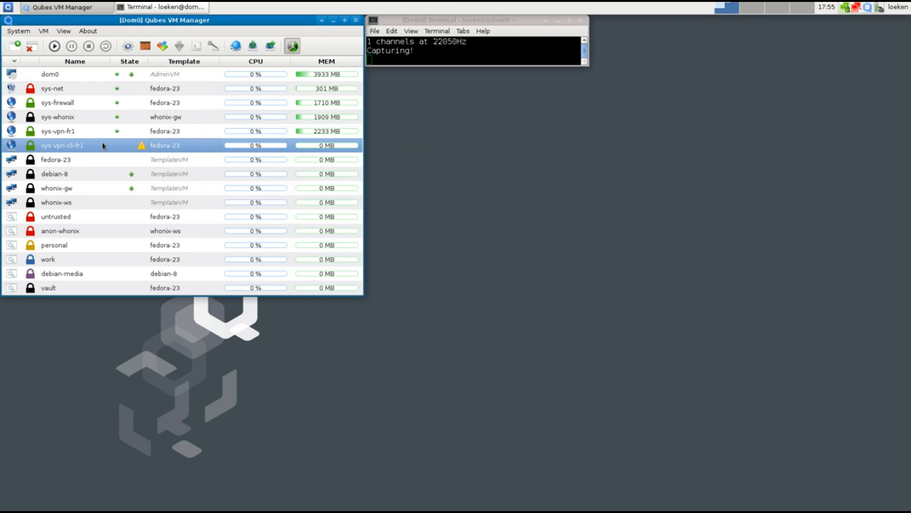
mouse_move(97, 145)
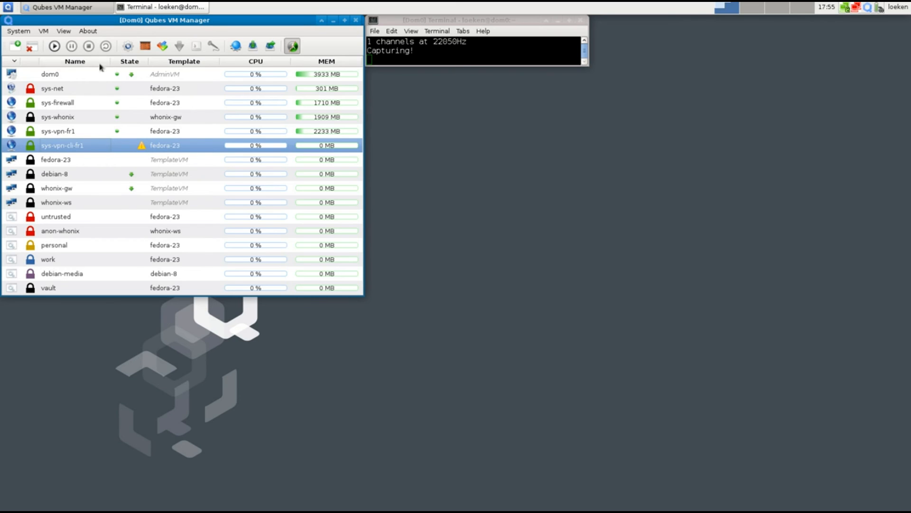
click(54, 46)
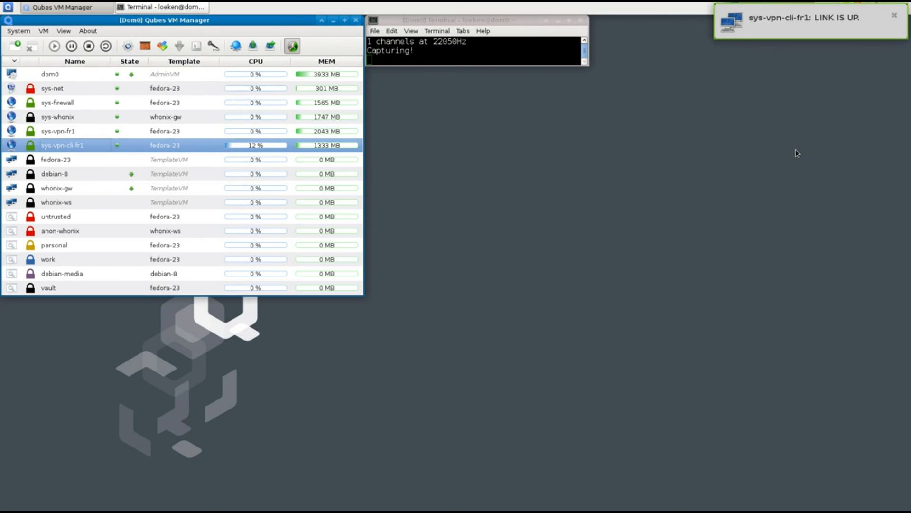
mouse_move(801, 19)
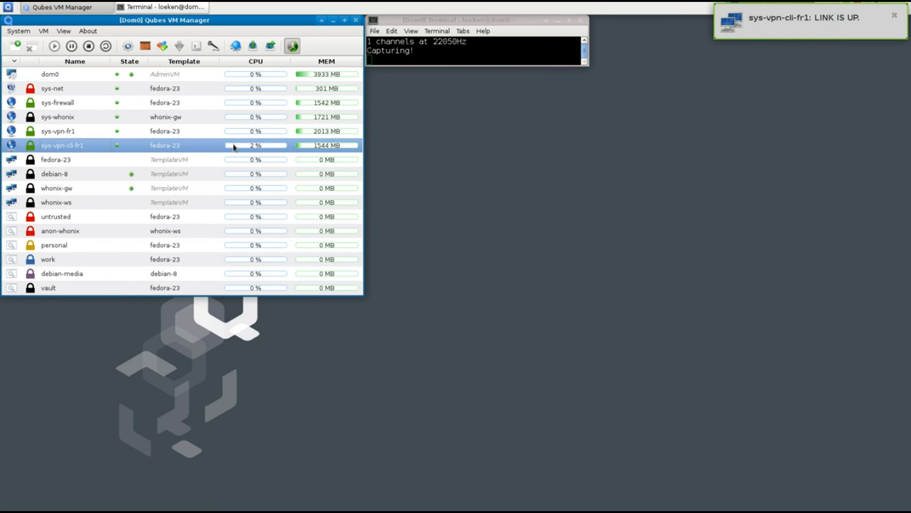
- Launch a personal-qube terminal from the application menu and run traceroute 8.8.8.8
click(8, 6)
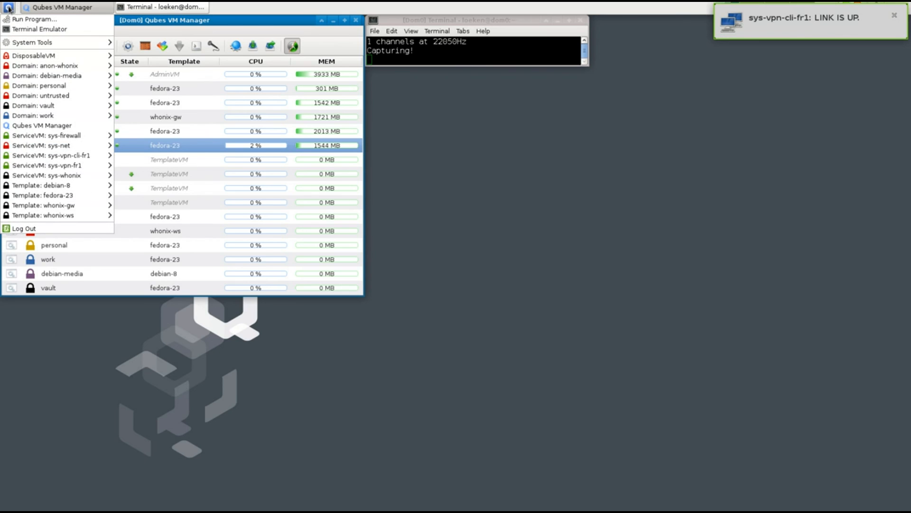
mouse_move(34, 105)
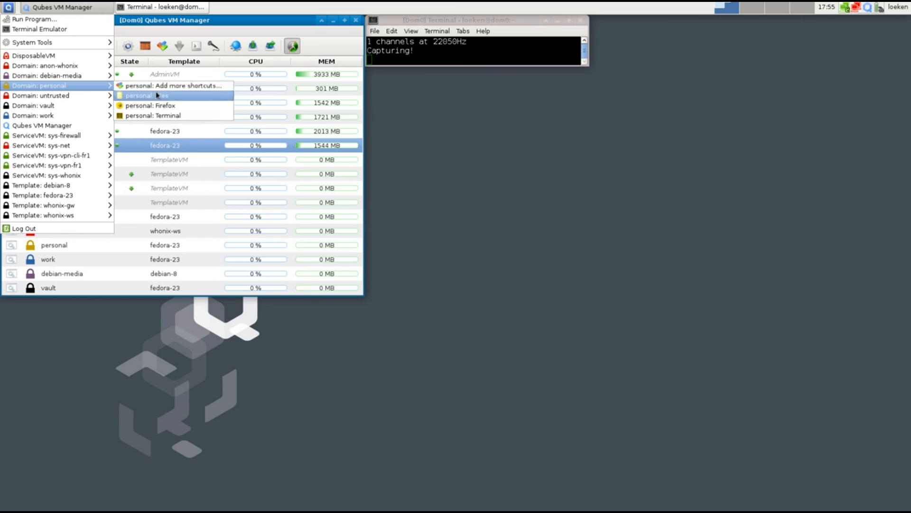
click(145, 95)
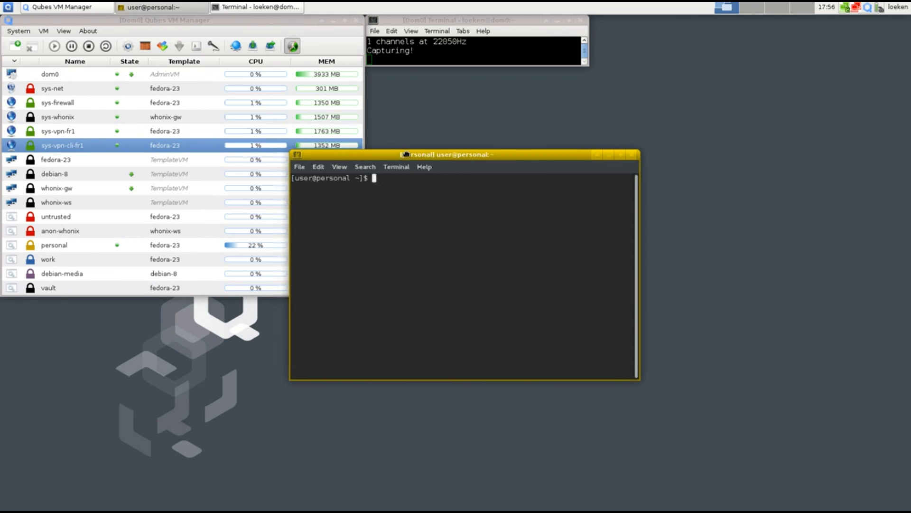
text(tra)
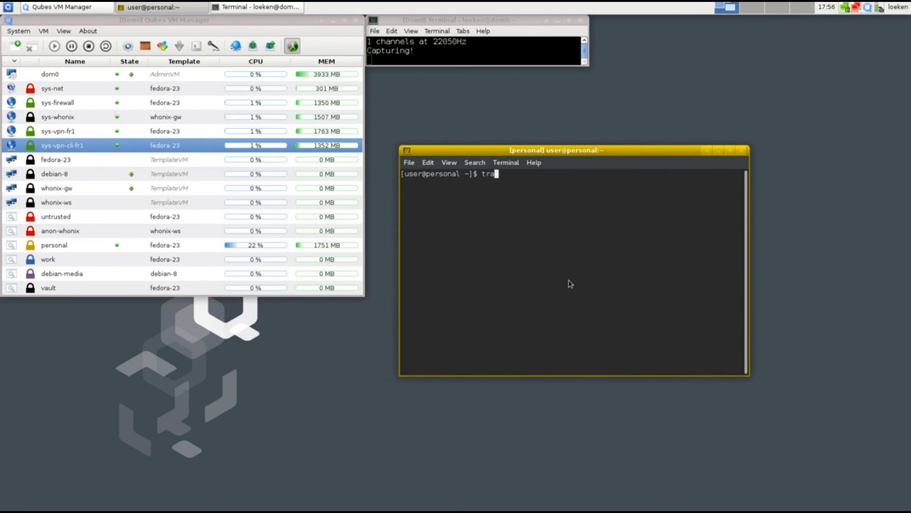
text(ceroute 8.8.8.8)
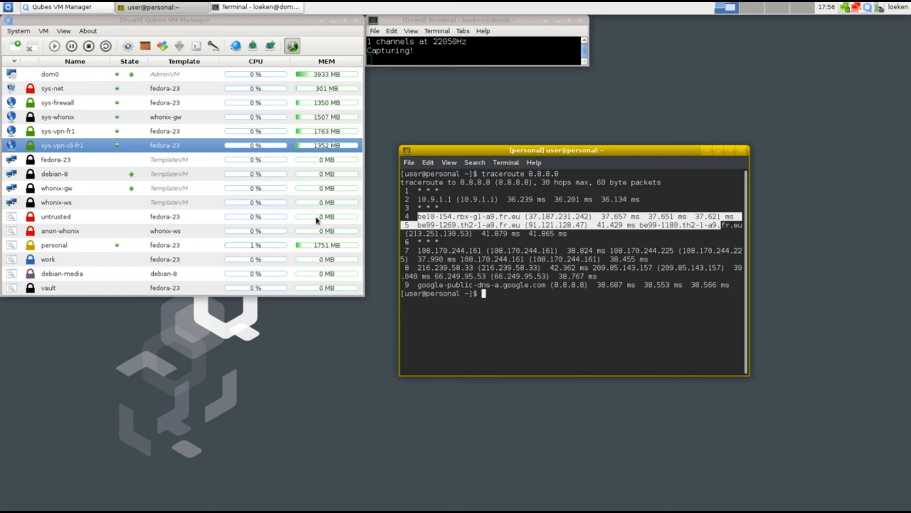
mouse_move(27, 51)
text(s)
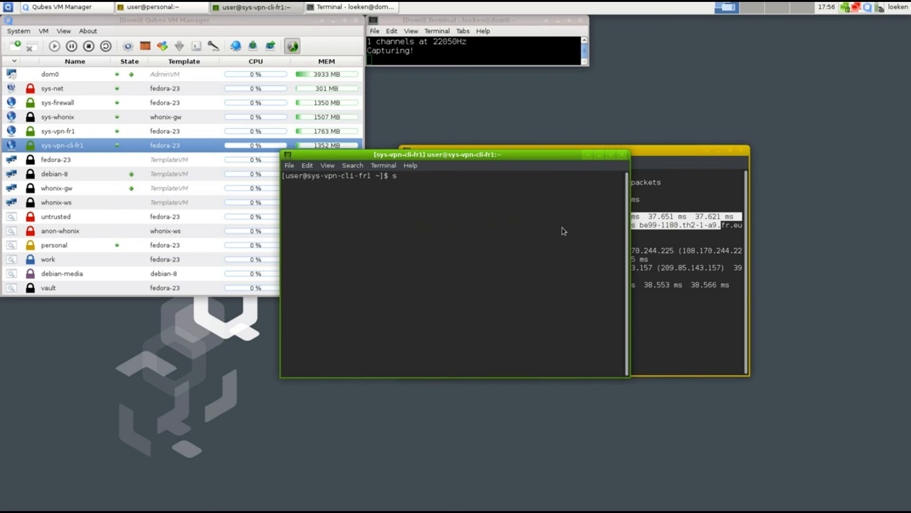
- Run sudo bwm-ng in sys-vpn-cli-fr1, then raise the personal terminal
text(udo bwm)
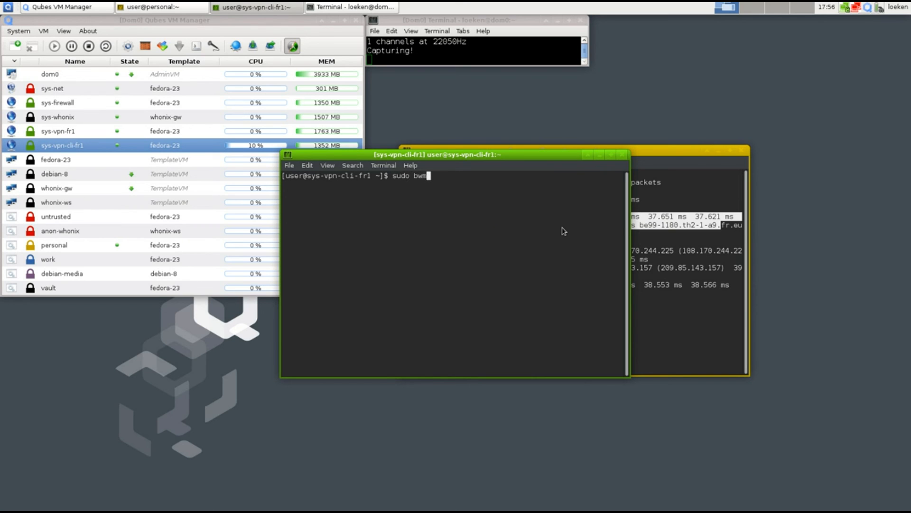
text(-ng)
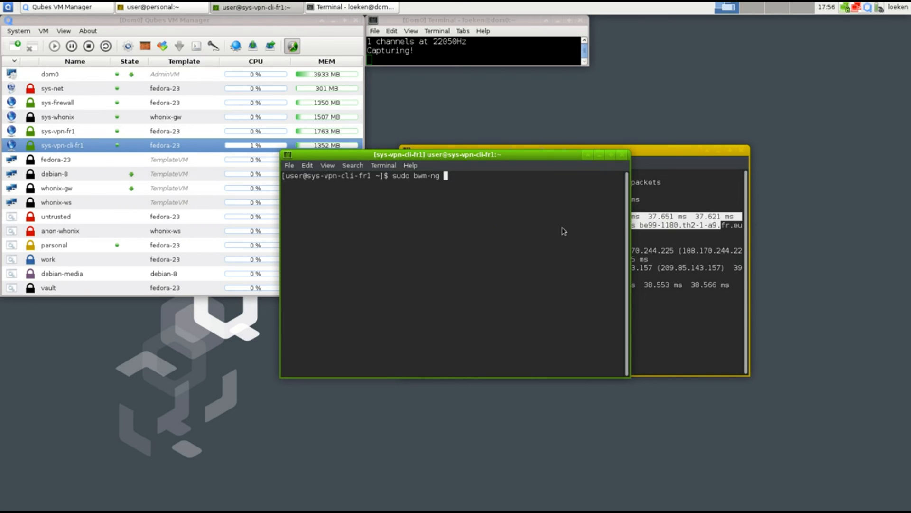
key(Return)
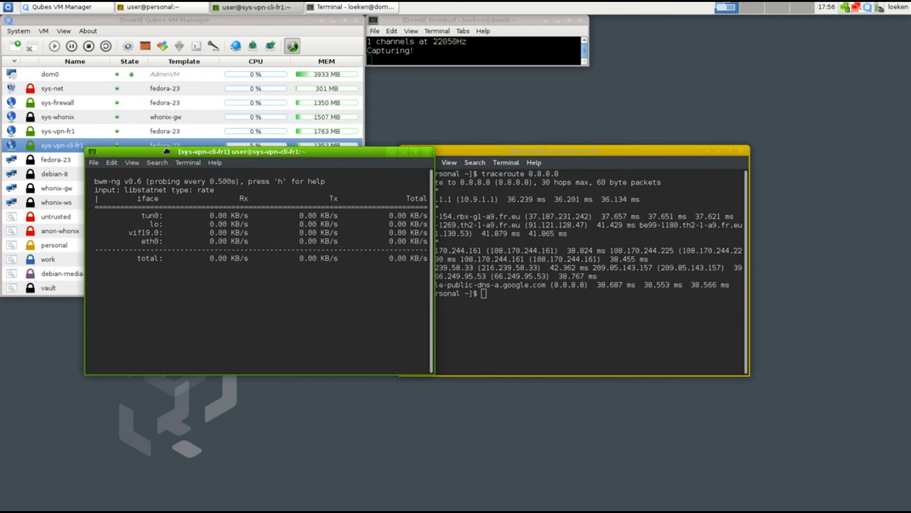
click(569, 256)
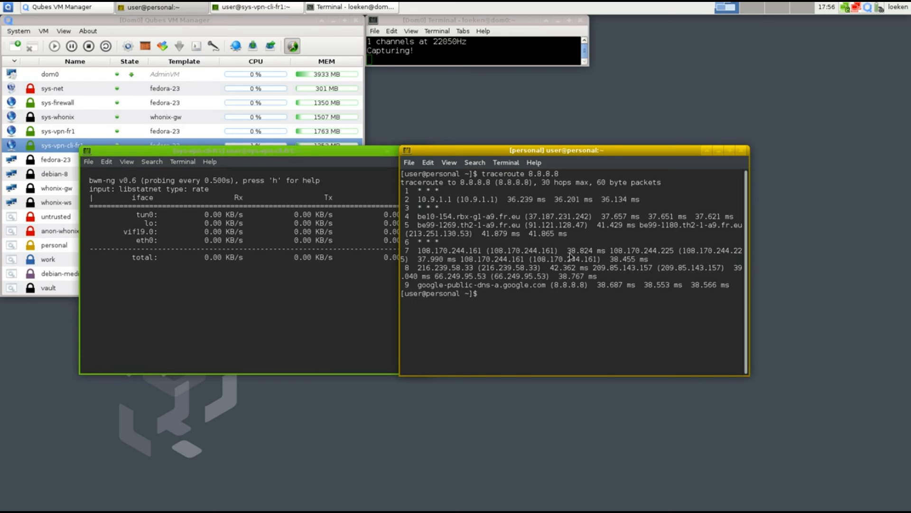
text(wget https:/)
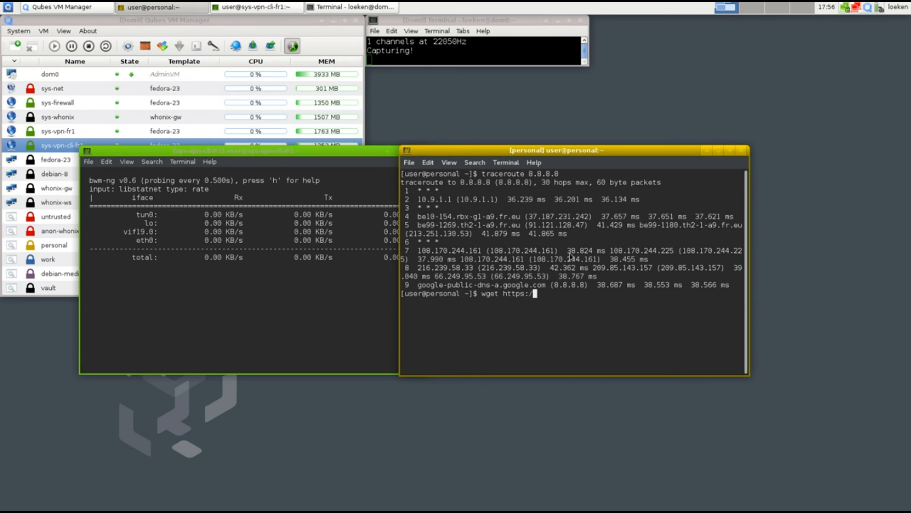
text(internetz.me/)
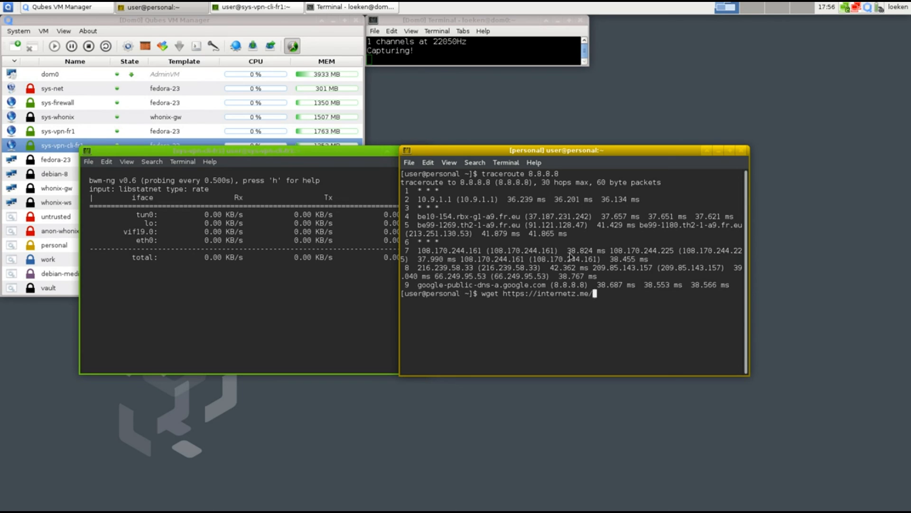
text(repo/100MB.)
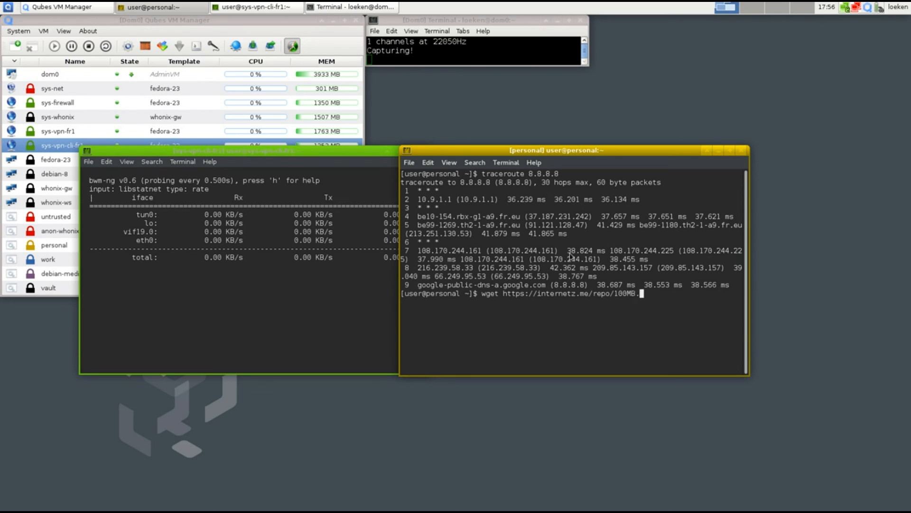
key(Return)
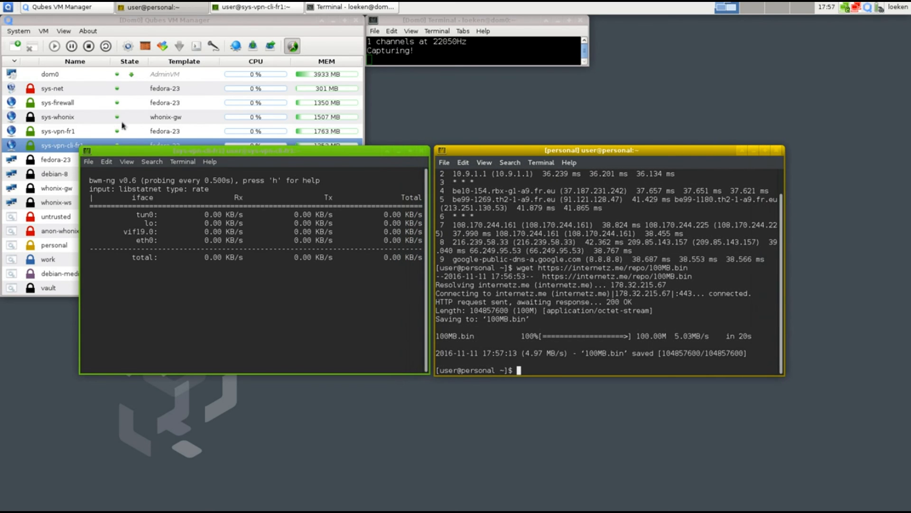
click(163, 19)
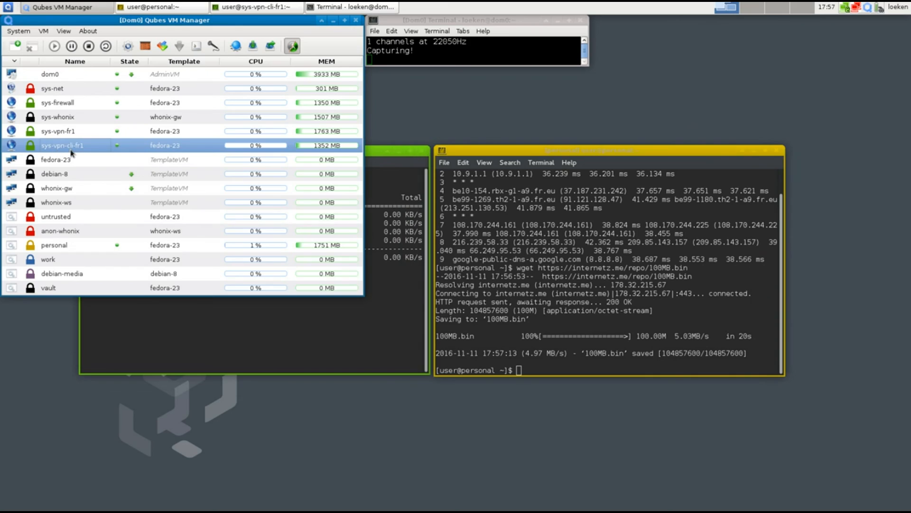